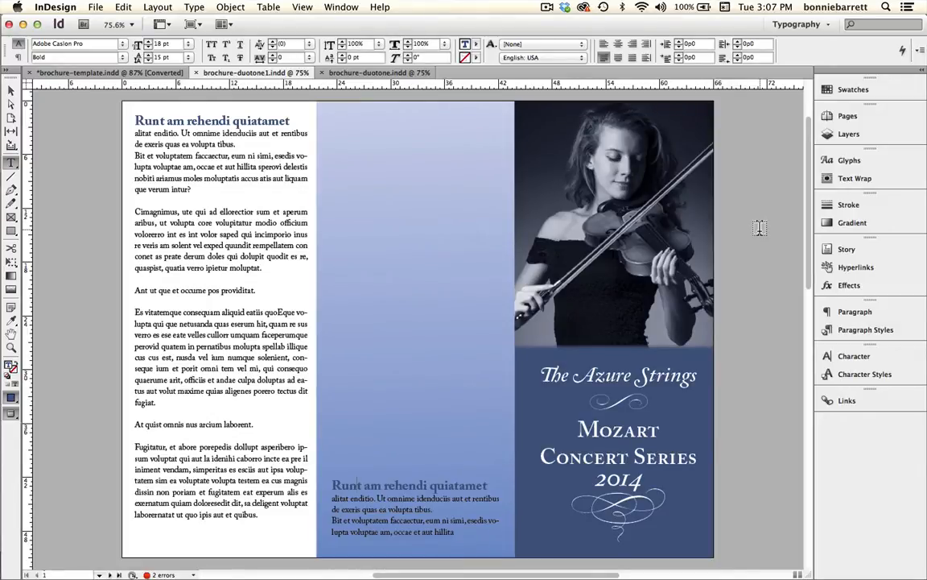
pyautogui.moveTo(750, 196)
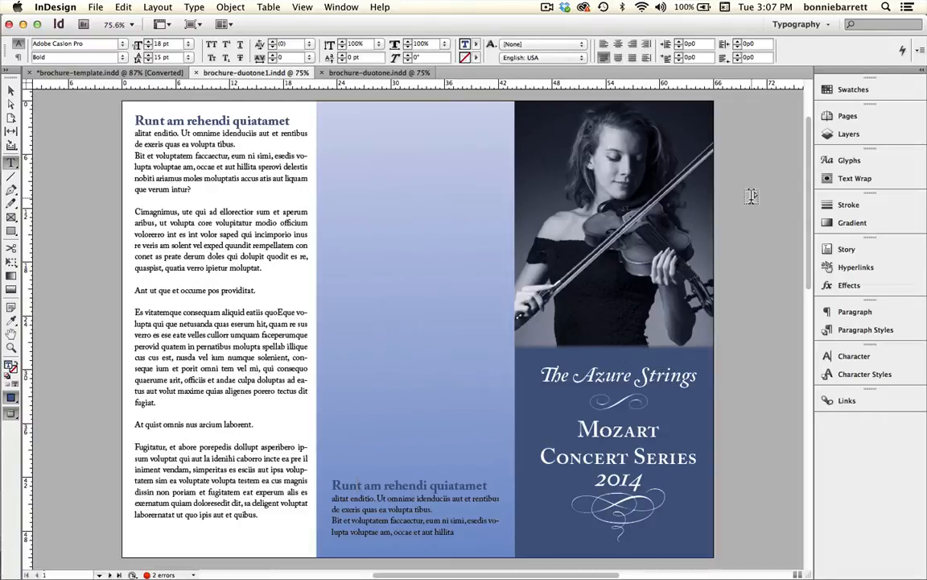
# Bring the unfinished brochure-duotone.indd document to the front
pyautogui.click(373, 72)
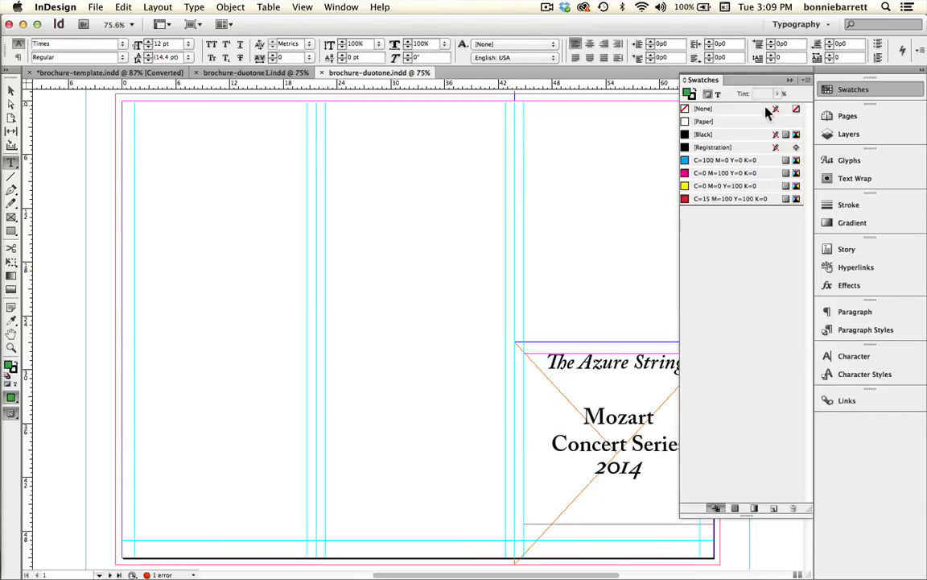
pyautogui.moveTo(716, 198)
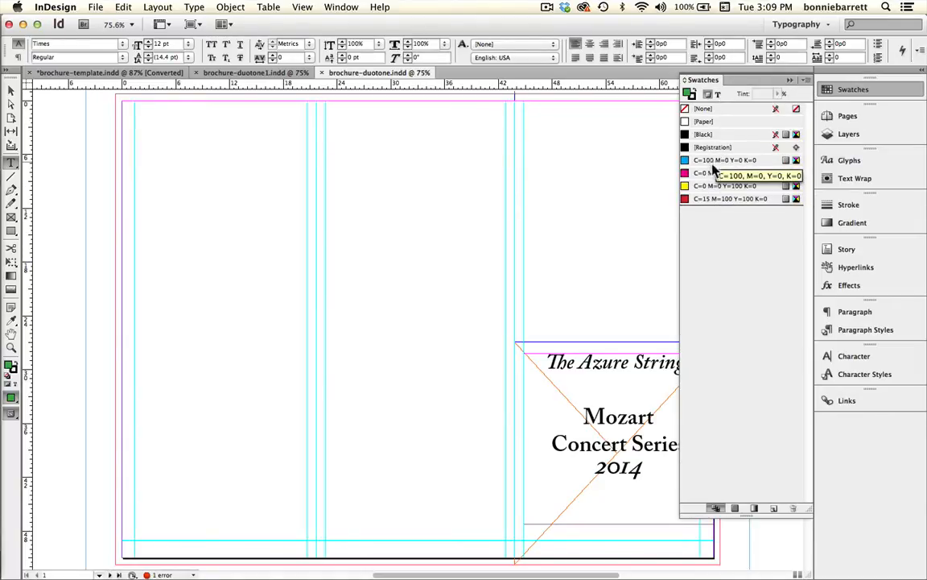
pyautogui.moveTo(712, 200)
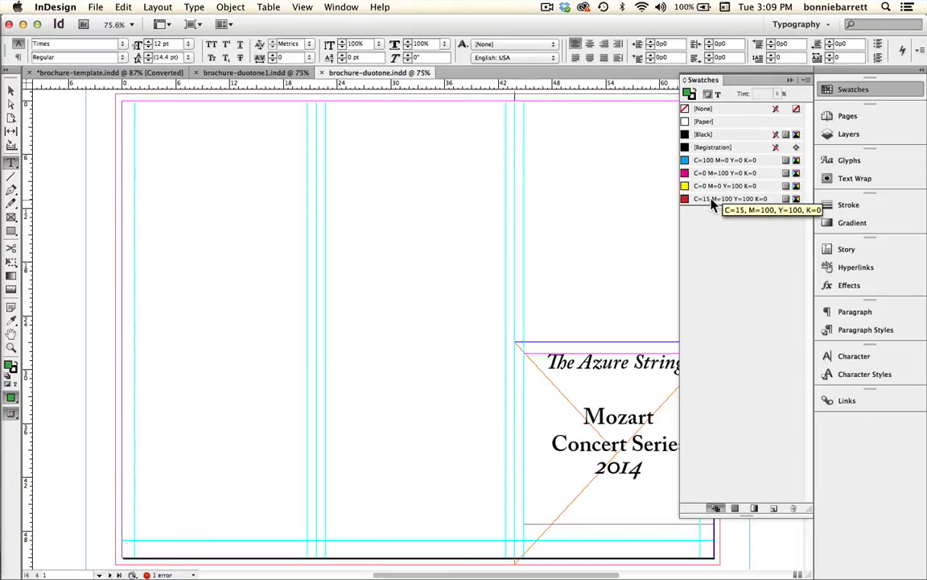
# Remove the four CMYK process swatches so only None, Paper, Black and Registration remain
pyautogui.click(724, 161)
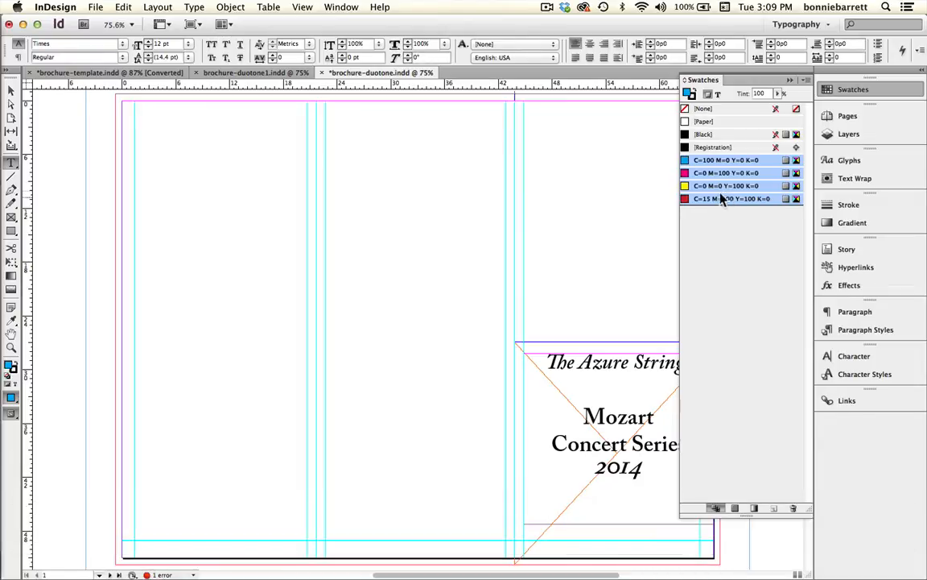
pyautogui.moveTo(721, 200)
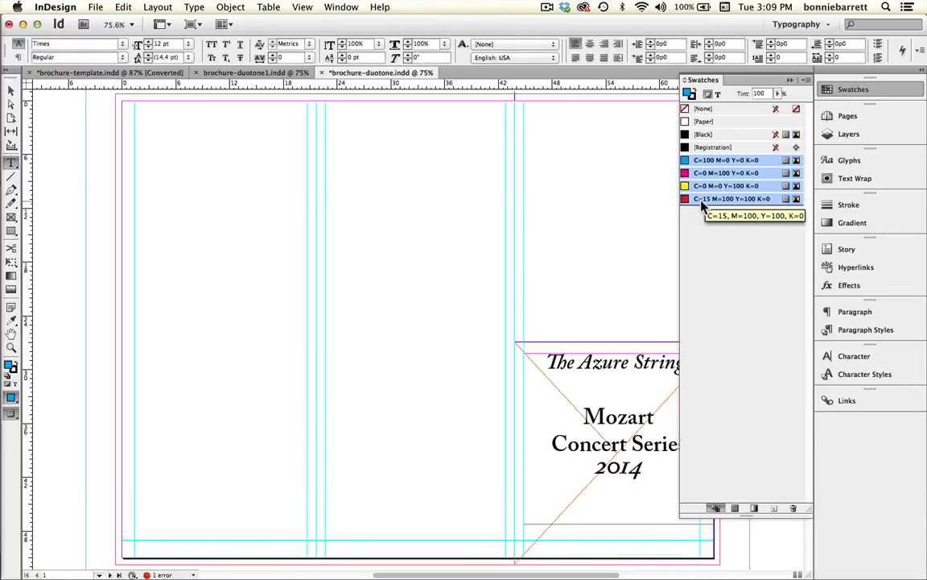
pyautogui.moveTo(792, 509)
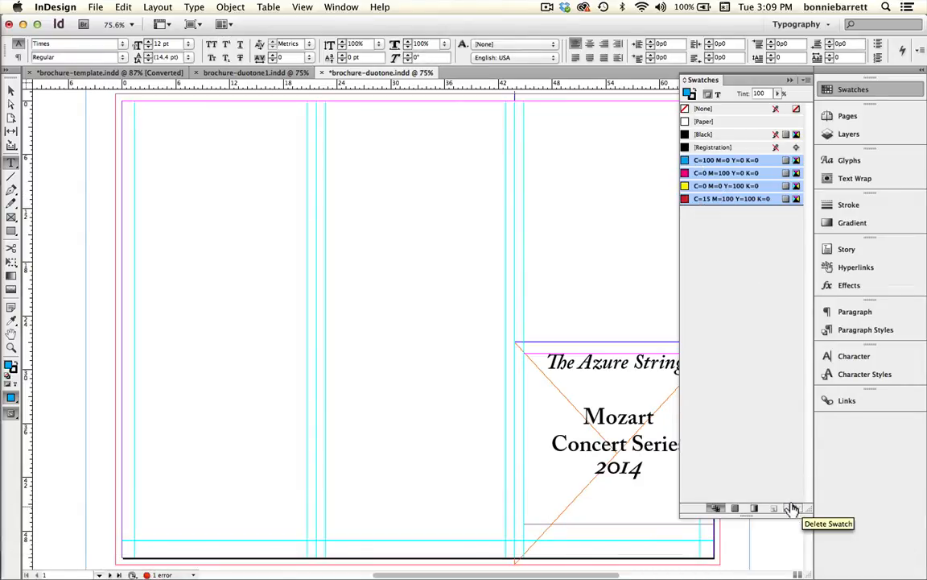
pyautogui.click(785, 509)
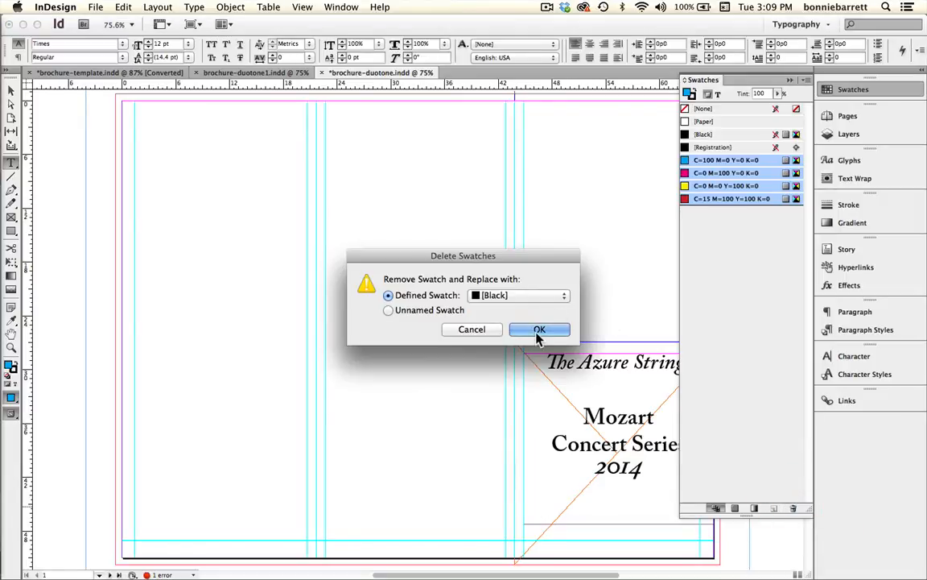
pyautogui.click(540, 328)
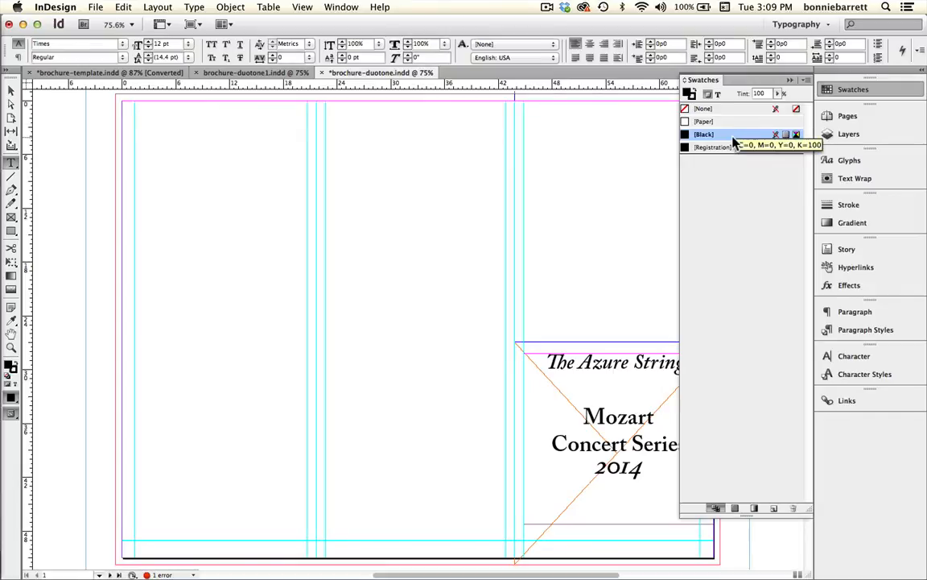
pyautogui.moveTo(741, 151)
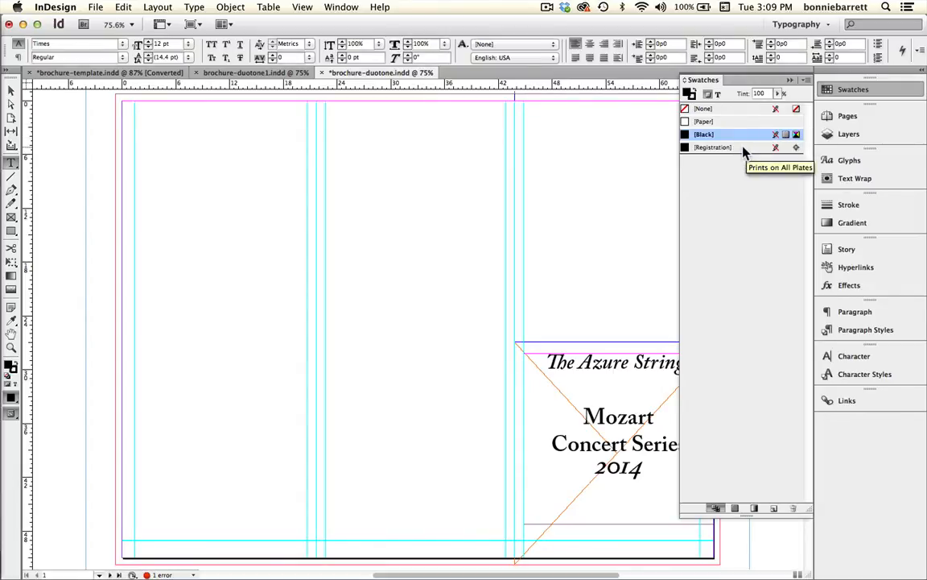
pyautogui.moveTo(431, 154)
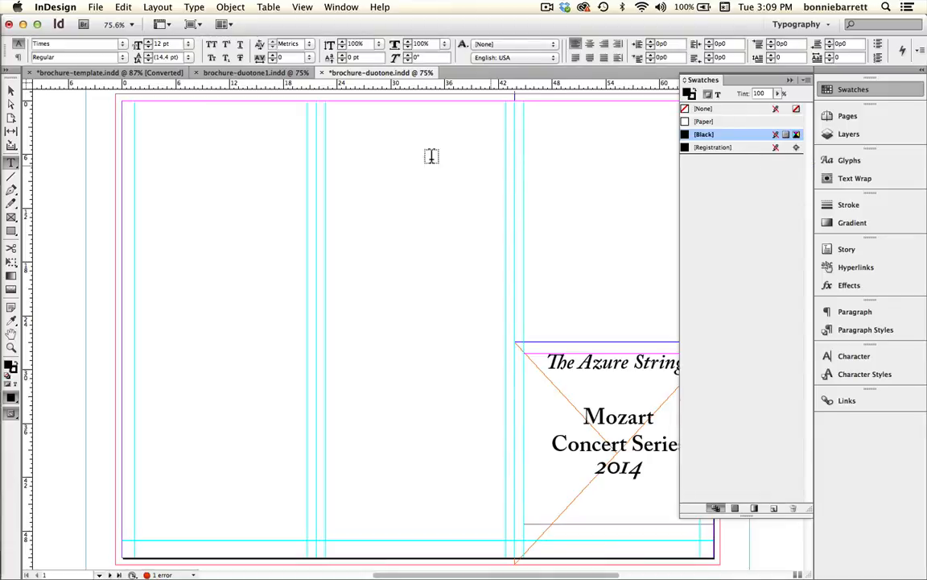
pyautogui.moveTo(327, 132)
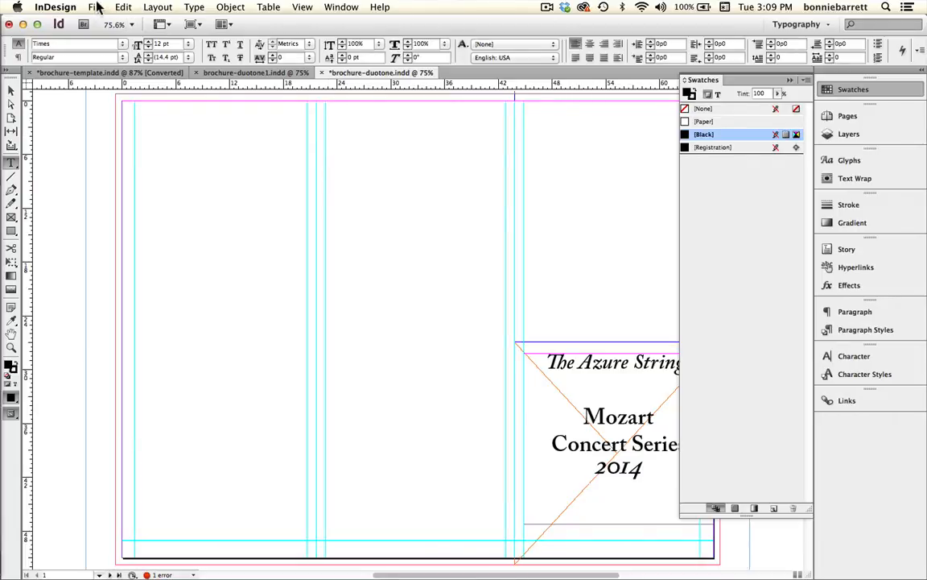
# Place violinistBLduo.psd on the front panel, bringing in the PANTONE 2727 U swatch
pyautogui.click(97, 7)
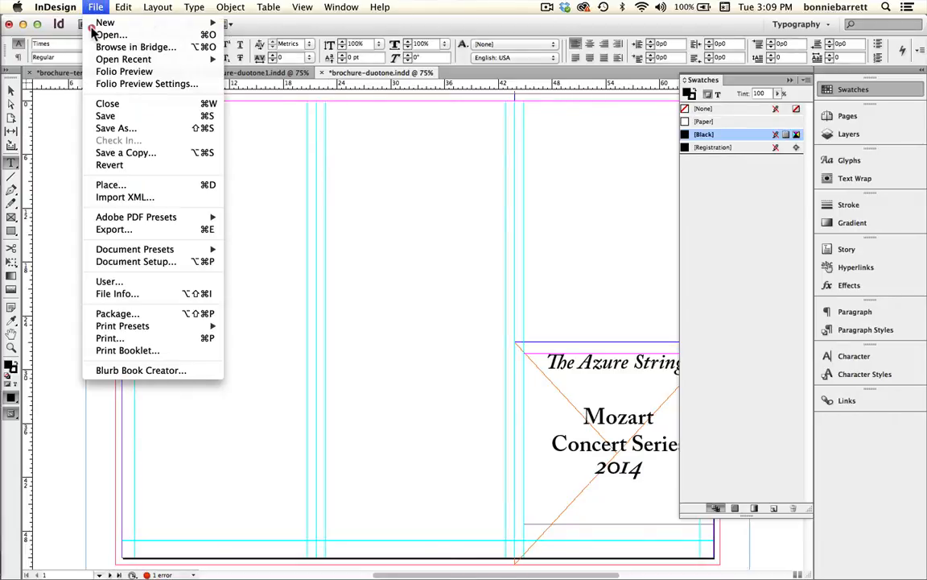
pyautogui.click(111, 184)
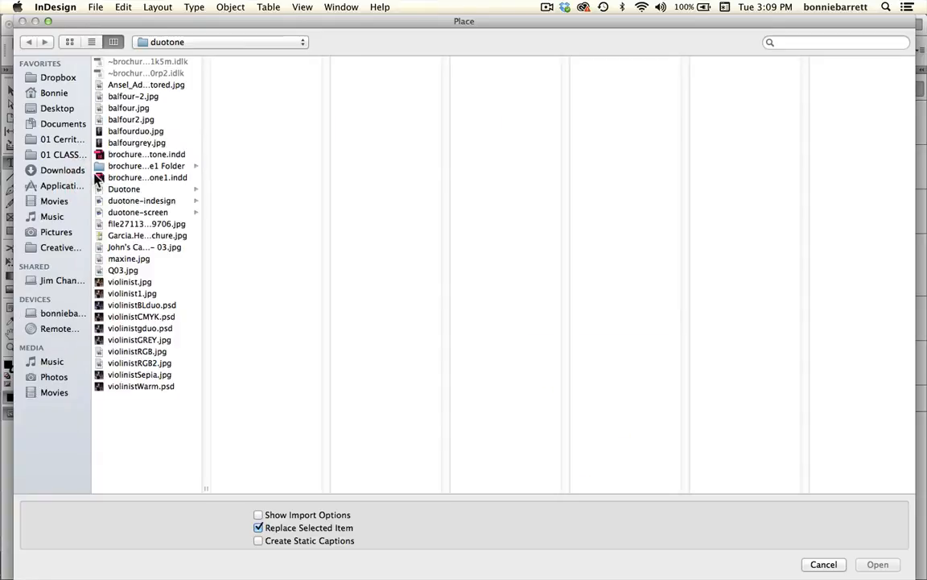
pyautogui.moveTo(168, 313)
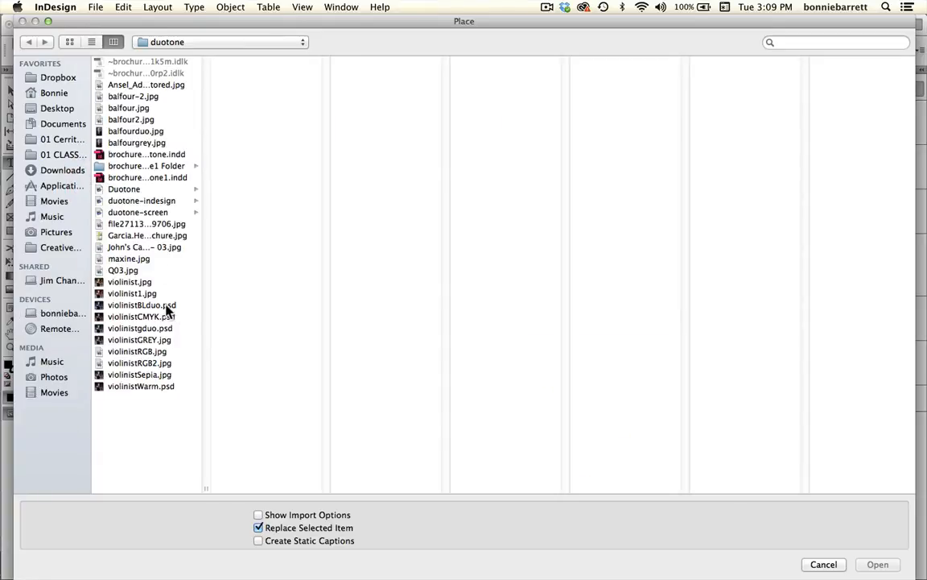
pyautogui.click(142, 304)
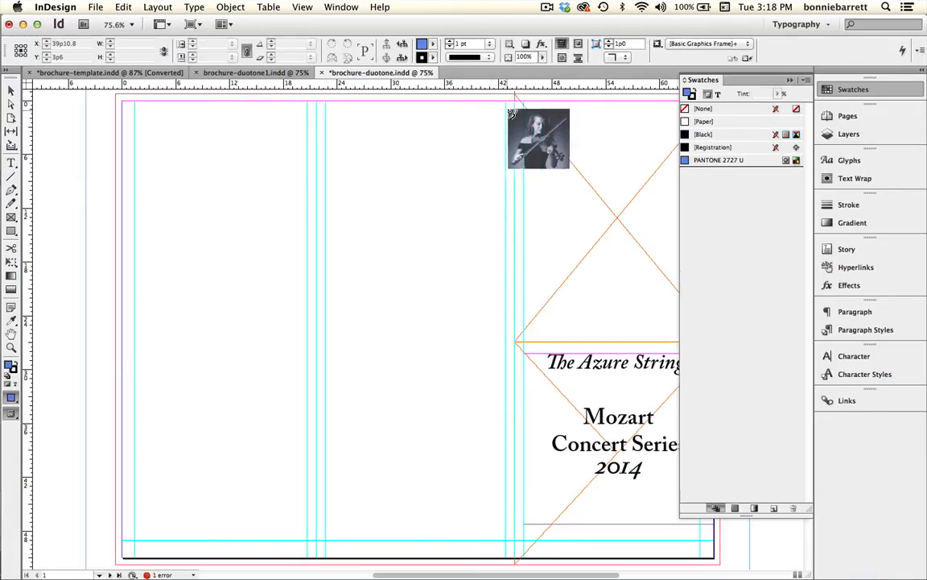
pyautogui.moveTo(540, 142); pyautogui.dragTo(545, 125)
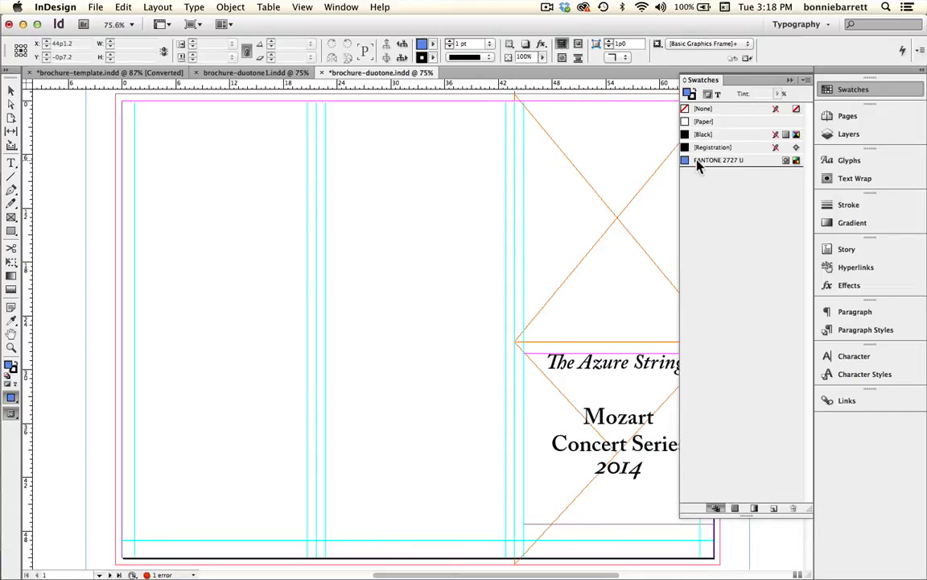
pyautogui.moveTo(709, 161)
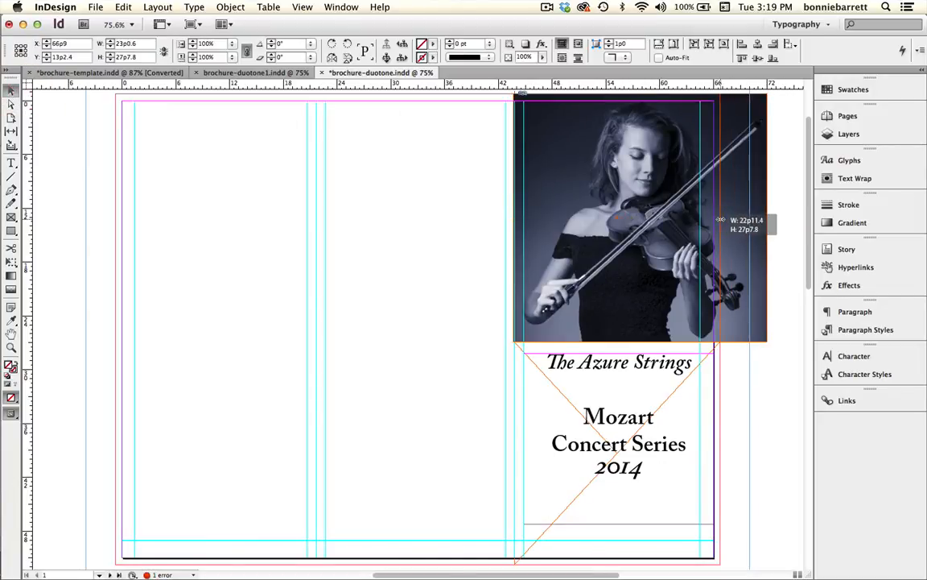
# Stretch the photo frame across the front panel and fill it proportionally
pyautogui.moveTo(769, 219); pyautogui.dragTo(717, 219)
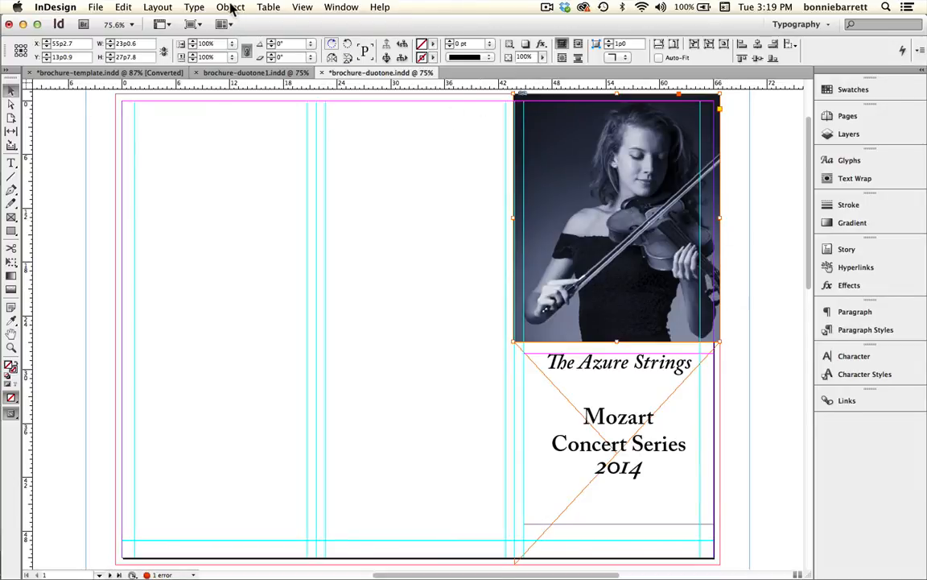
pyautogui.click(232, 6)
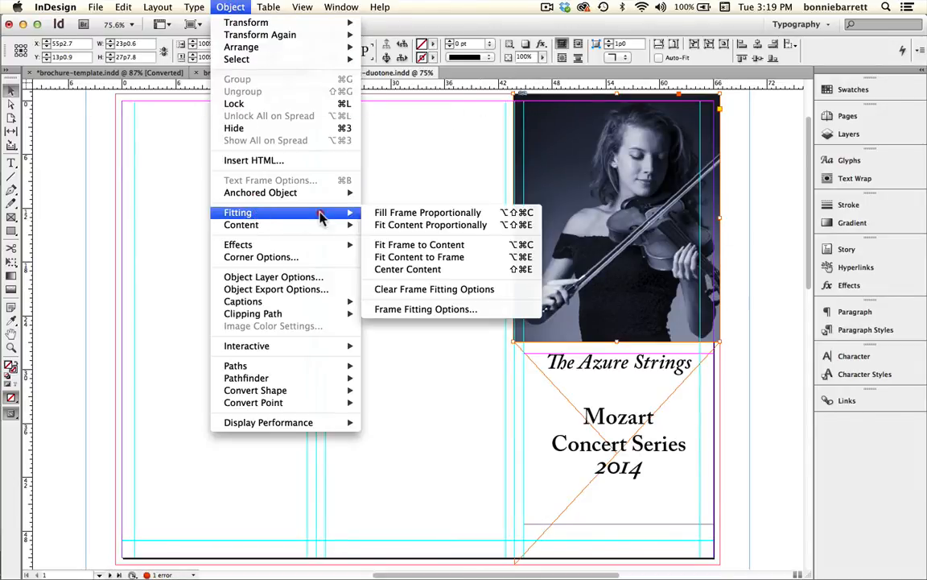
pyautogui.moveTo(426, 213)
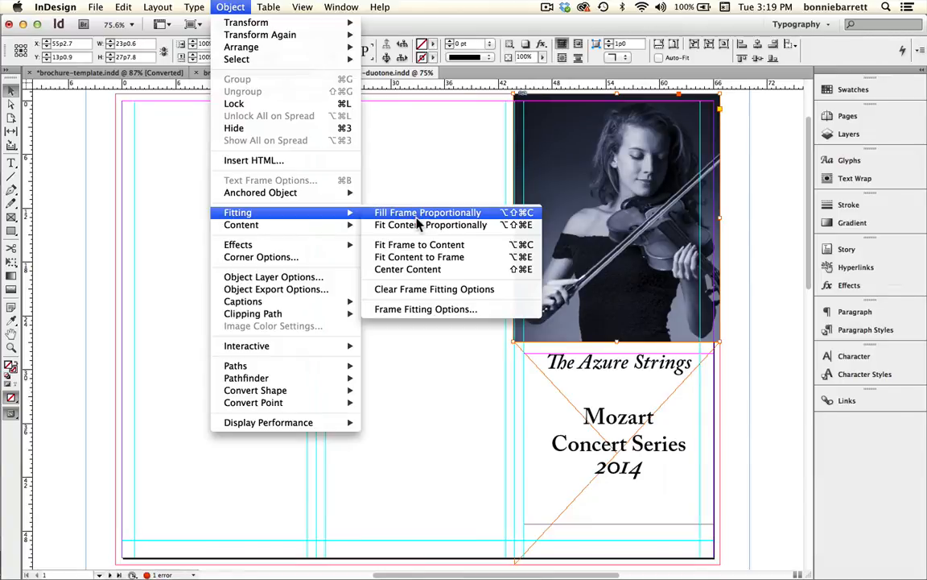
pyautogui.click(428, 213)
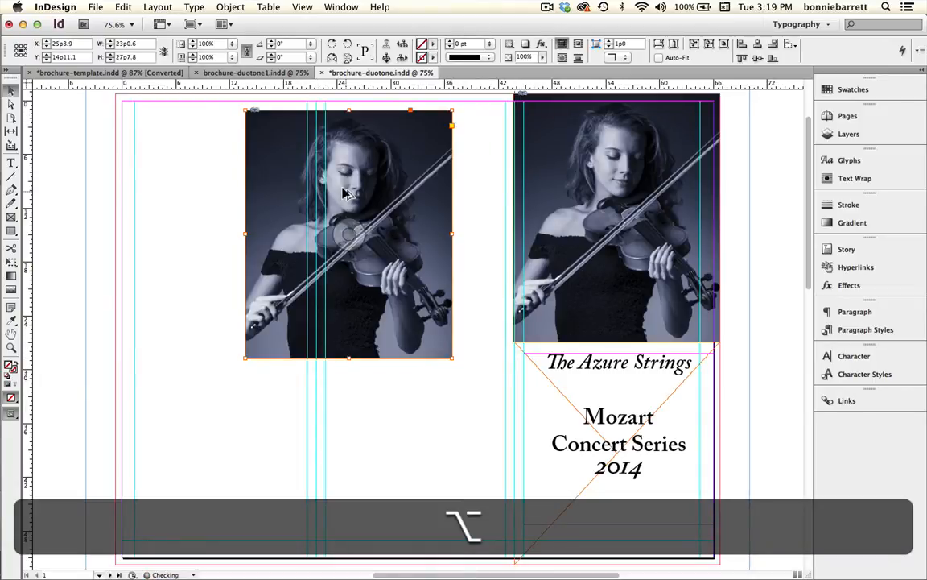
pyautogui.moveTo(435, 206)
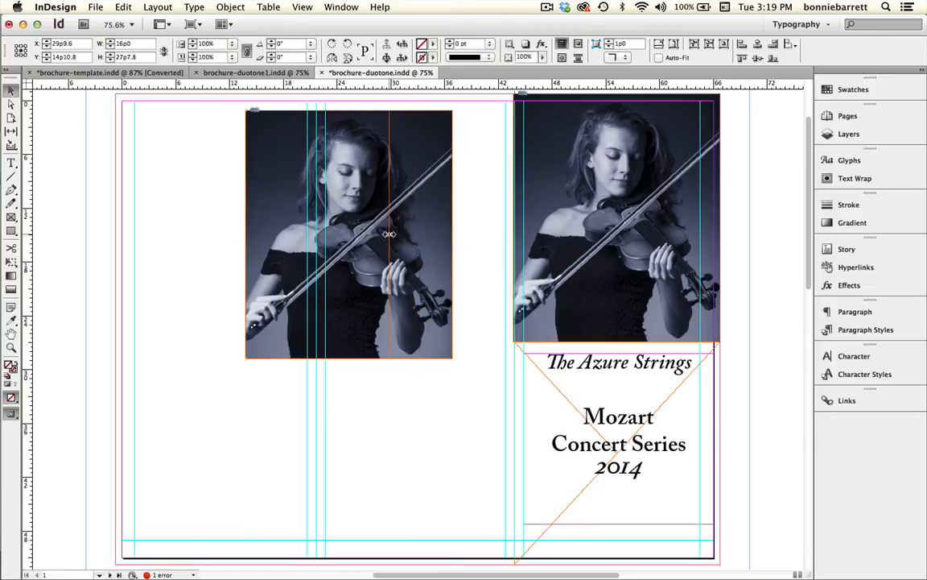
pyautogui.click(230, 6)
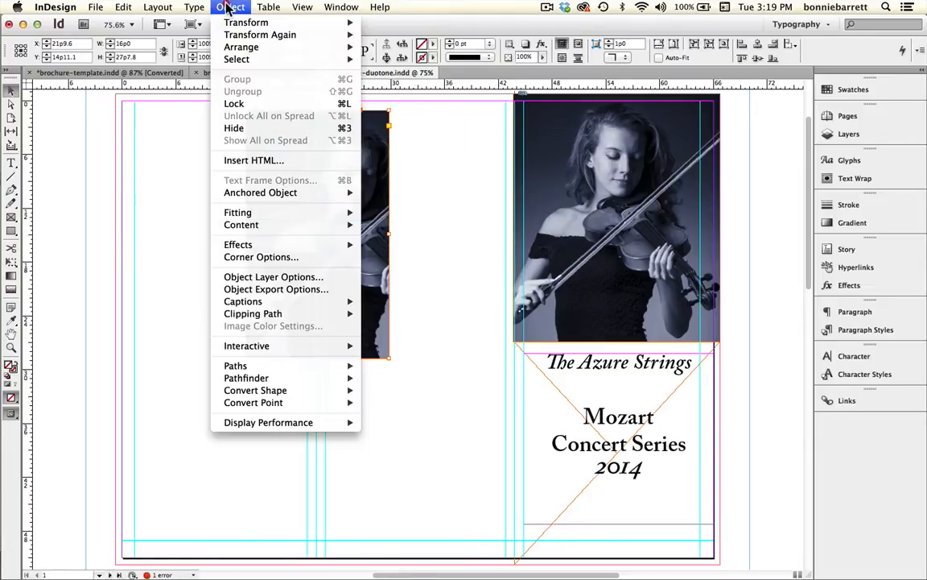
pyautogui.moveTo(239, 213)
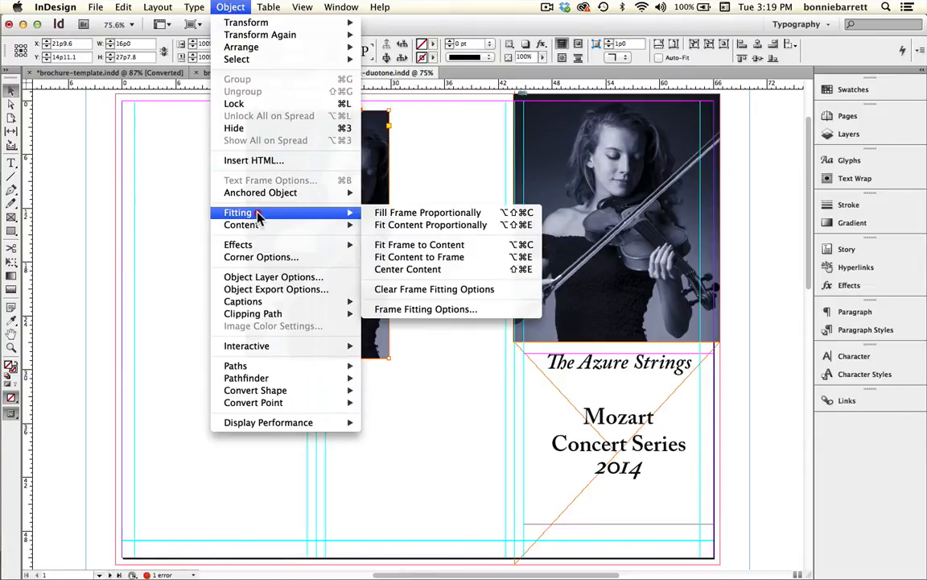
pyautogui.moveTo(418, 258)
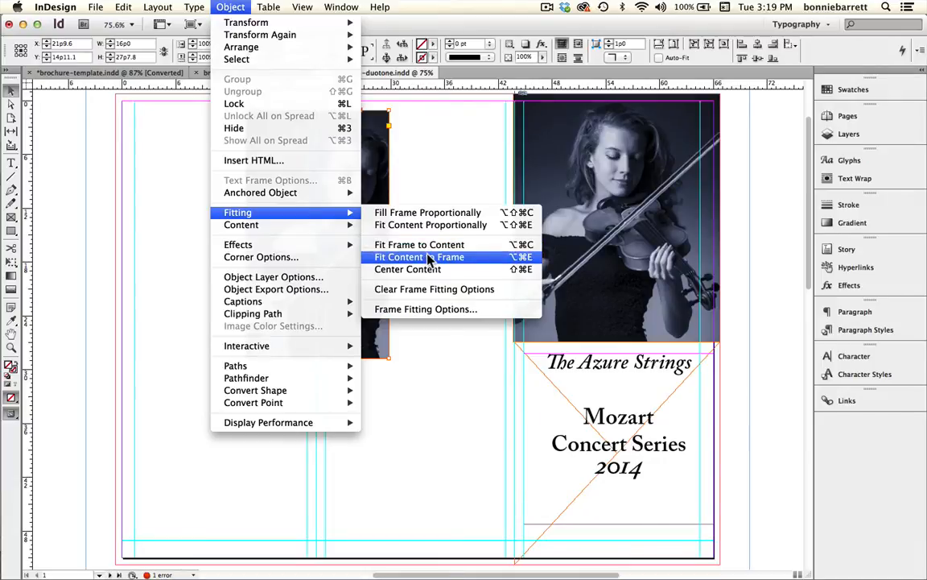
pyautogui.click(419, 256)
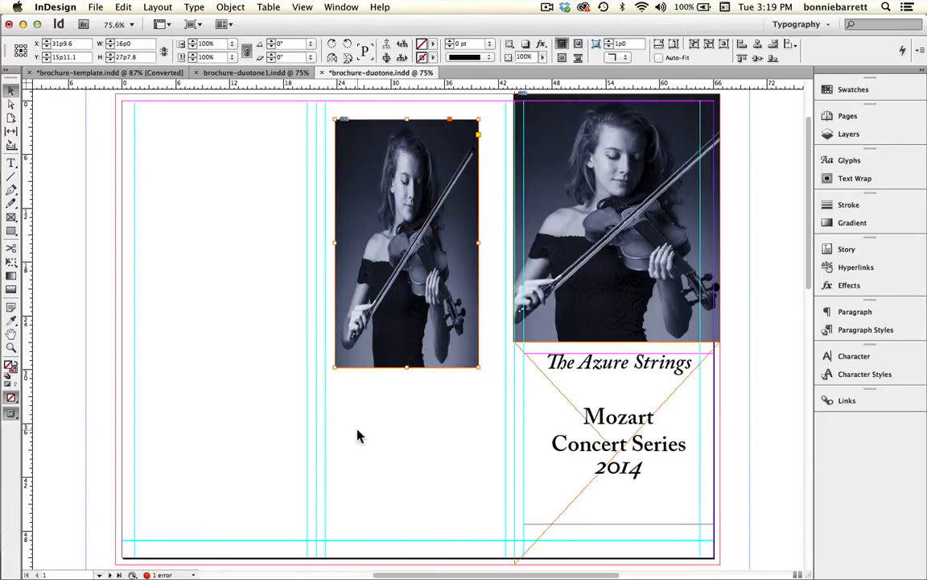
pyautogui.press('delete')
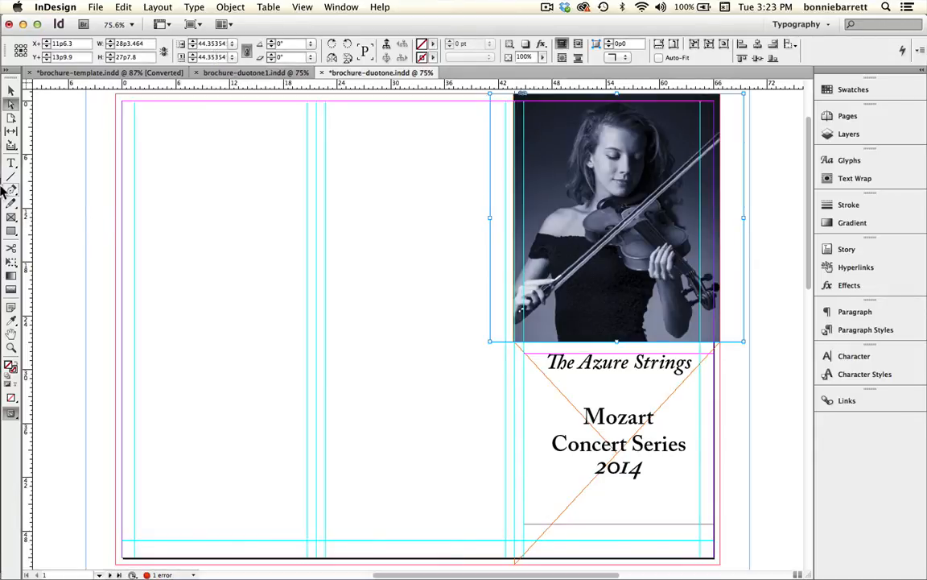
pyautogui.moveTo(23, 293)
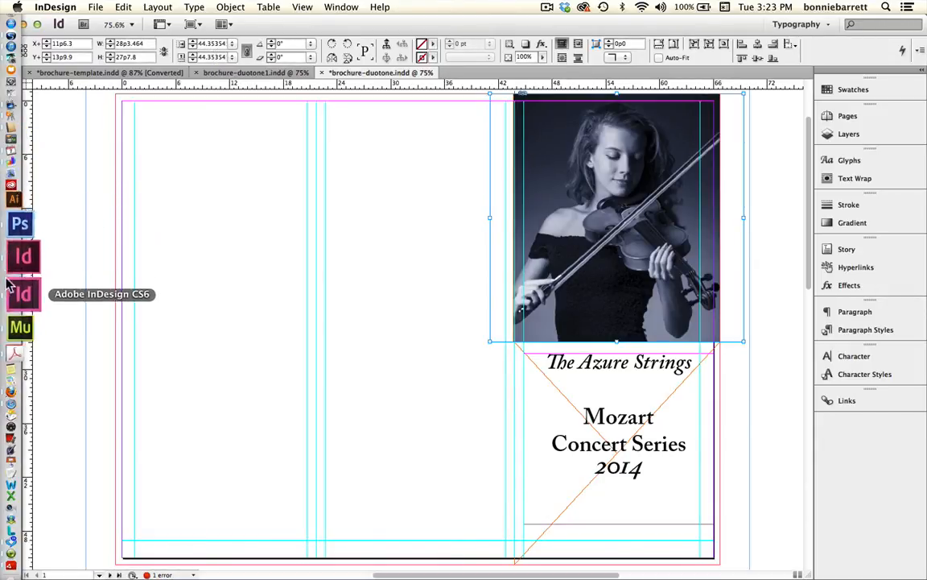
pyautogui.moveTo(23, 258)
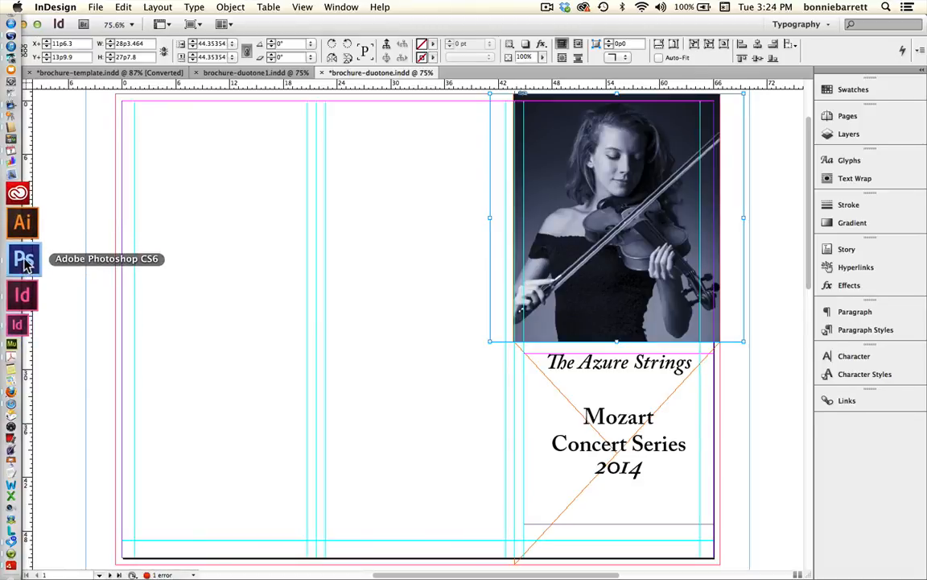
# Show all open Photoshop windows from the Dock icon
pyautogui.rightClick(23, 258)
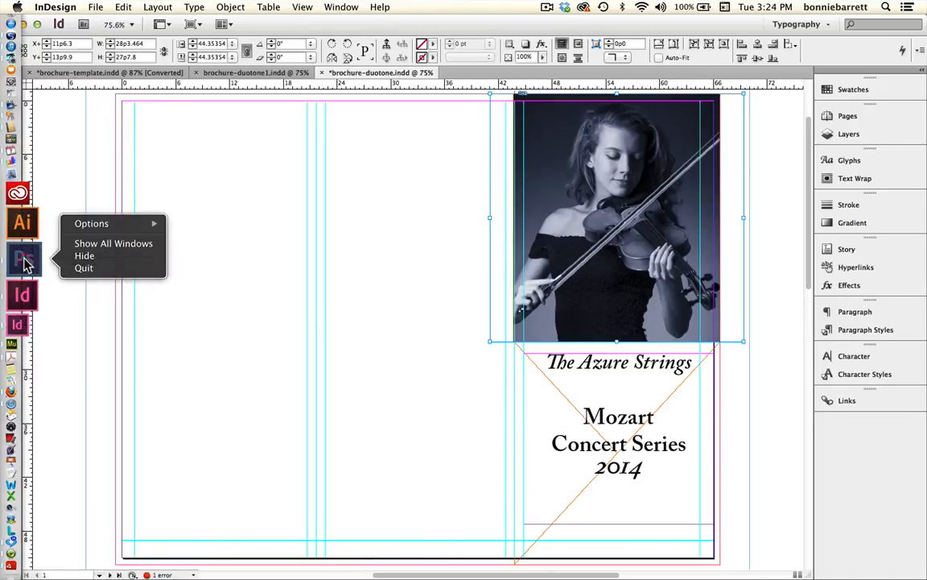
pyautogui.click(22, 257)
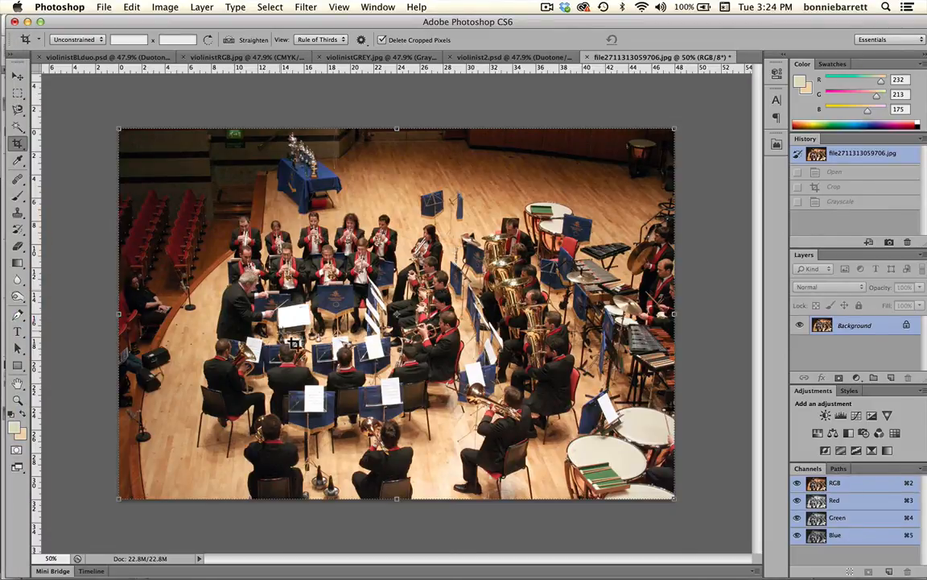
pyautogui.moveTo(427, 298)
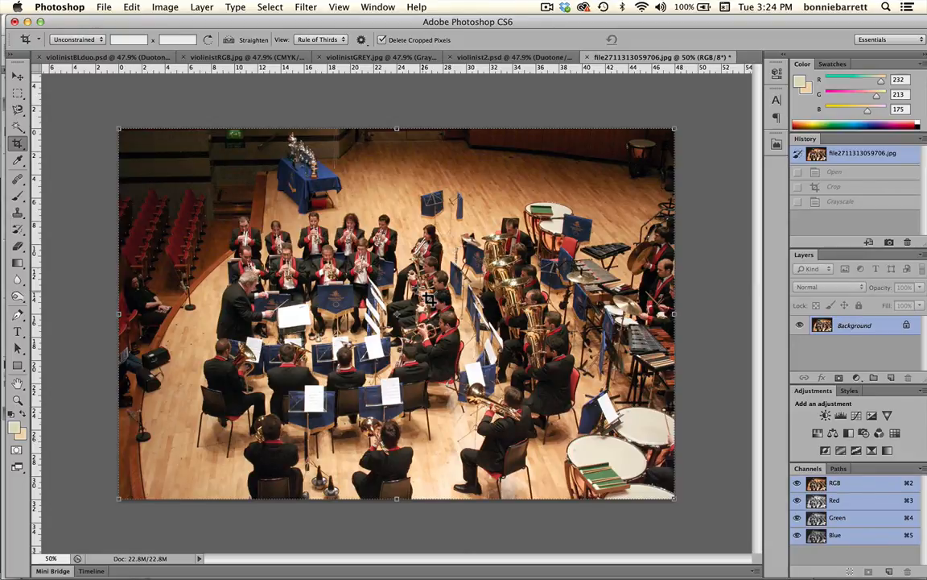
pyautogui.moveTo(121, 110)
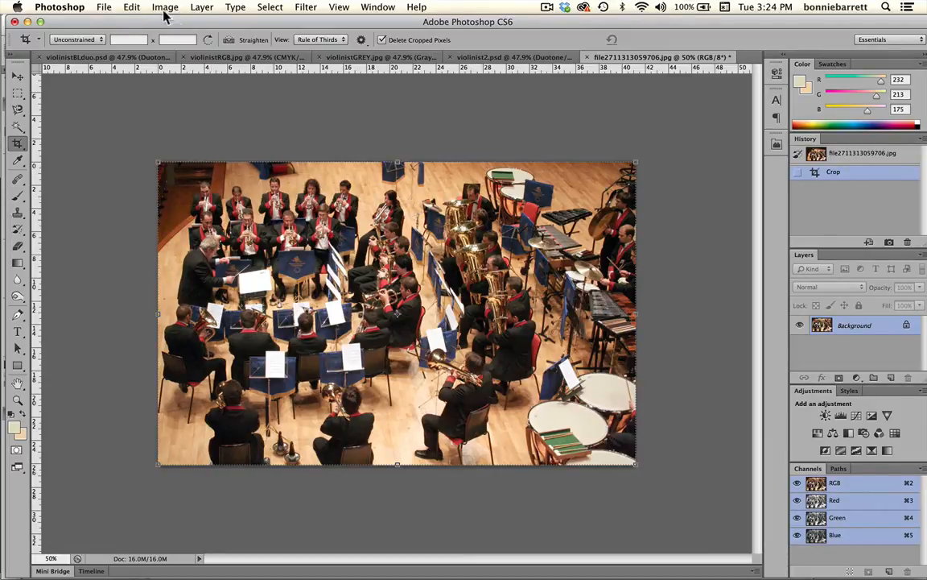
# Convert the cropped orchestra photo to Grayscale, discarding colour information
pyautogui.click(164, 6)
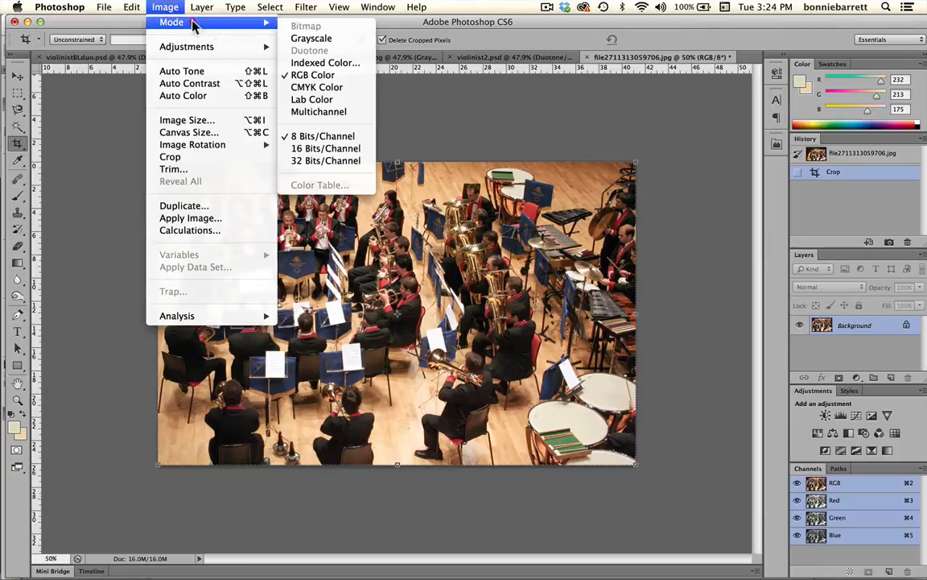
pyautogui.click(311, 39)
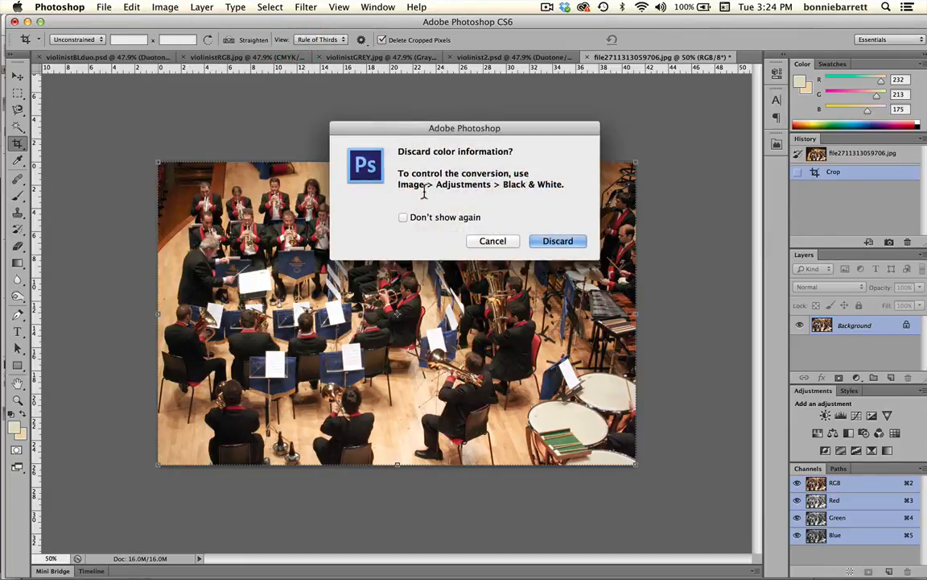
pyautogui.click(557, 241)
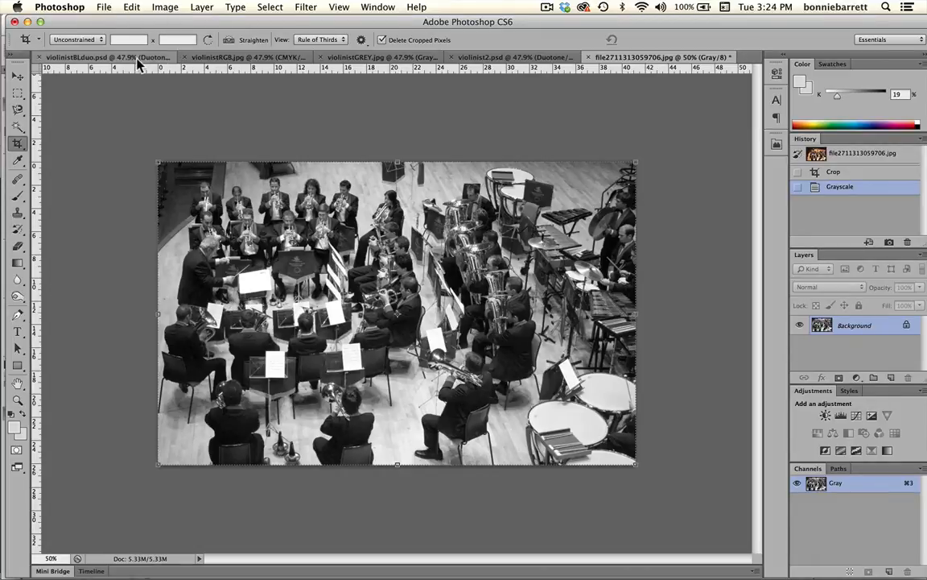
# Save the violinist's Black + PANTONE 2727 U duotone as a preset named blue violin
pyautogui.click(96, 56)
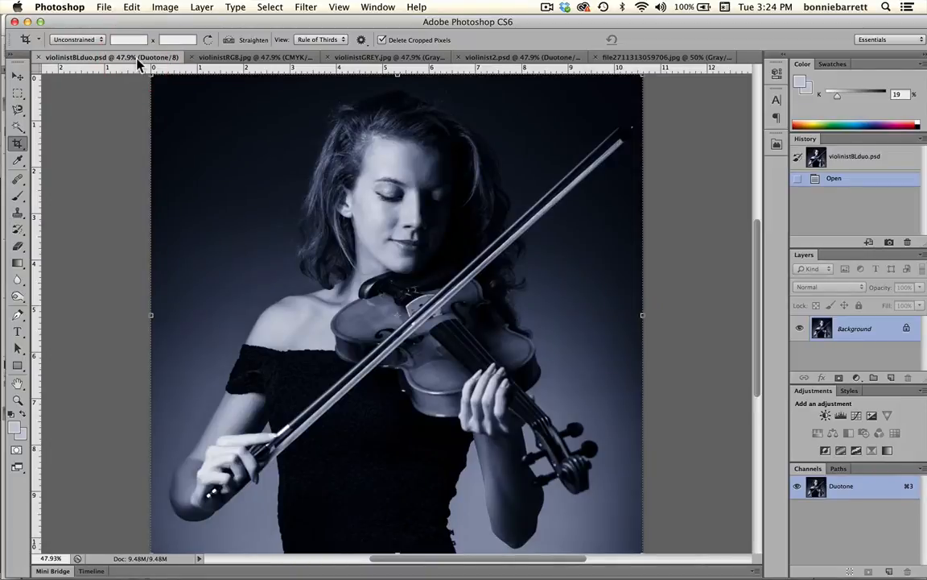
pyautogui.moveTo(136, 58)
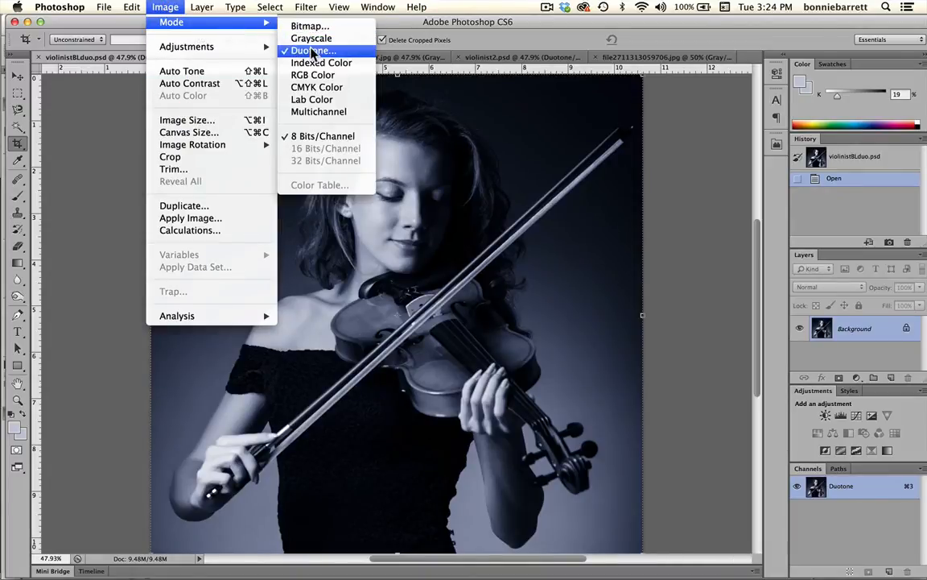
pyautogui.click(314, 50)
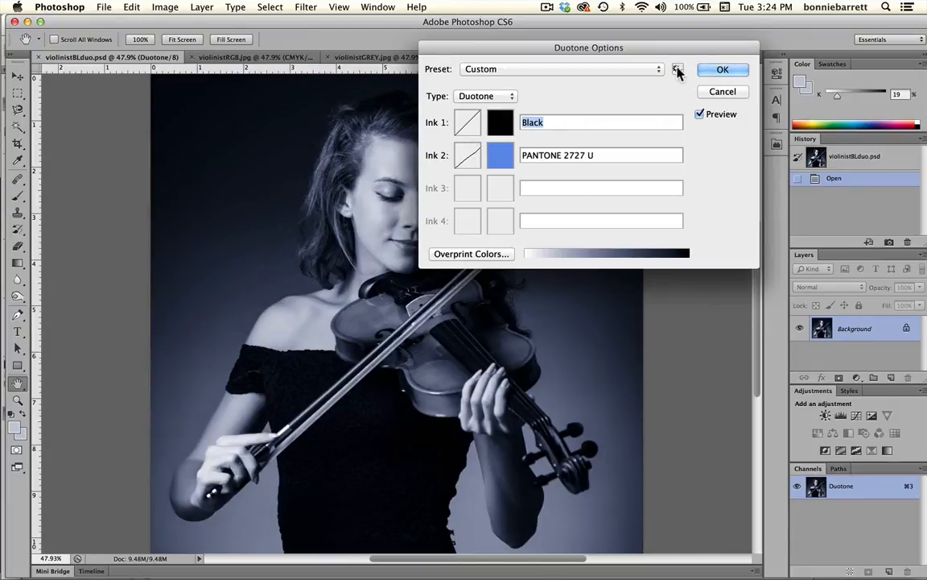
pyautogui.moveTo(678, 71)
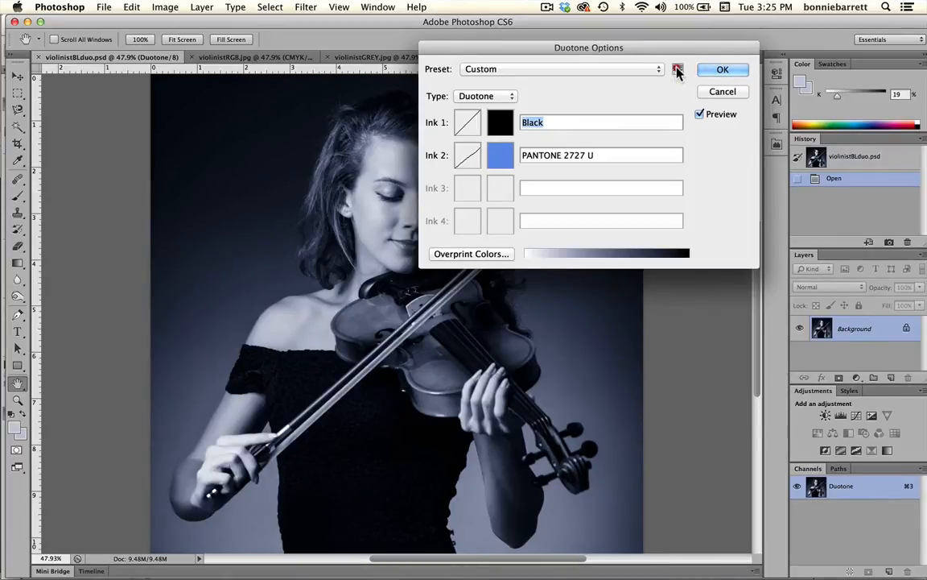
pyautogui.click(678, 69)
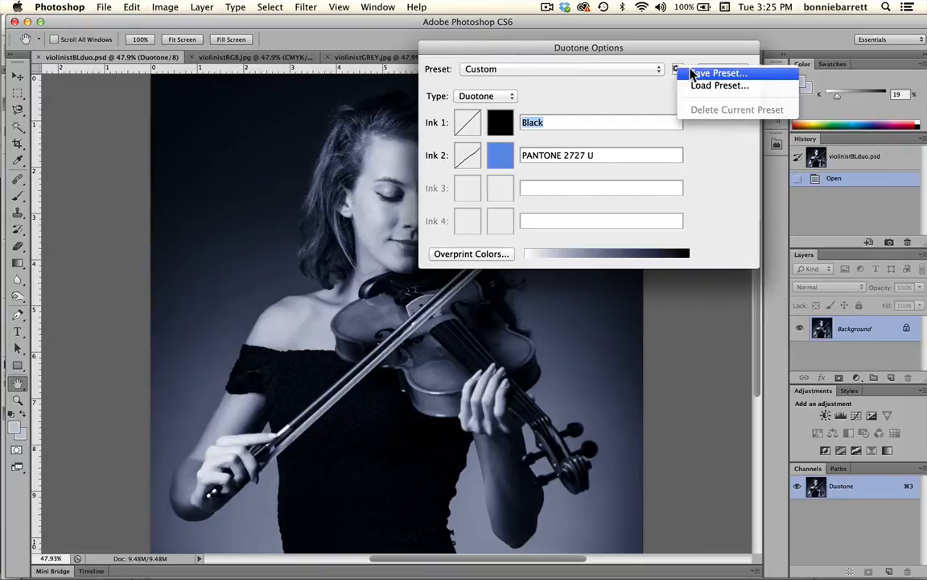
pyautogui.click(718, 72)
pyautogui.write('blue')
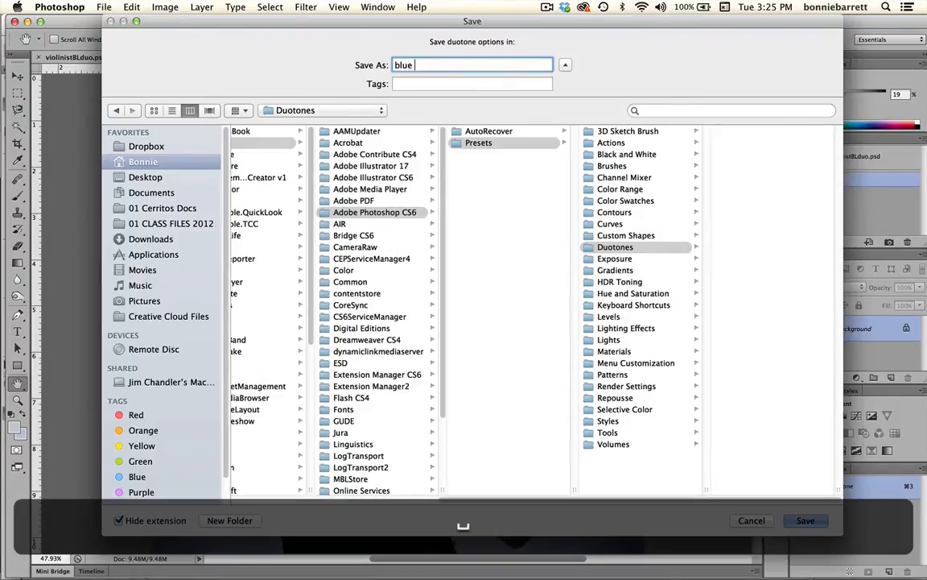
pyautogui.write('violin')
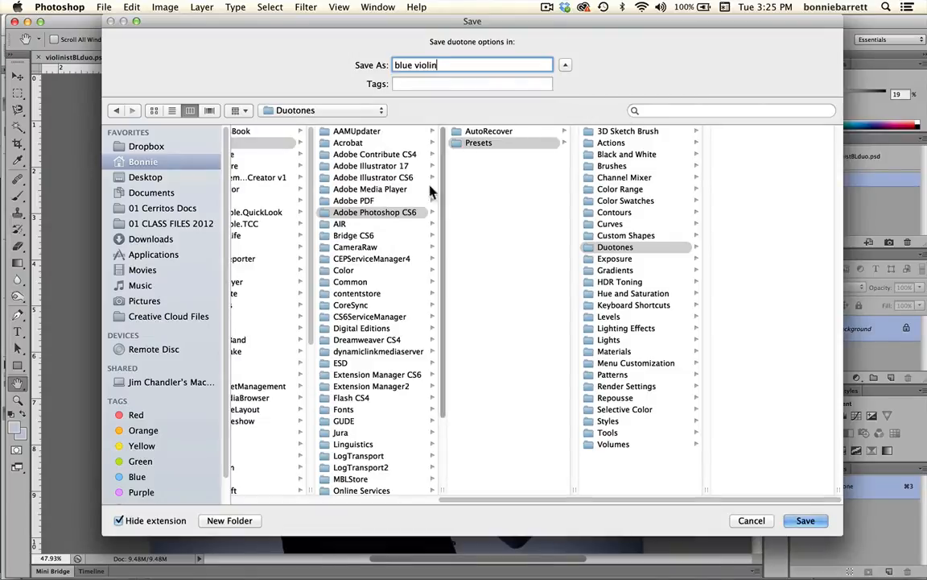
pyautogui.moveTo(394, 222)
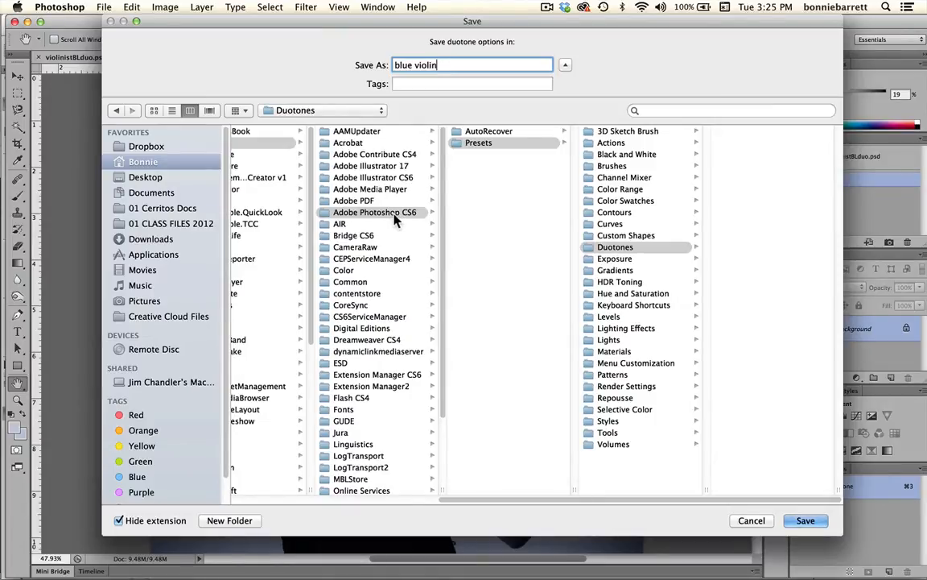
pyautogui.moveTo(482, 151)
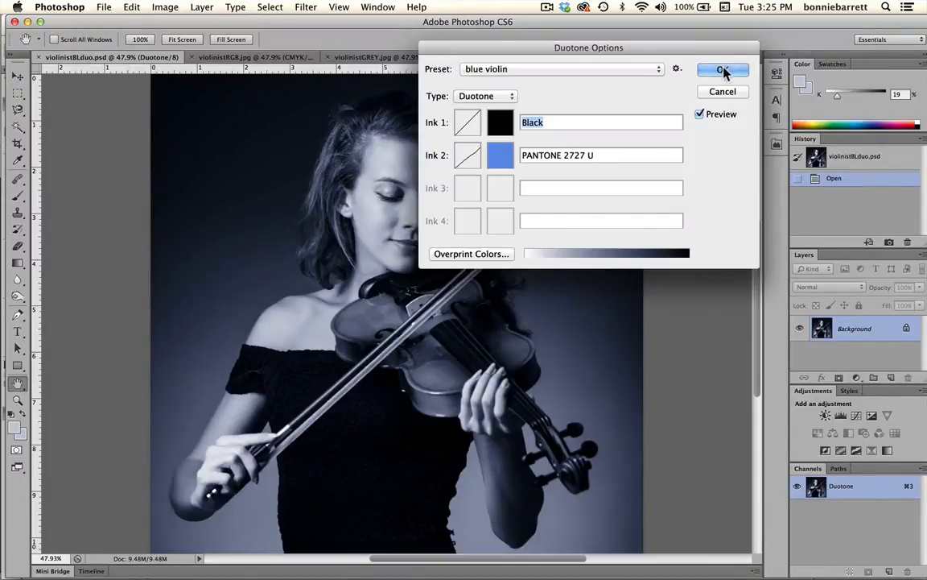
# Apply the blue violin duotone preset to the grayscale orchestra photo
pyautogui.click(722, 69)
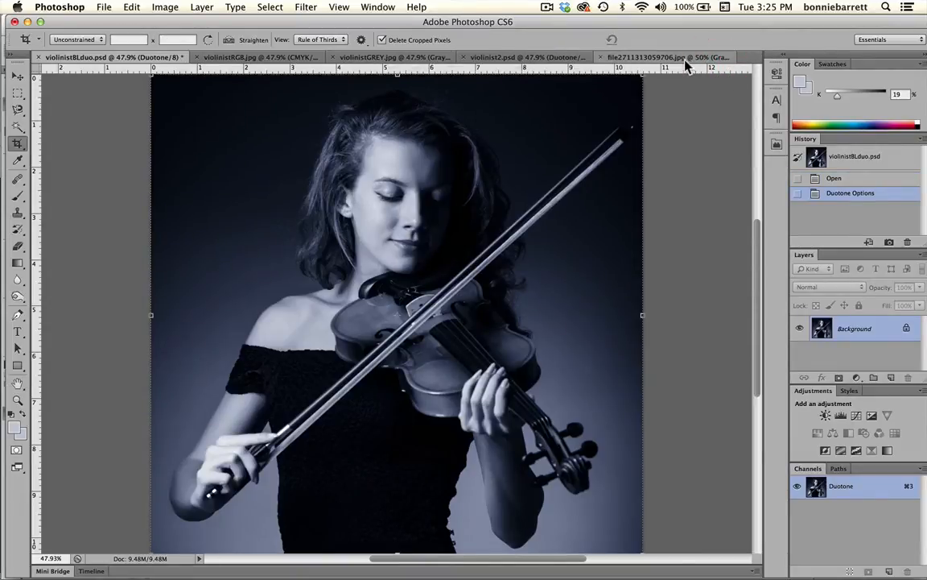
pyautogui.click(660, 57)
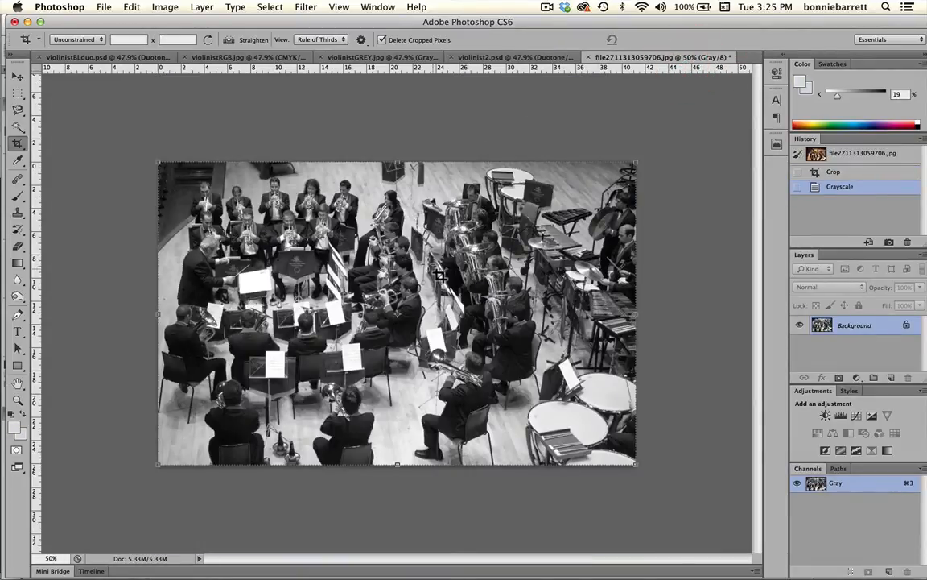
pyautogui.moveTo(367, 270)
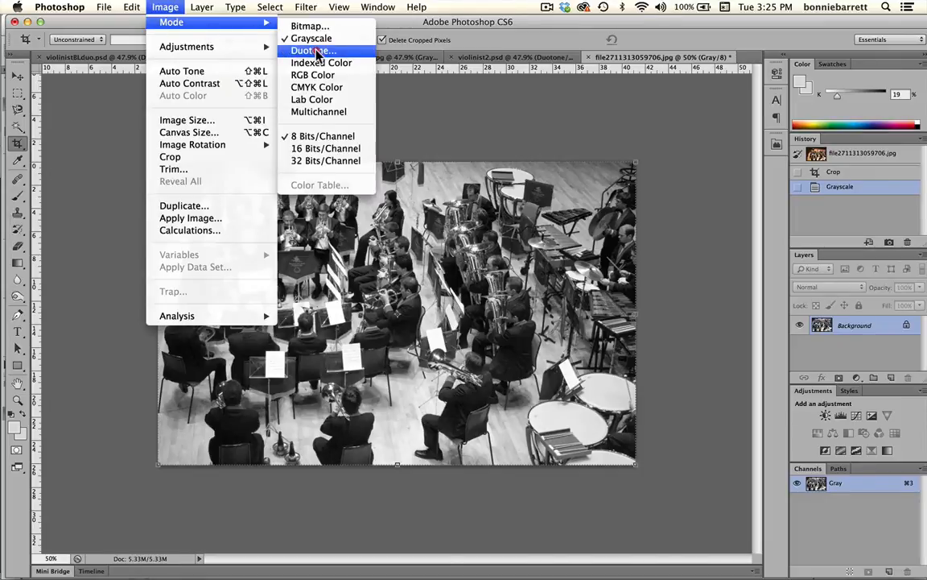
pyautogui.click(312, 50)
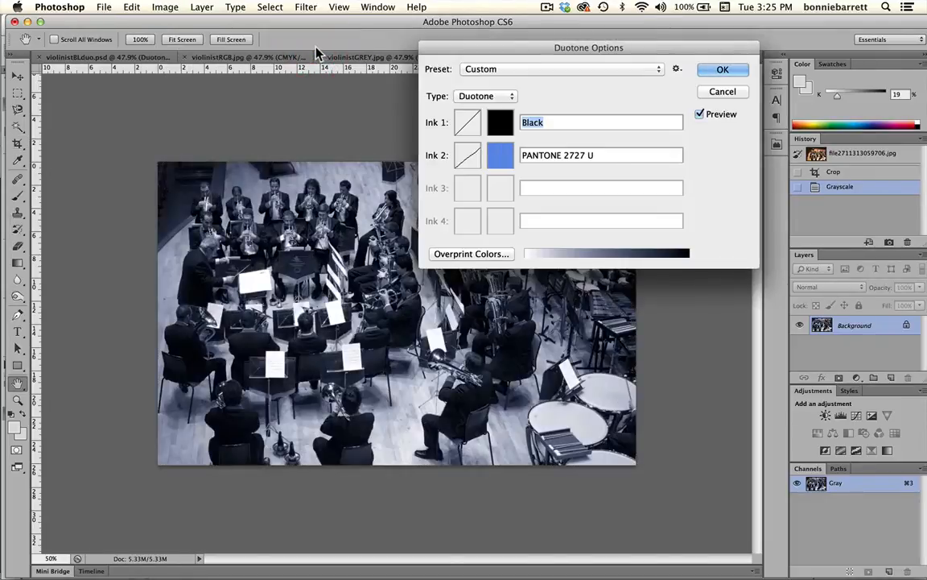
pyautogui.moveTo(589, 48); pyautogui.dragTo(750, 30)
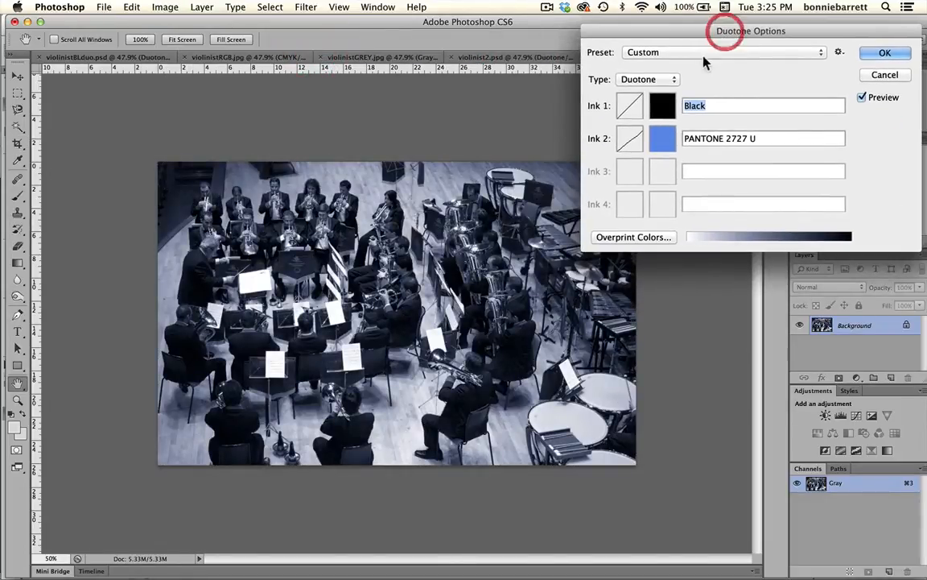
pyautogui.click(723, 51)
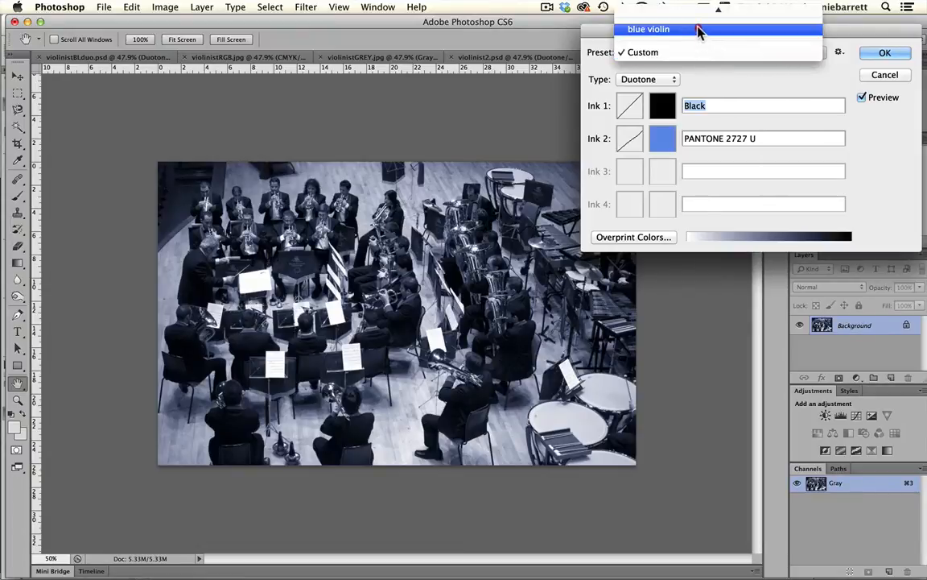
pyautogui.moveTo(649, 36)
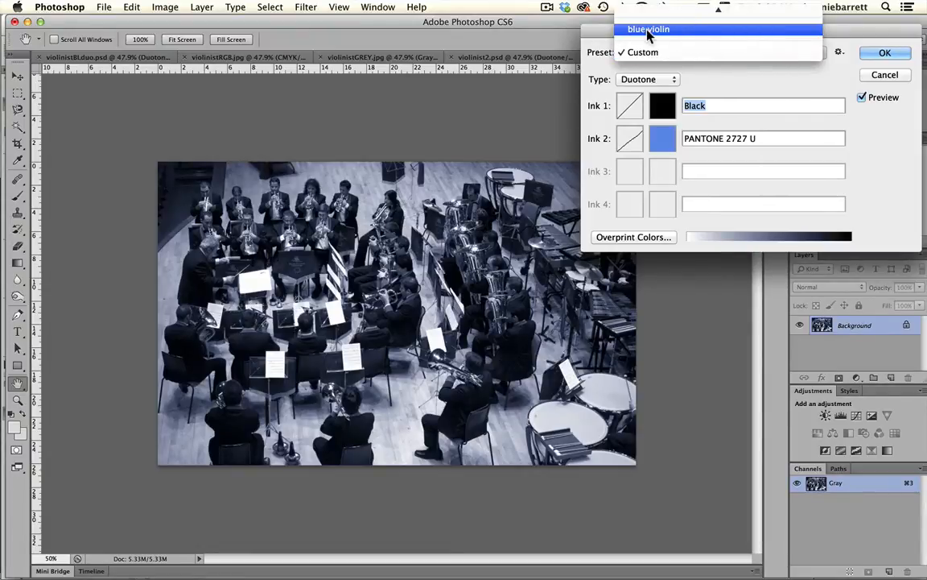
pyautogui.click(649, 29)
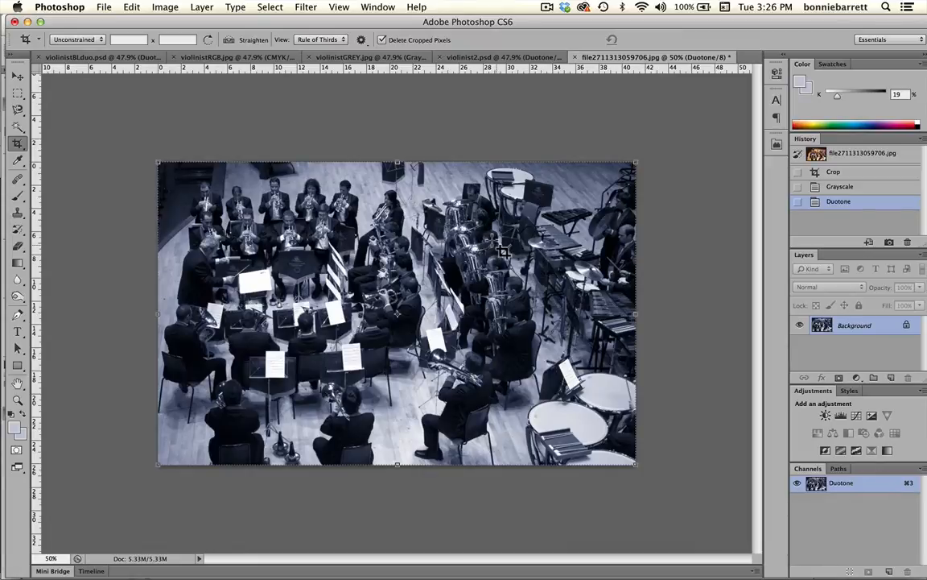
pyautogui.moveTo(499, 264)
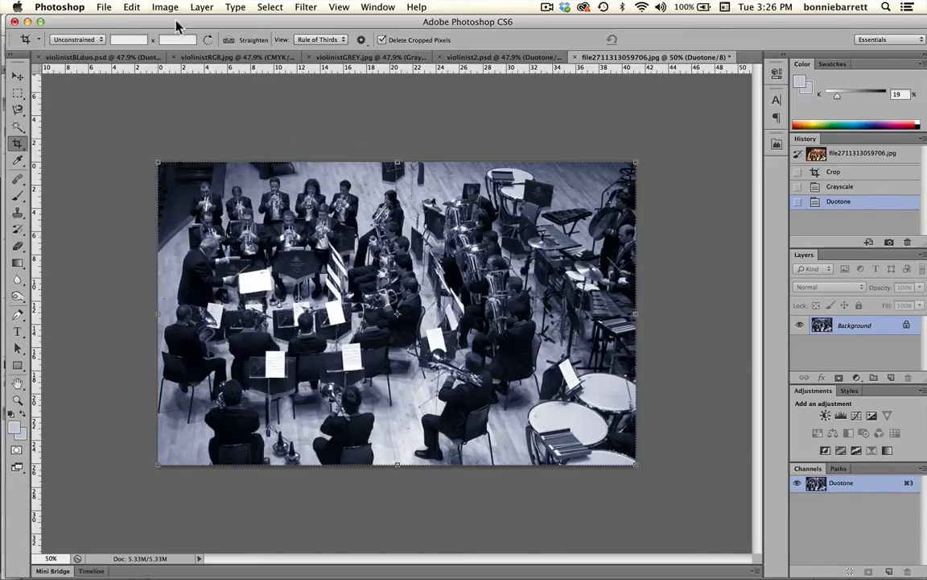
# Save the duotone orchestra photo as orchestra.psd in the duotone folder
pyautogui.click(103, 6)
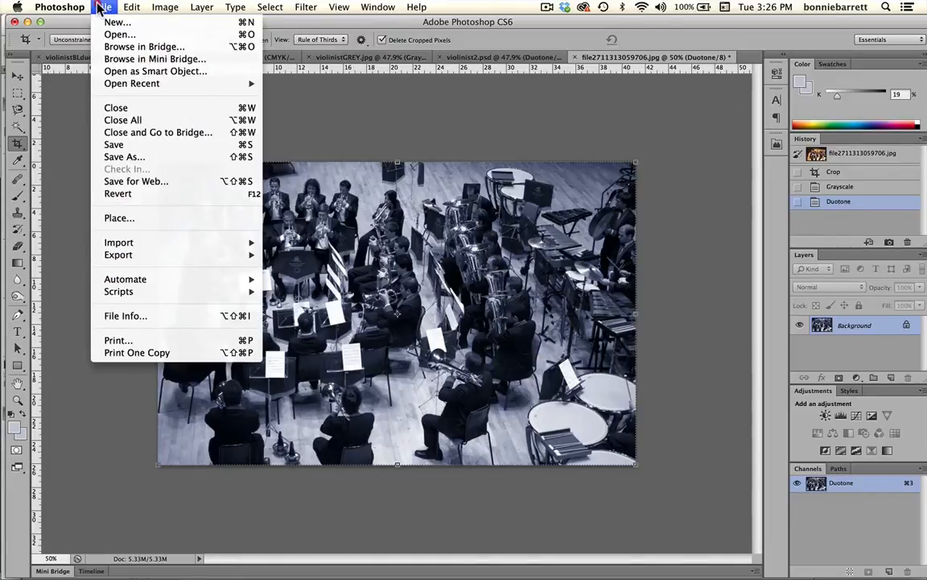
pyautogui.moveTo(113, 145)
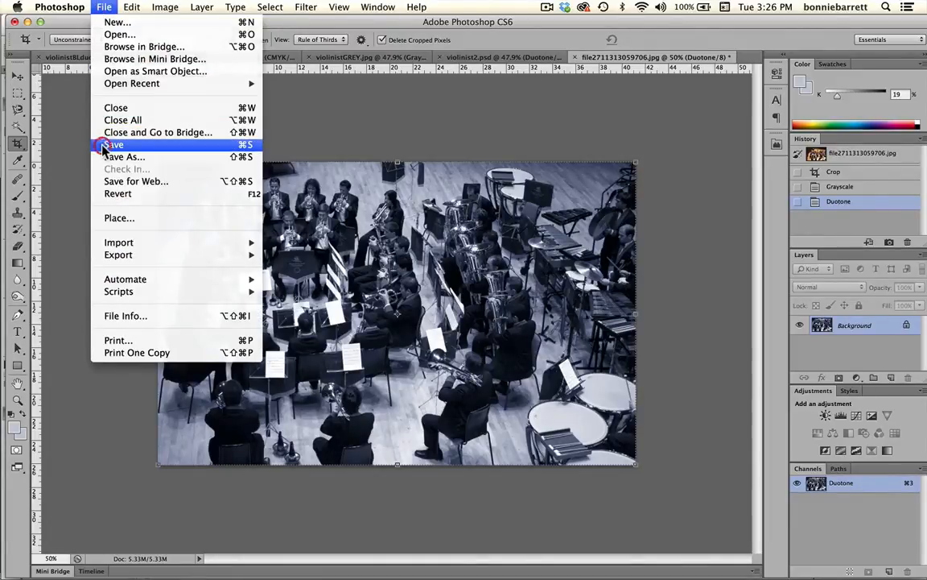
pyautogui.click(126, 156)
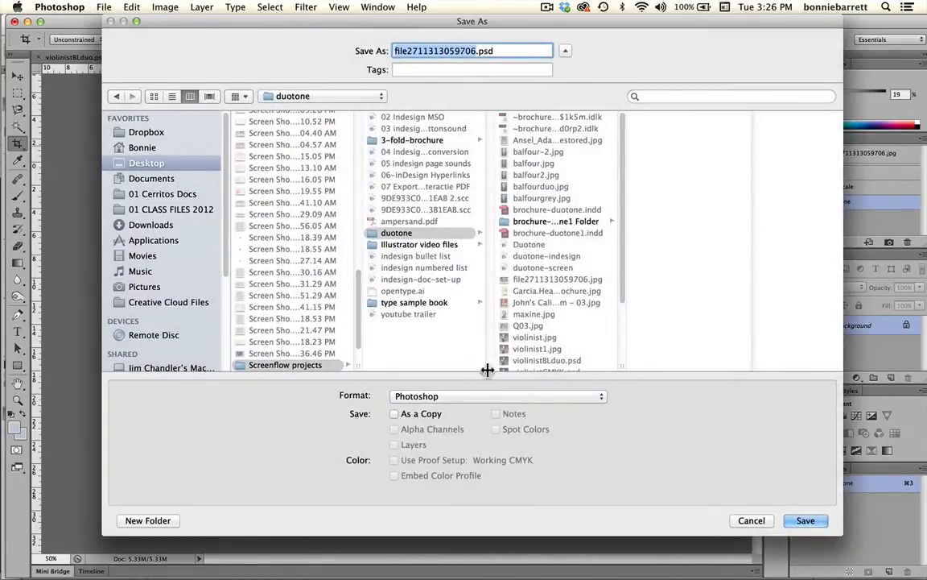
pyautogui.moveTo(544, 416)
pyautogui.write('orche')
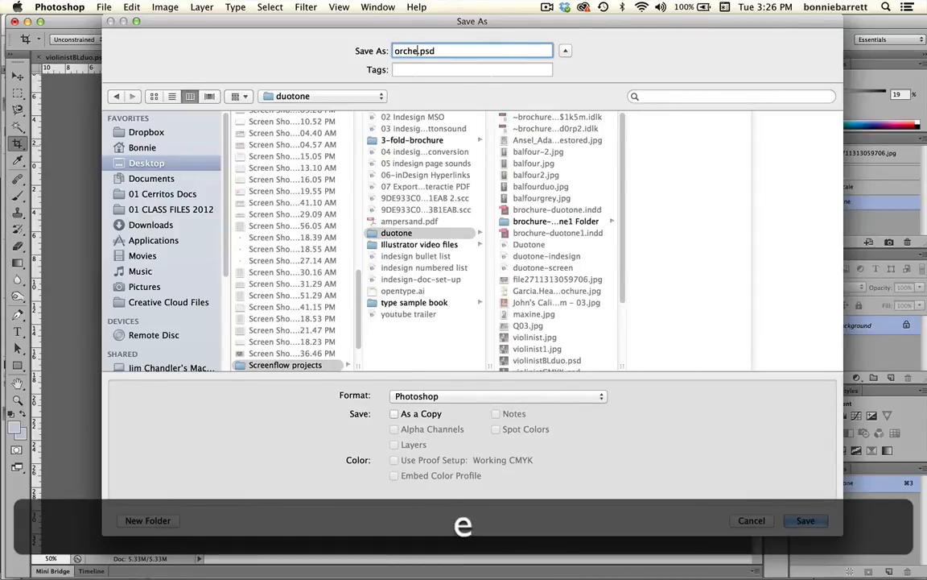
pyautogui.write('stra')
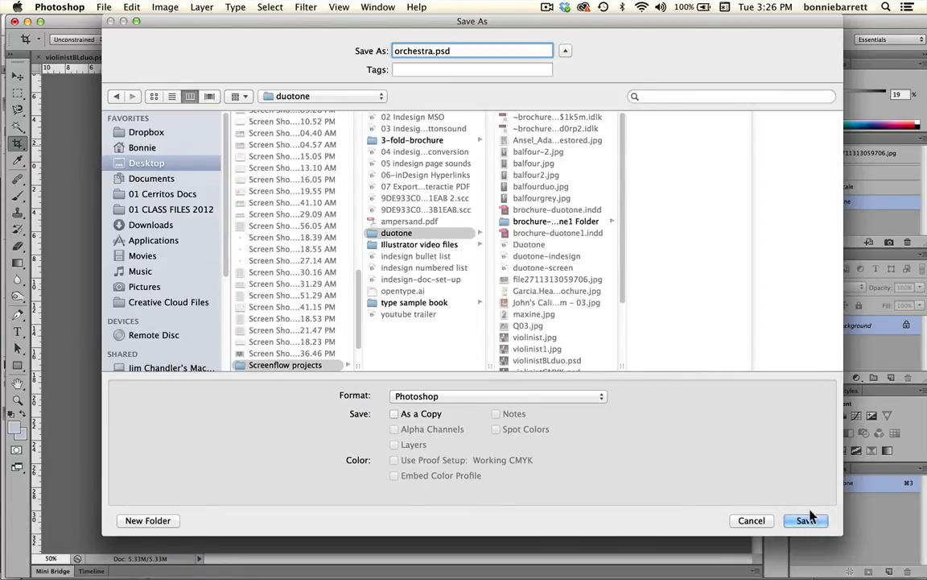
pyautogui.click(805, 520)
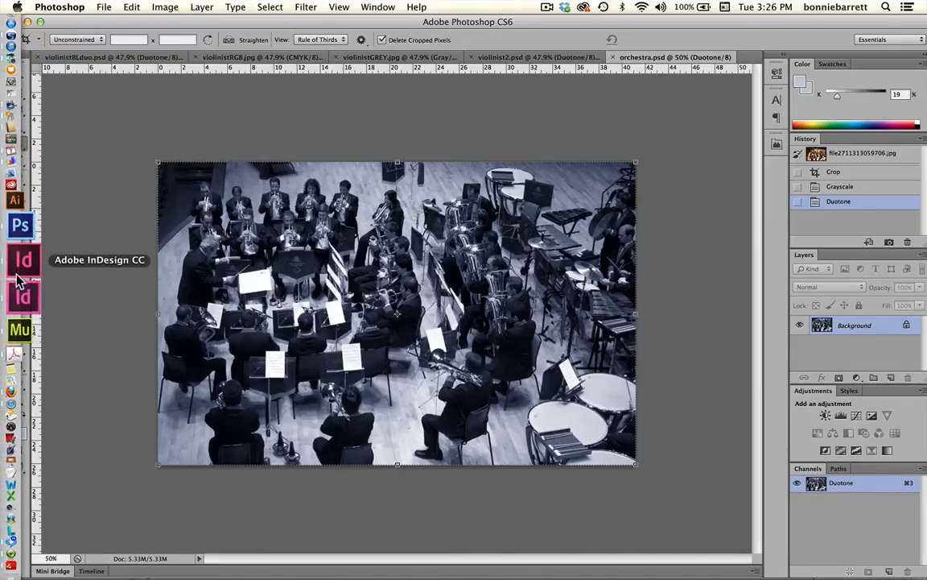
# Back in InDesign, place orchestra.psd into the empty frame under The Azure Orchestra
pyautogui.click(22, 259)
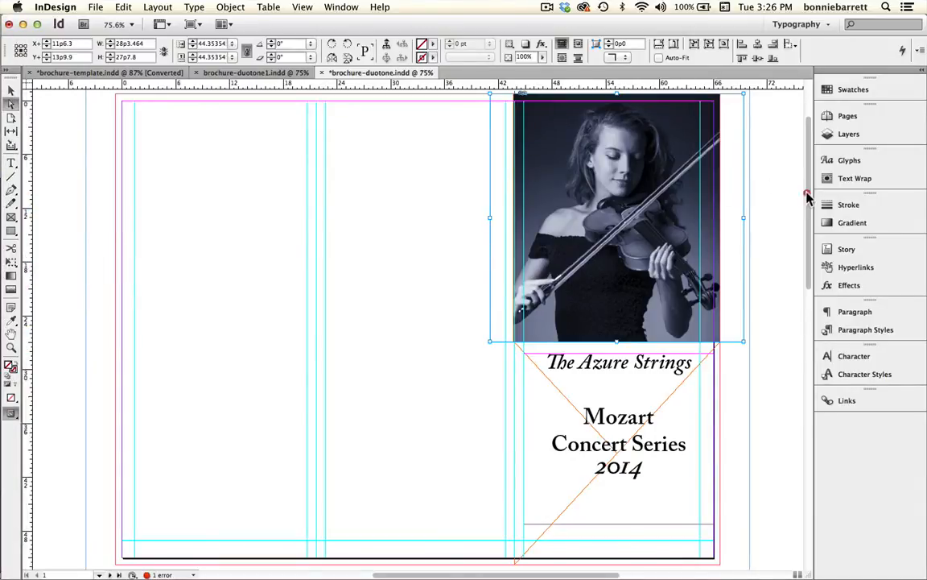
pyautogui.scroll(-3)
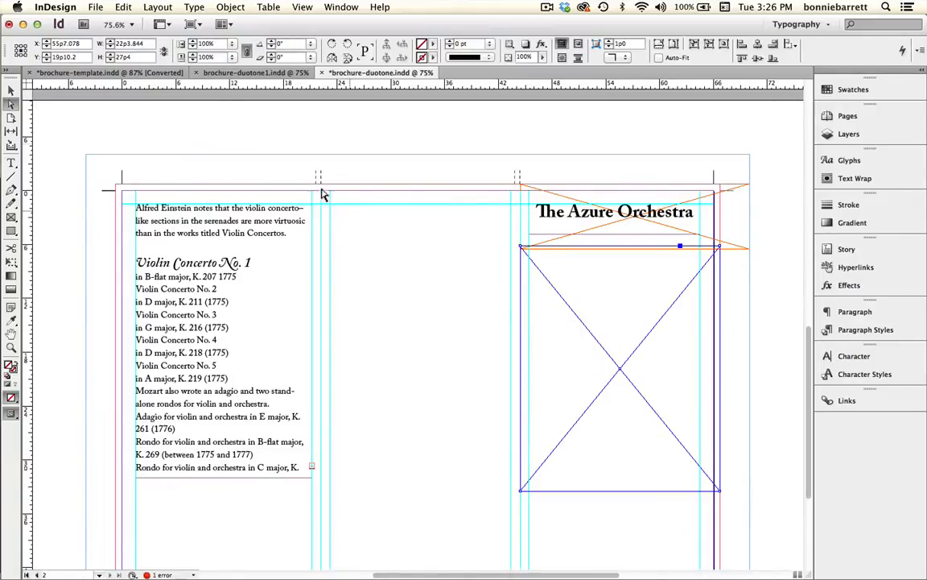
pyautogui.click(95, 6)
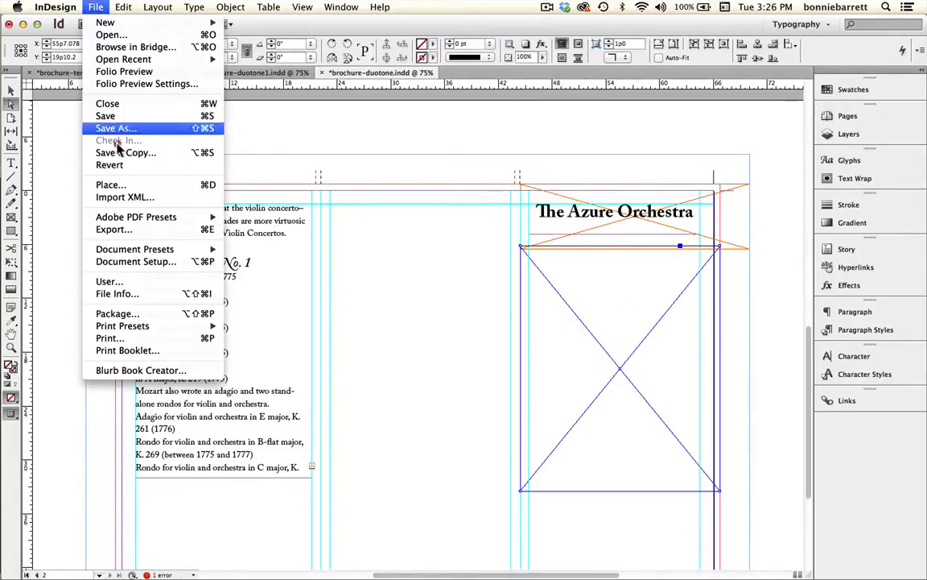
pyautogui.click(111, 183)
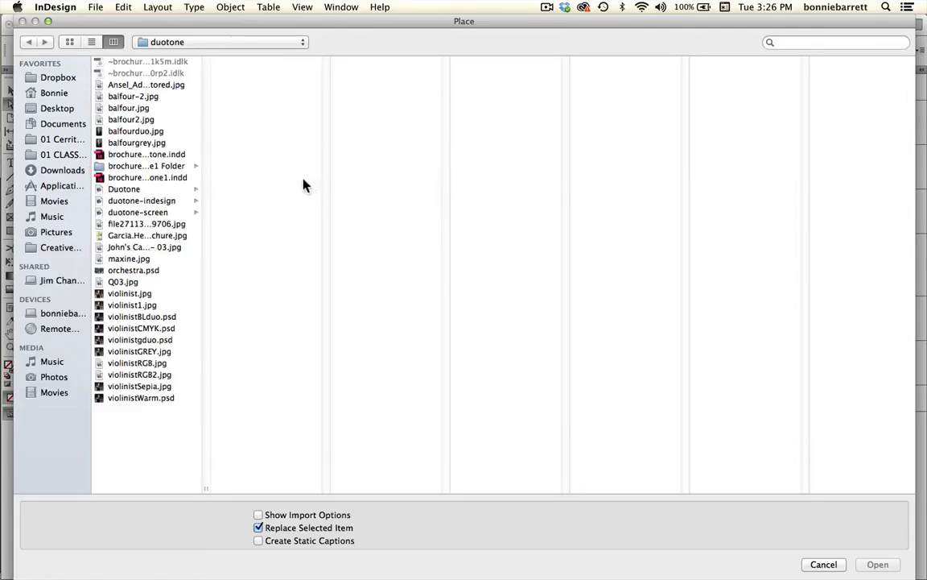
pyautogui.click(134, 270)
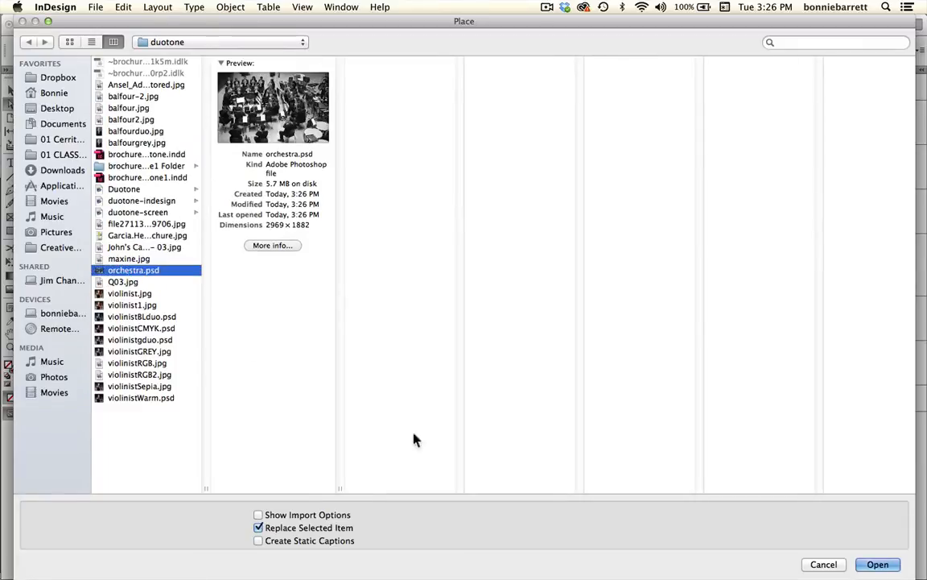
pyautogui.click(877, 563)
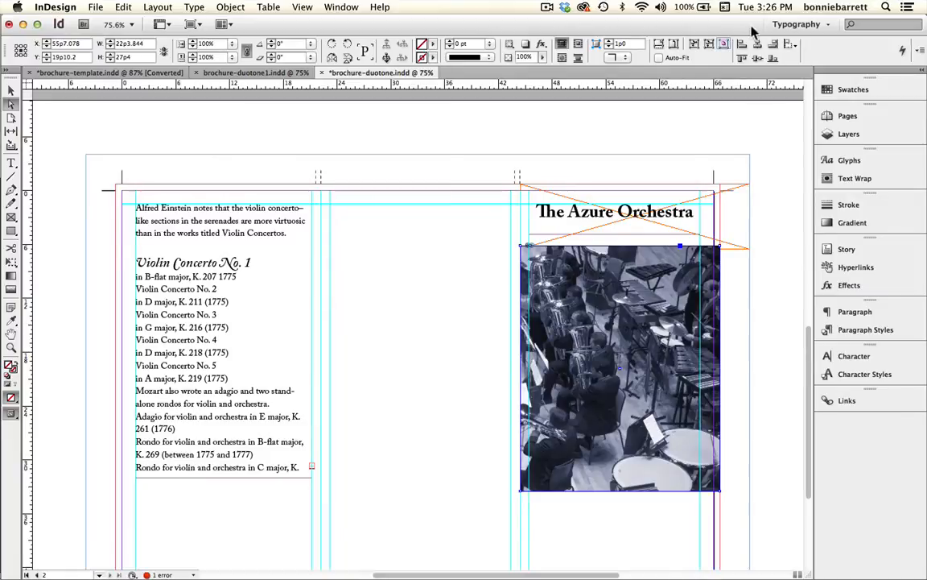
pyautogui.moveTo(660, 44)
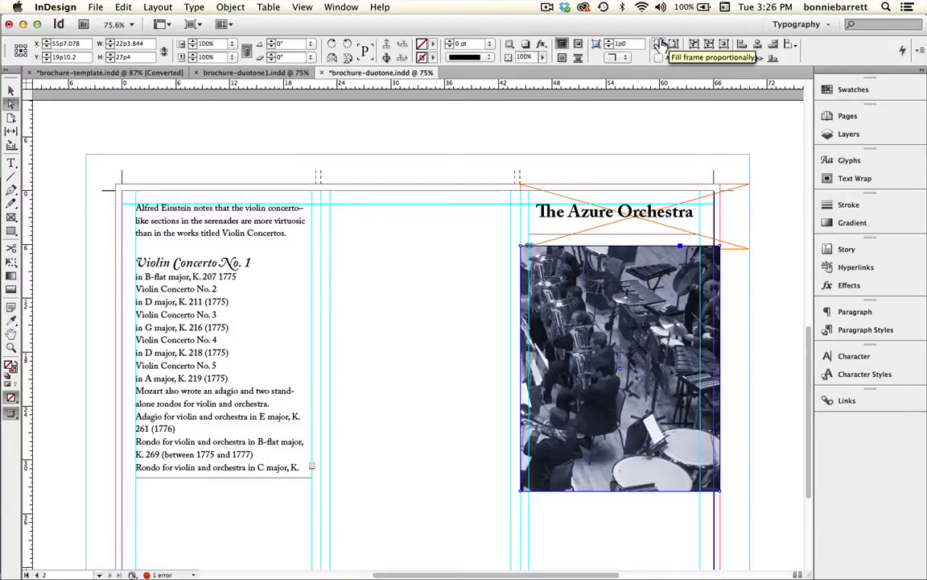
# Fill the frame proportionally and nudge the orchestra photo into position
pyautogui.click(660, 45)
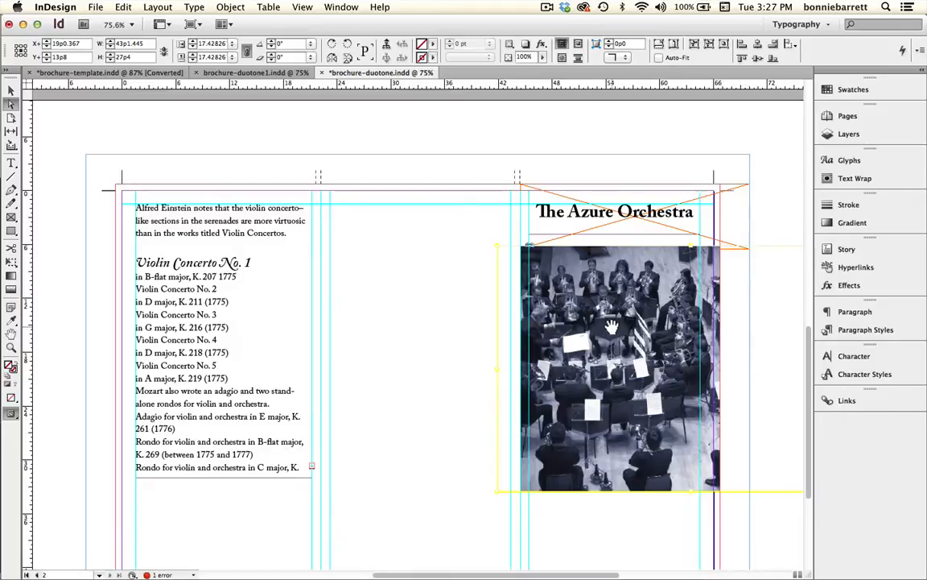
pyautogui.moveTo(612, 325); pyautogui.dragTo(636, 338)
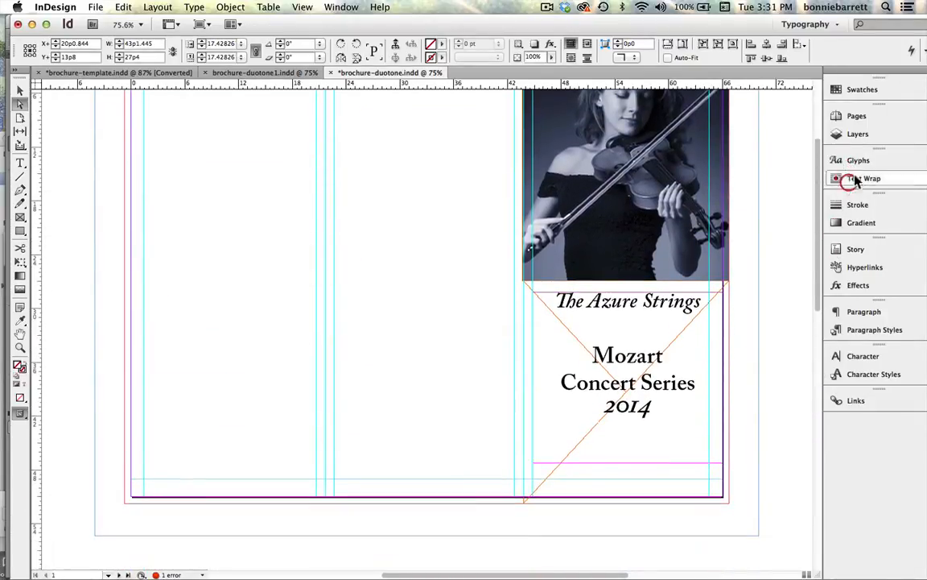
# Draw a rectangle over the lower front panel on the background layer
pyautogui.click(863, 88)
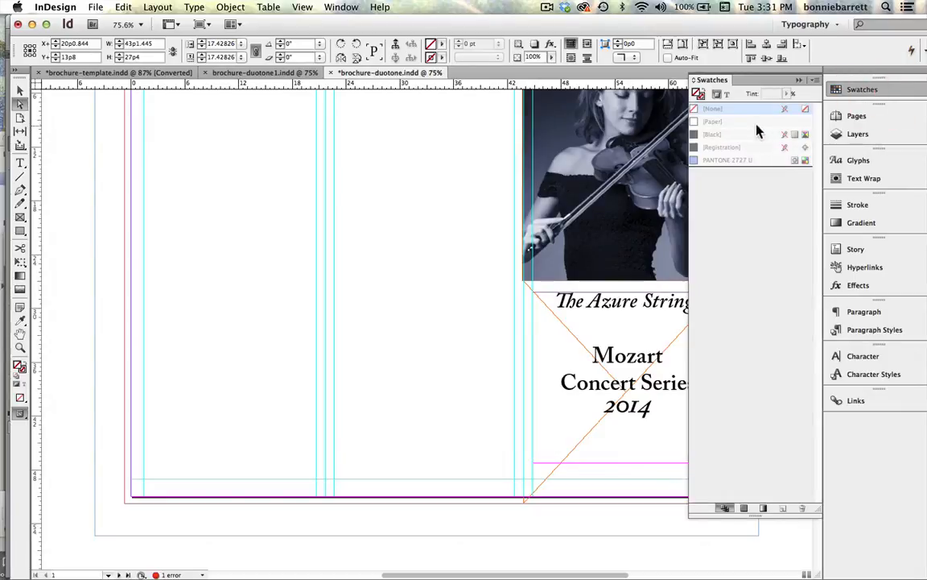
pyautogui.moveTo(668, 77)
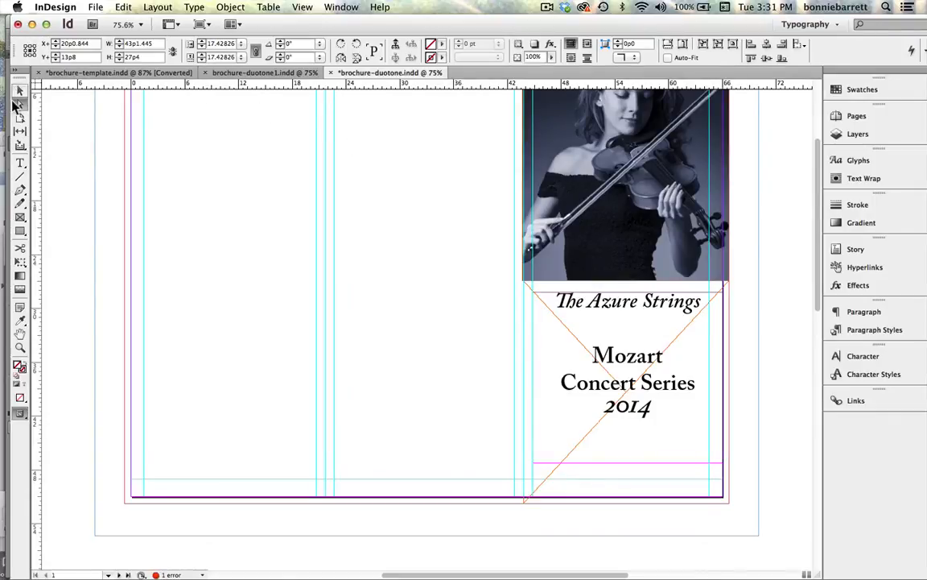
pyautogui.moveTo(518, 302)
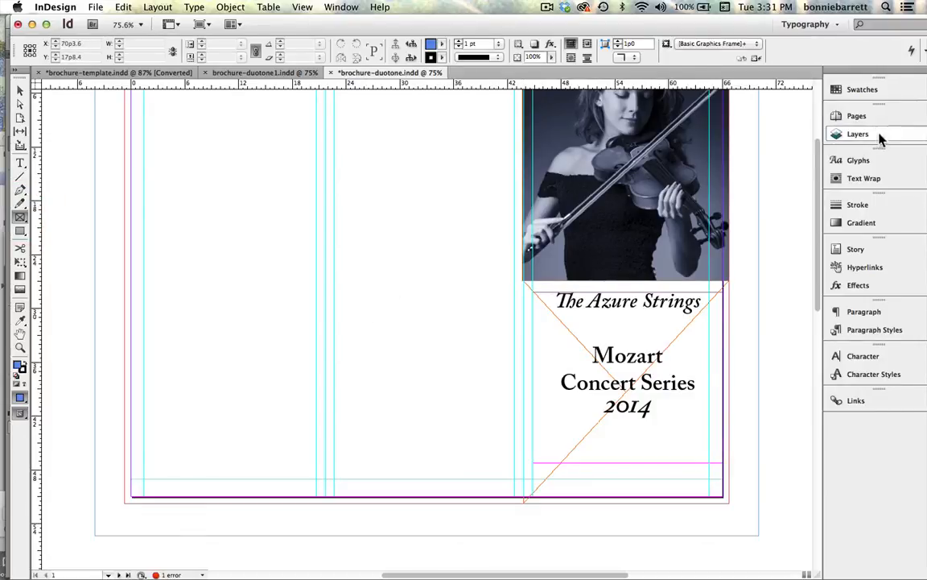
pyautogui.click(857, 133)
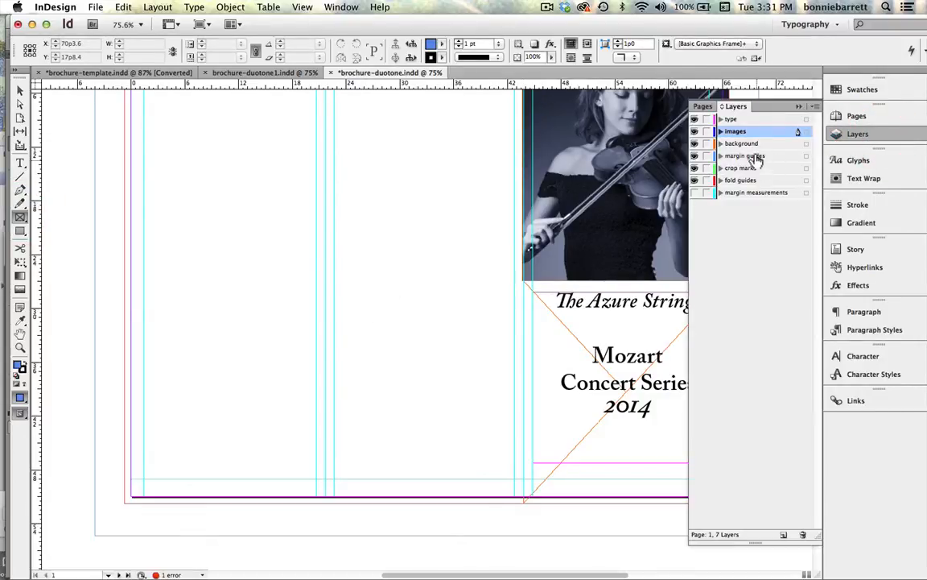
pyautogui.click(741, 143)
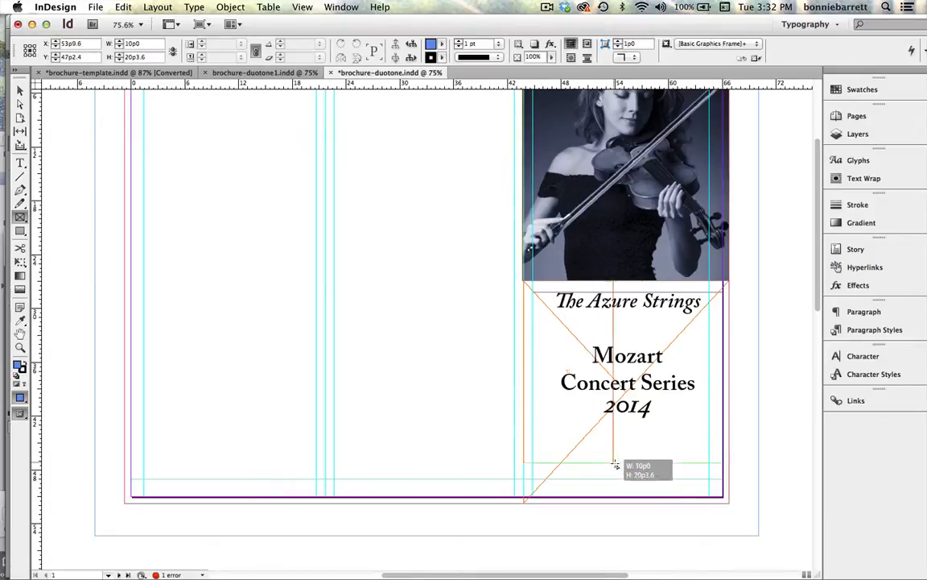
pyautogui.moveTo(615, 465); pyautogui.dragTo(728, 505)
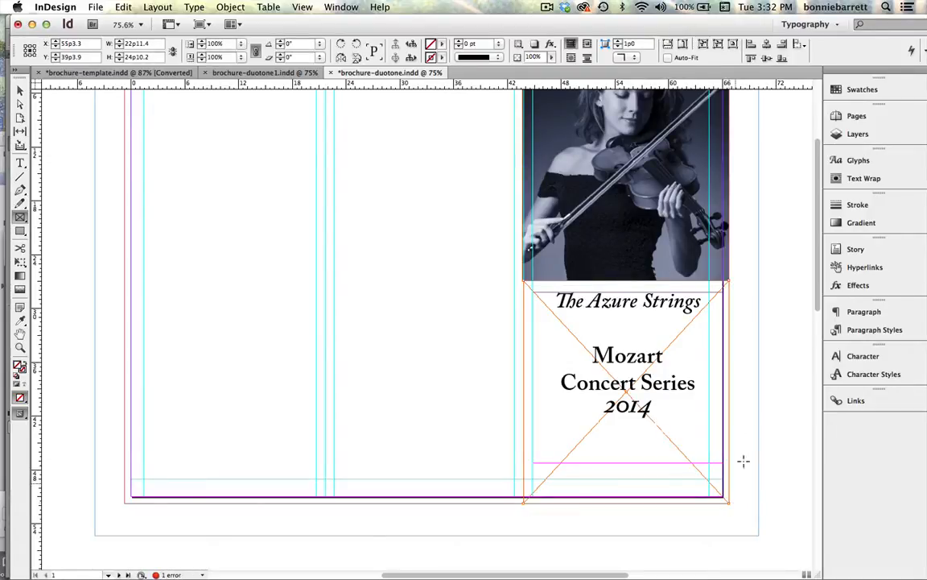
pyautogui.click(856, 133)
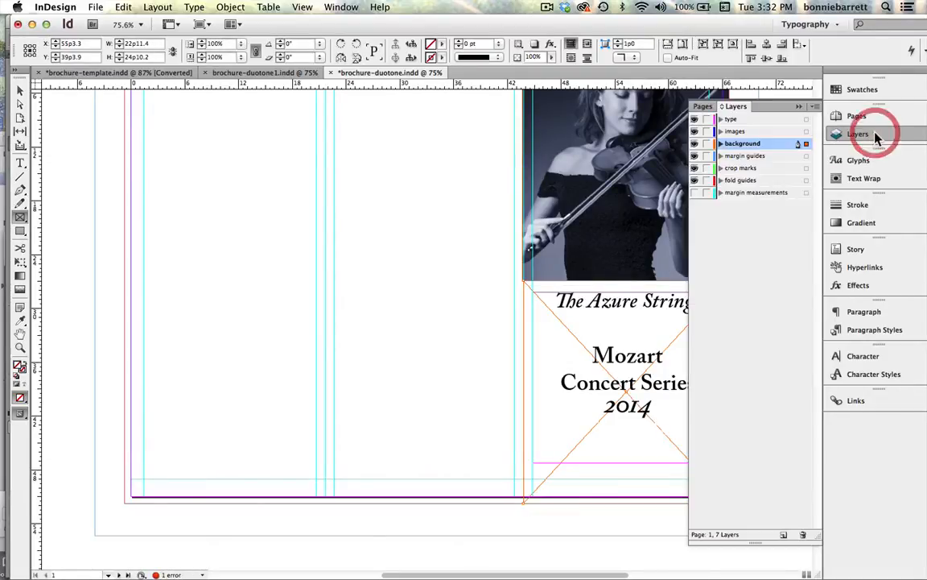
pyautogui.moveTo(781, 121)
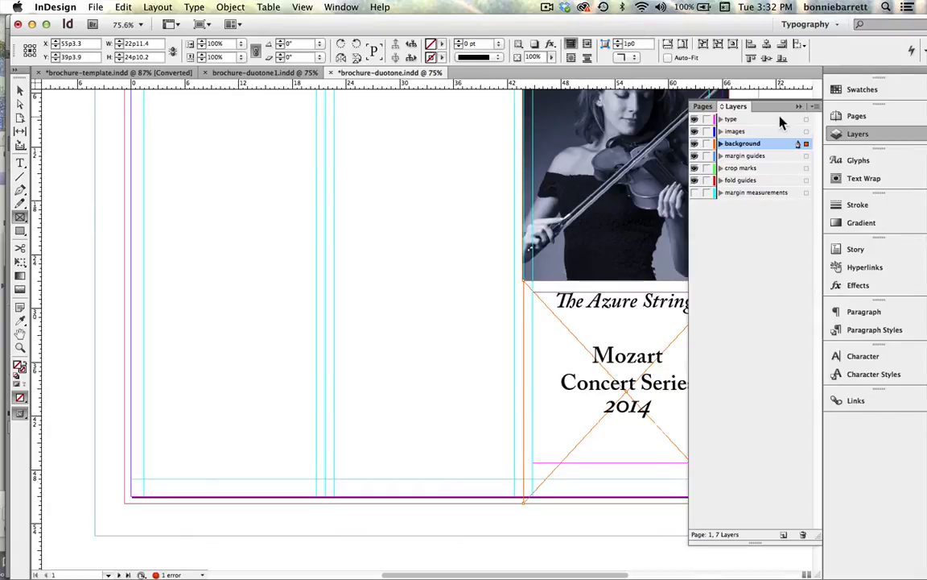
pyautogui.moveTo(797, 111)
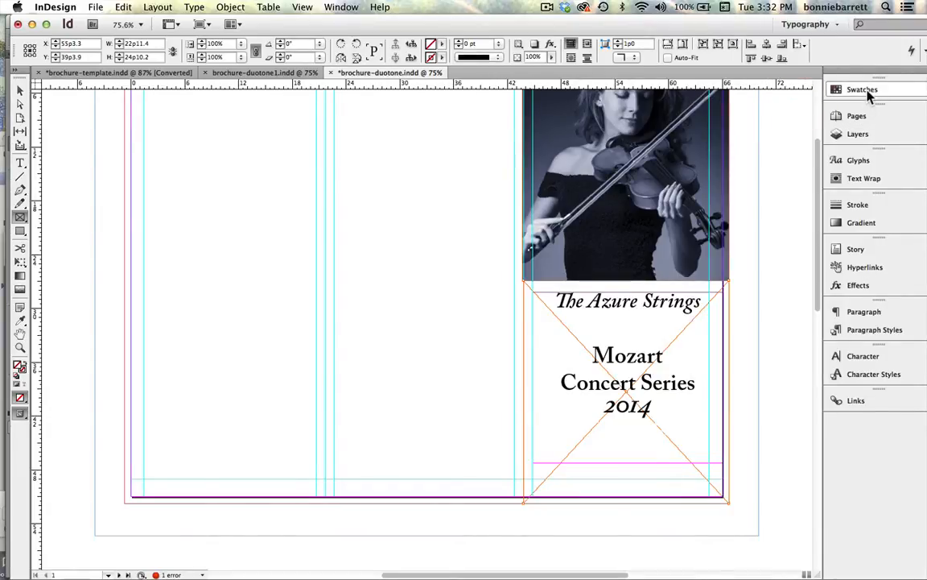
# Fill the new rectangle with PANTONE 2727 U blue from Swatches
pyautogui.click(863, 90)
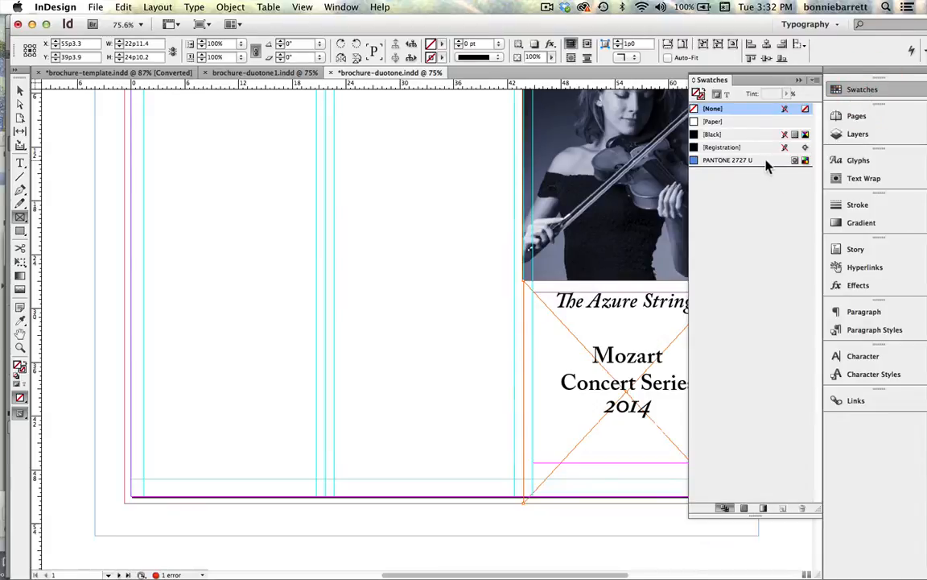
pyautogui.click(727, 160)
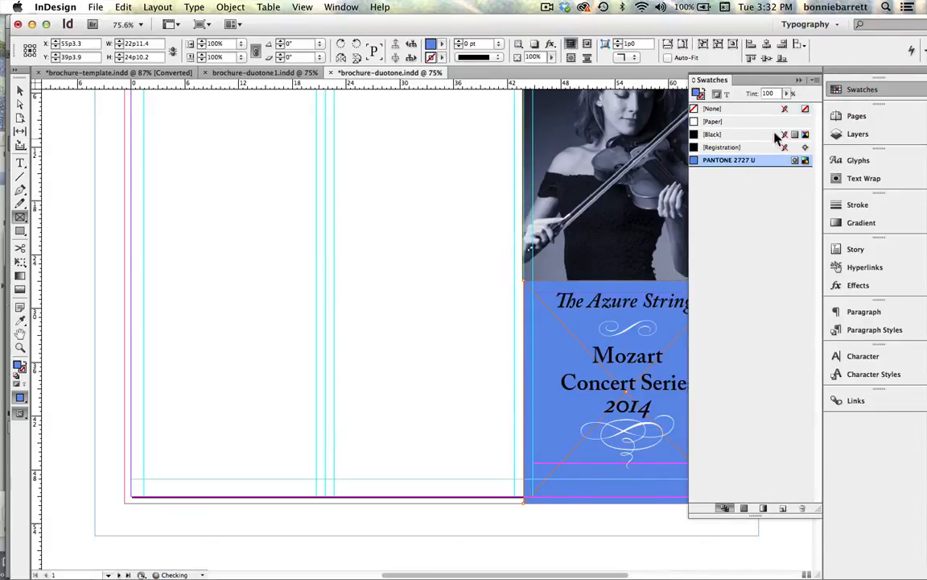
pyautogui.click(805, 79)
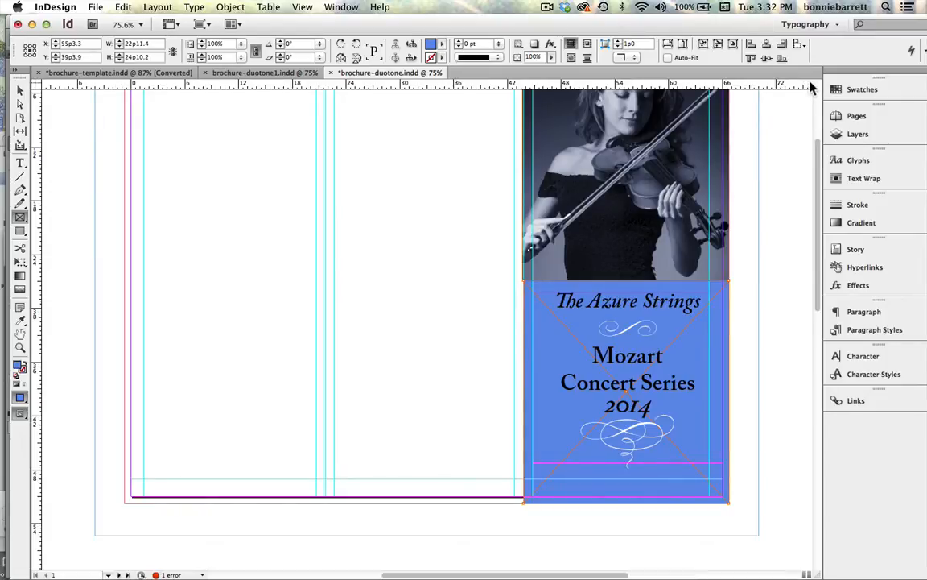
pyautogui.moveTo(818, 243)
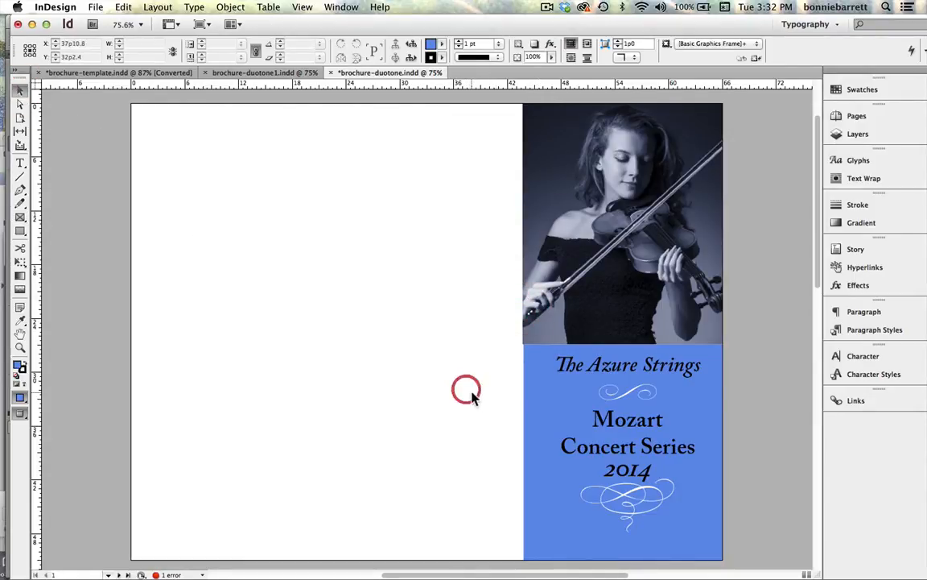
# Preview the front panel without guides, photo above the blue title block
pyautogui.click(625, 222)
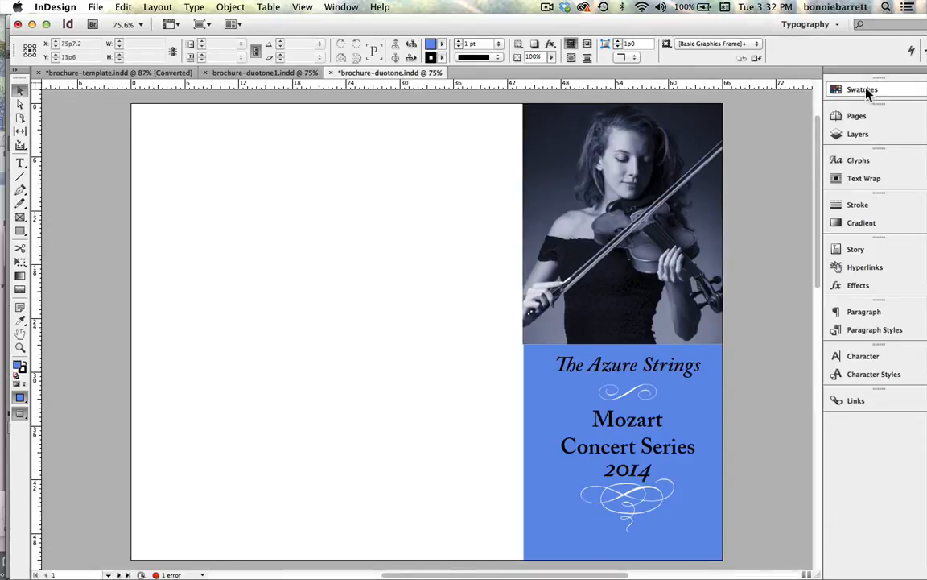
pyautogui.click(861, 90)
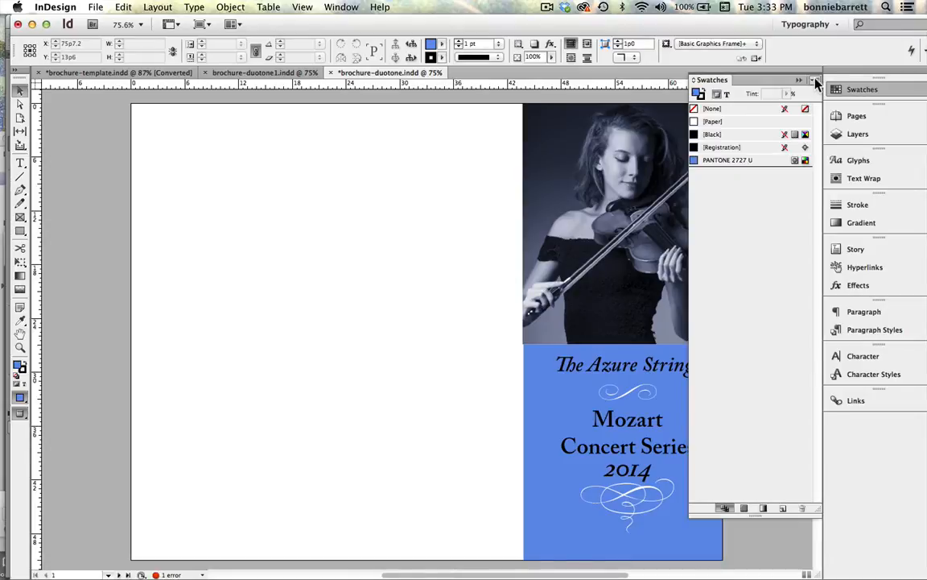
# Start a new mixed ink swatch and name it dark blue1
pyautogui.click(815, 81)
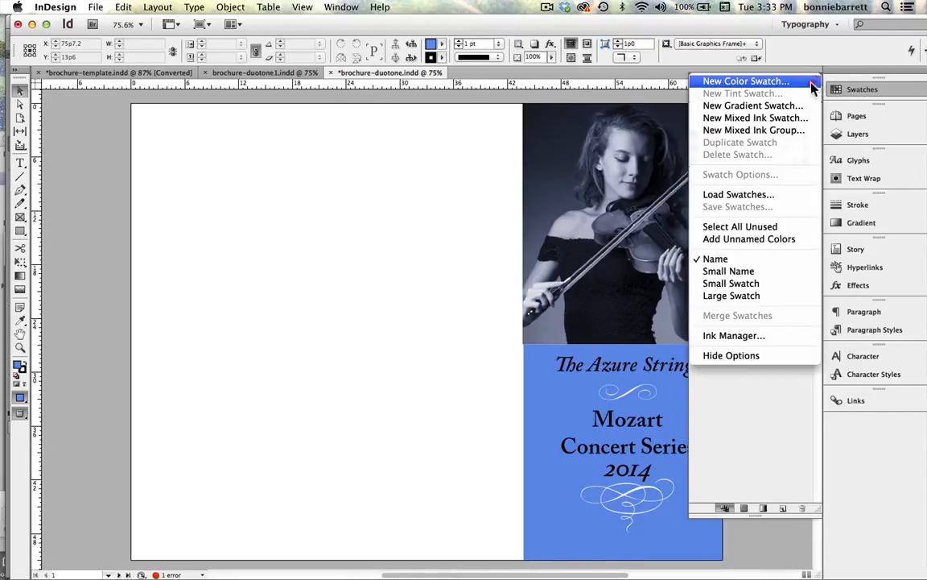
pyautogui.moveTo(754, 117)
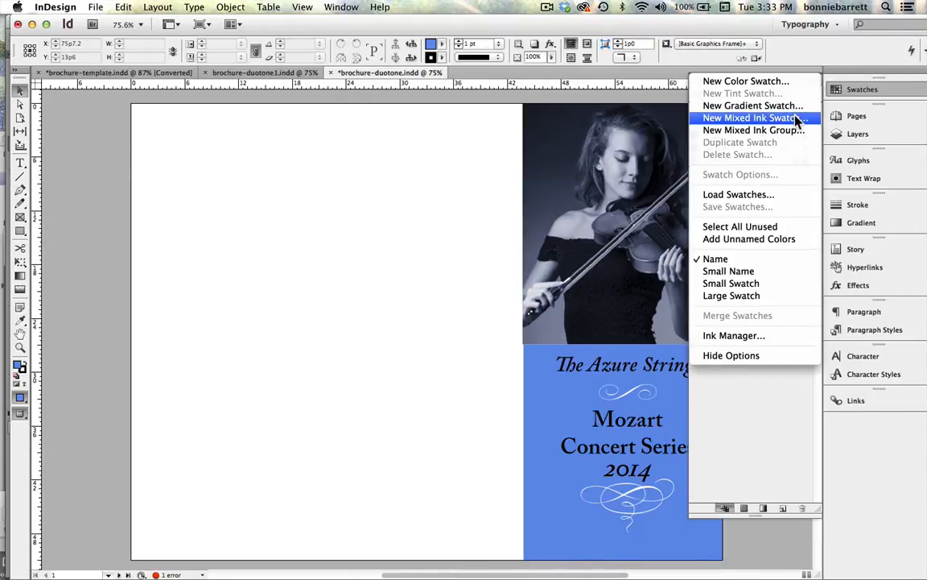
pyautogui.click(751, 118)
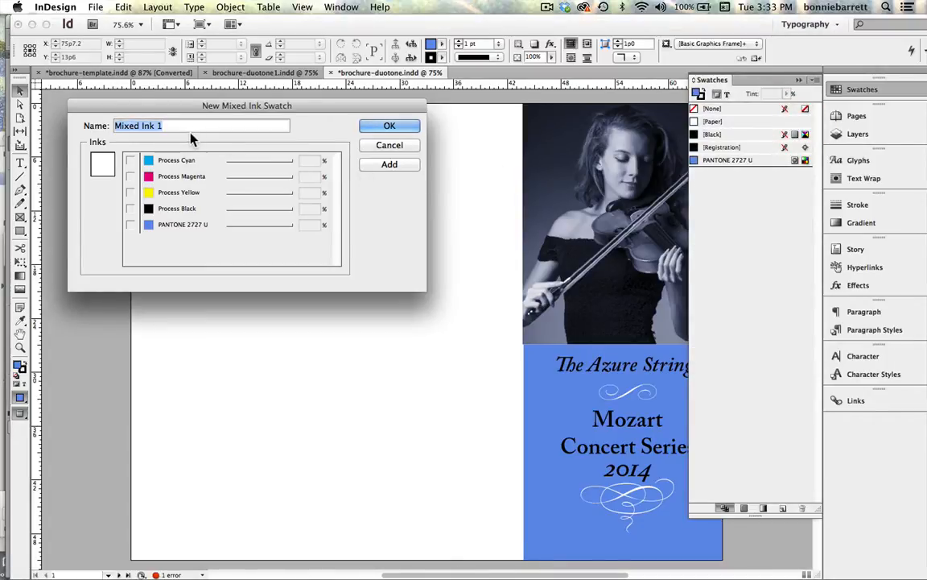
pyautogui.write('dark b')
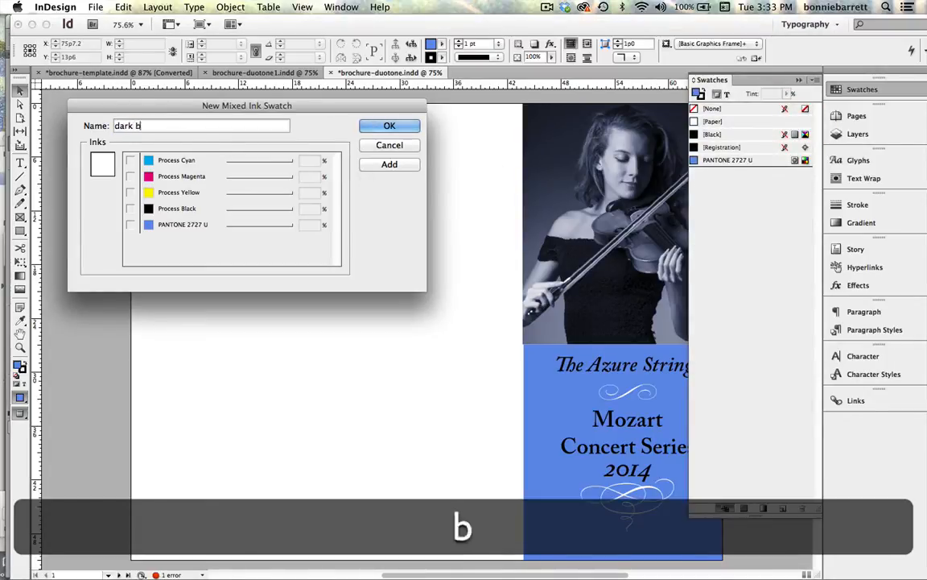
pyautogui.write('lue1')
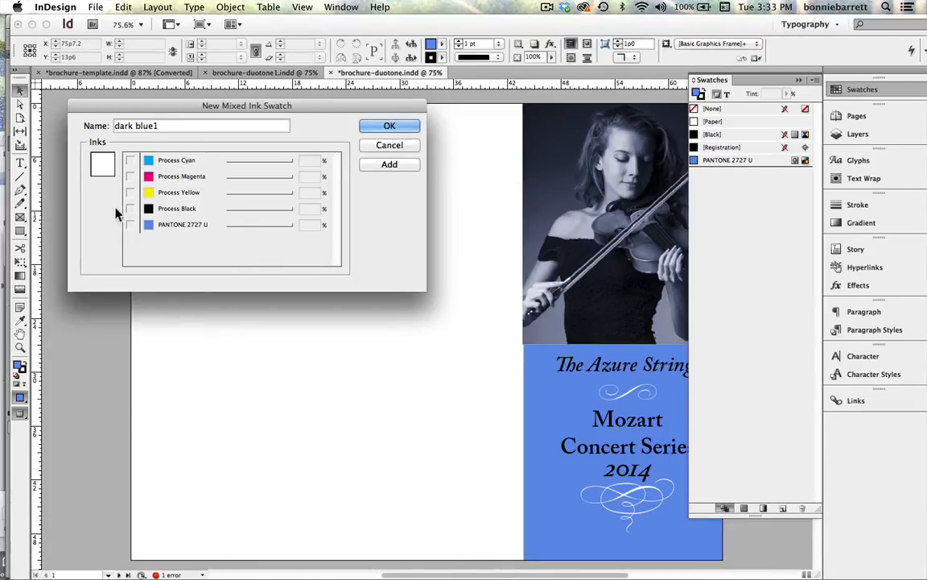
# Combine PANTONE 2727 U at 100% with Process Black at 29% and confirm the swatch
pyautogui.click(130, 225)
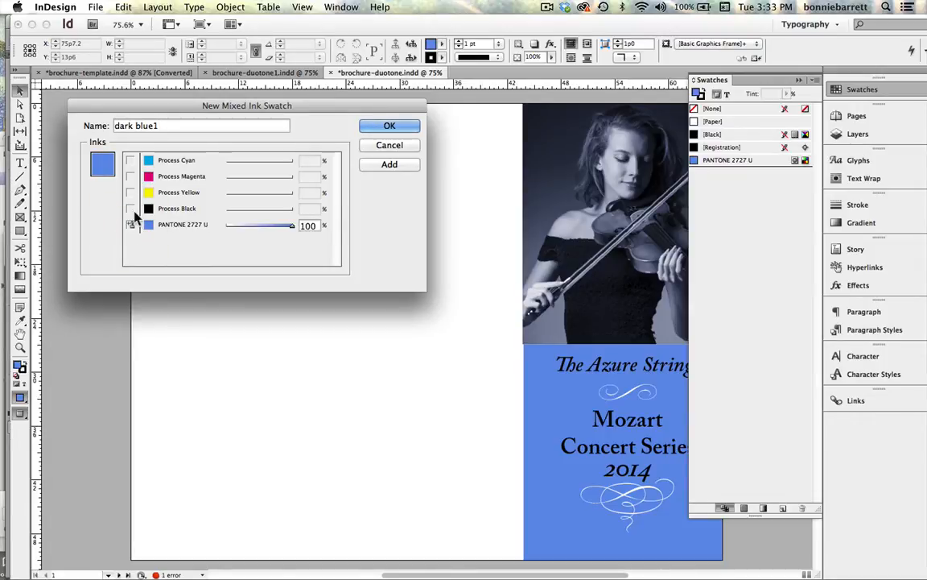
pyautogui.moveTo(161, 211)
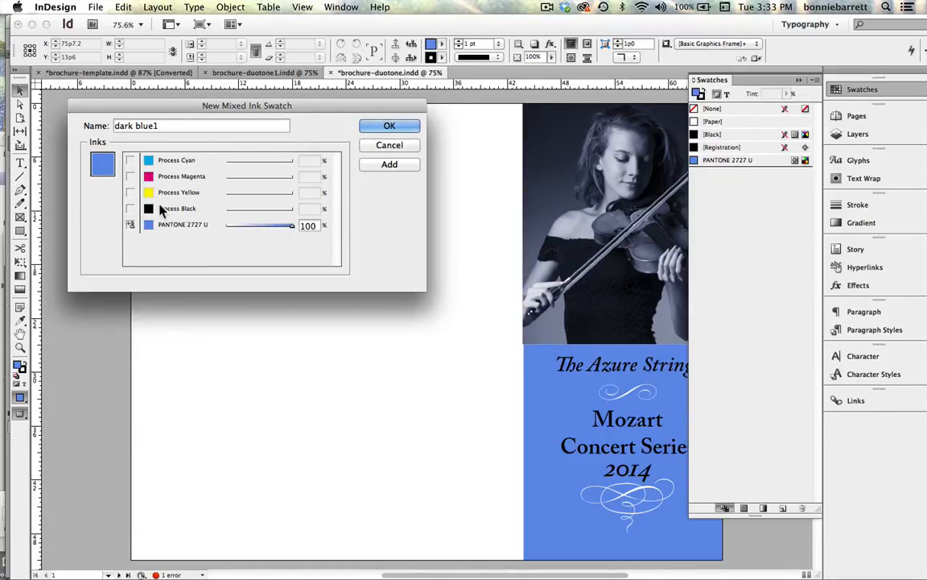
pyautogui.click(130, 208)
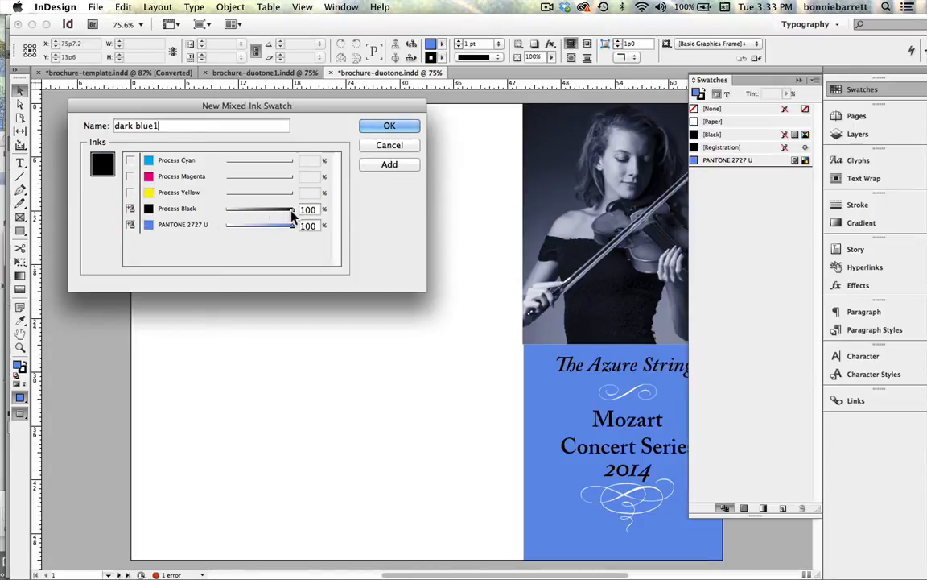
pyautogui.moveTo(290, 209); pyautogui.dragTo(249, 209)
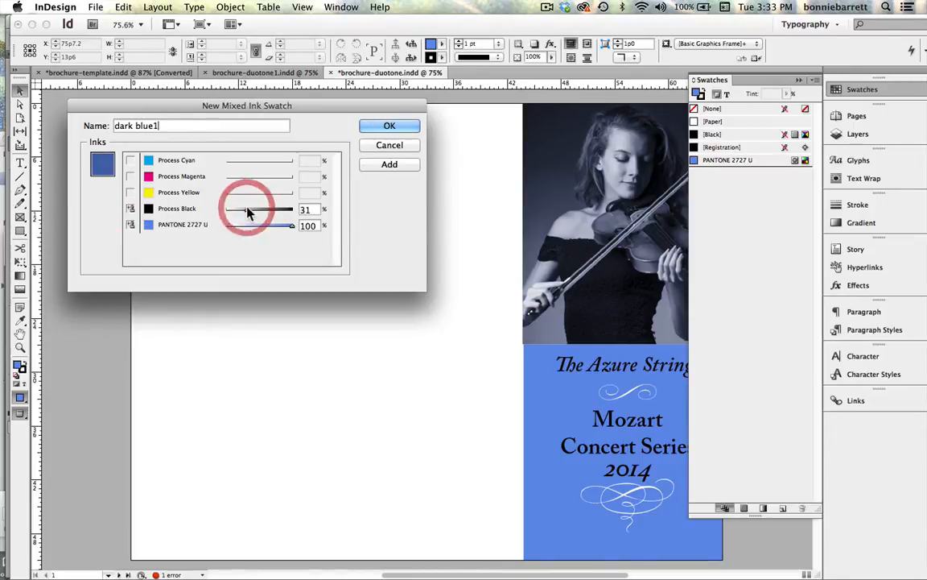
pyautogui.moveTo(242, 209); pyautogui.dragTo(254, 210)
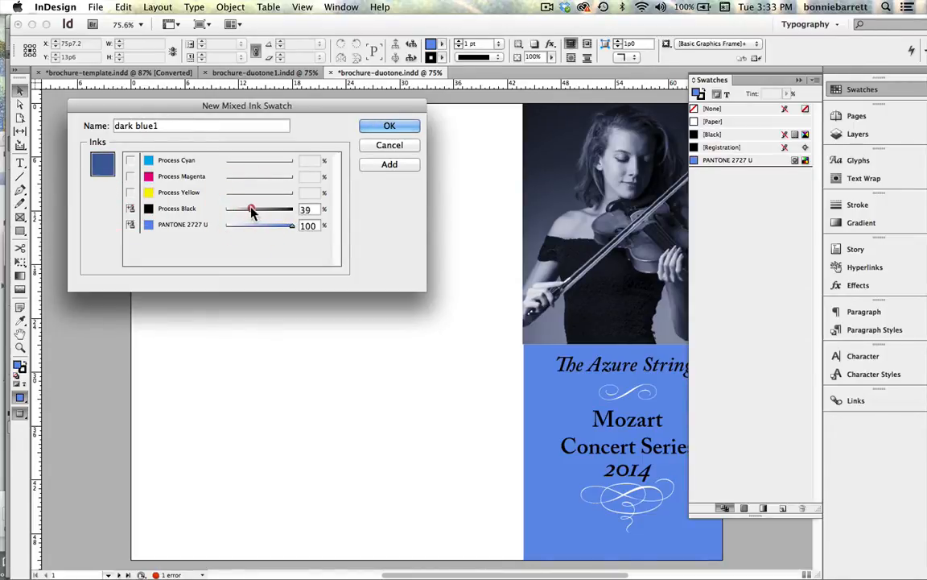
pyautogui.moveTo(254, 210); pyautogui.dragTo(245, 209)
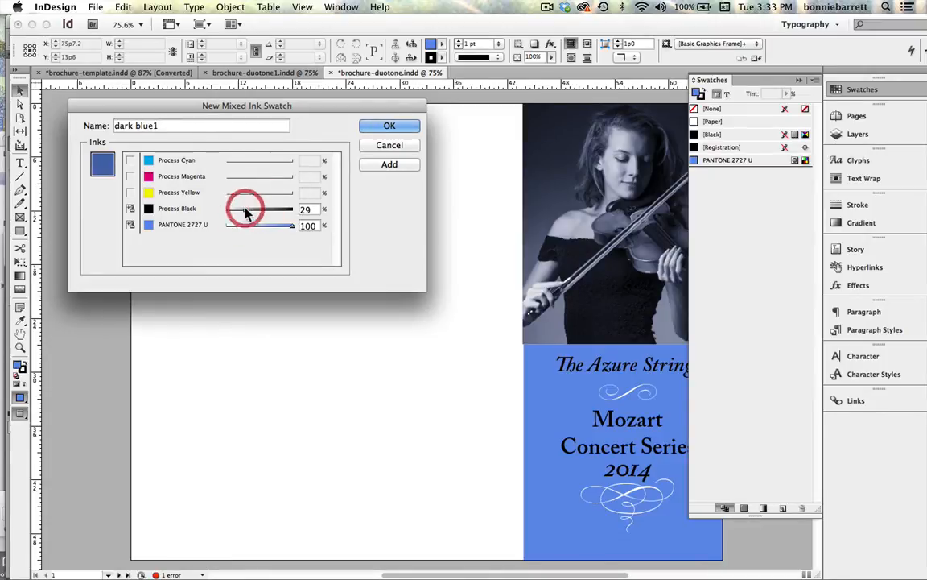
pyautogui.moveTo(390, 127)
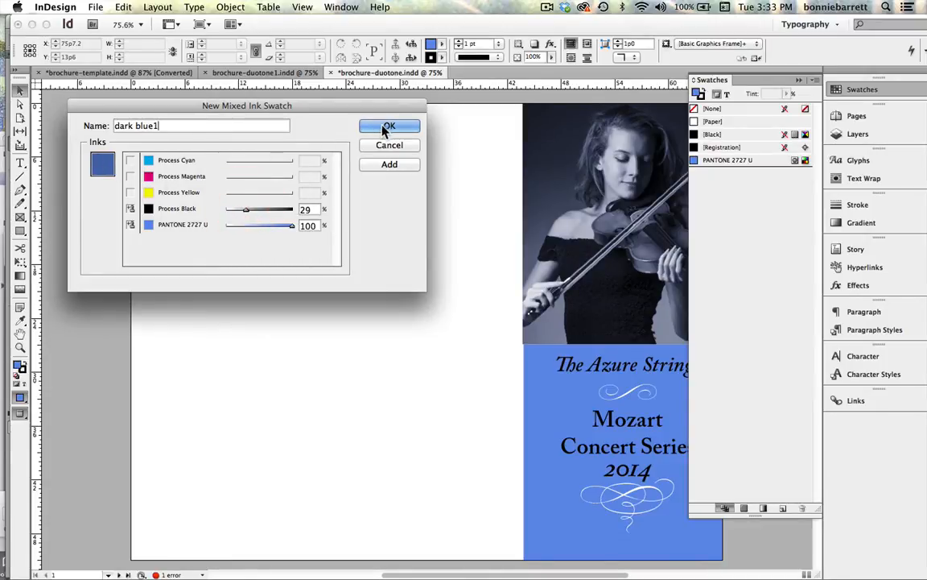
pyautogui.click(389, 127)
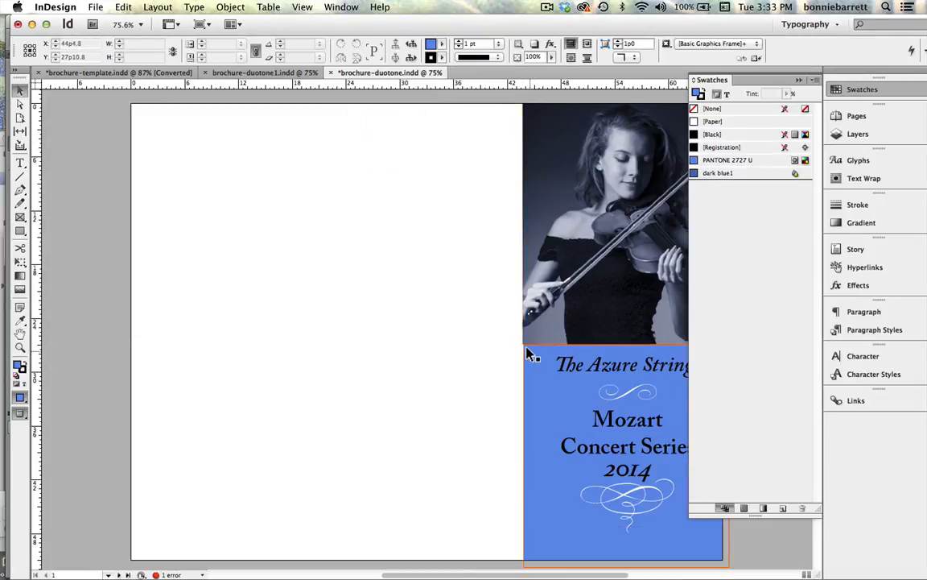
# Fill the title panel with dark blue1 and set its tint to 55%
pyautogui.click(719, 172)
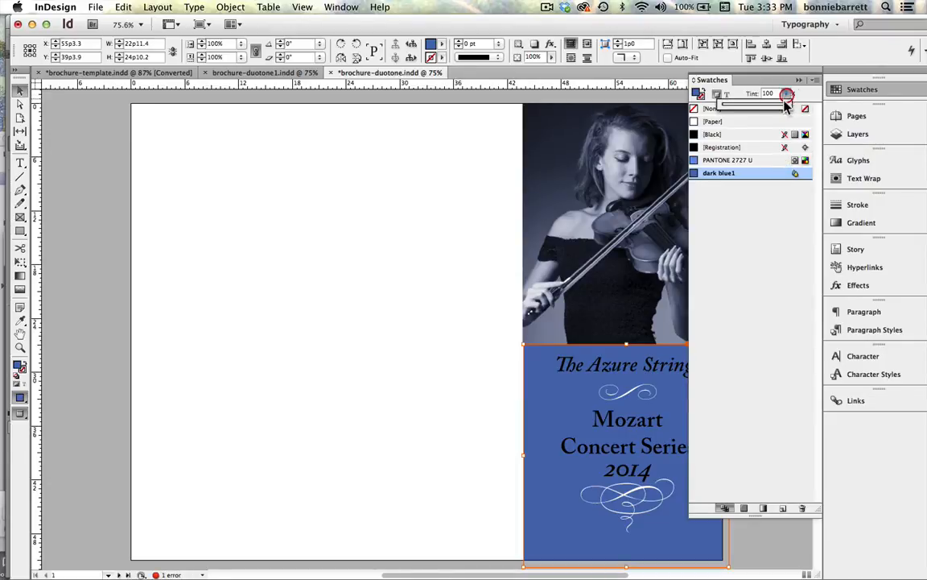
pyautogui.moveTo(785, 106); pyautogui.dragTo(760, 106)
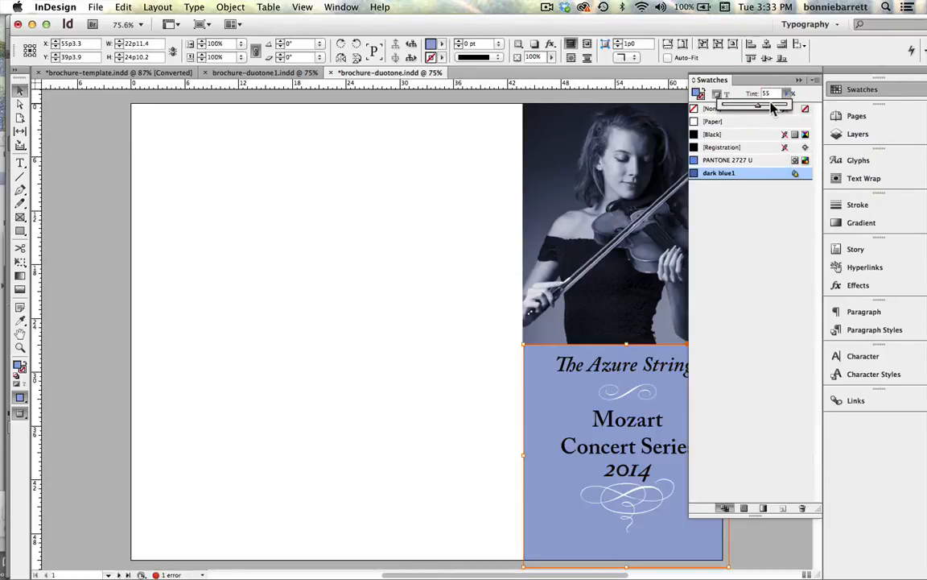
pyautogui.moveTo(738, 106); pyautogui.dragTo(770, 107)
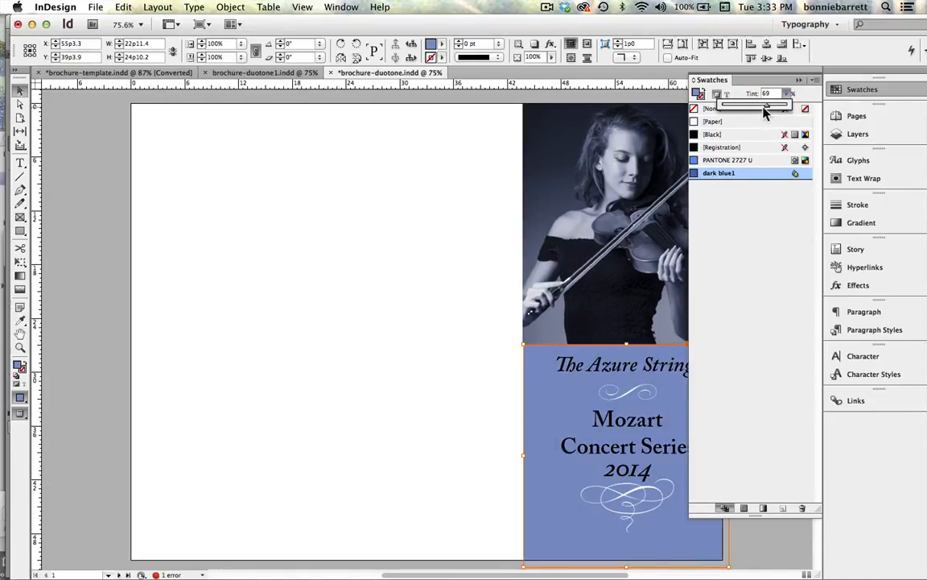
pyautogui.moveTo(767, 107); pyautogui.dragTo(760, 106)
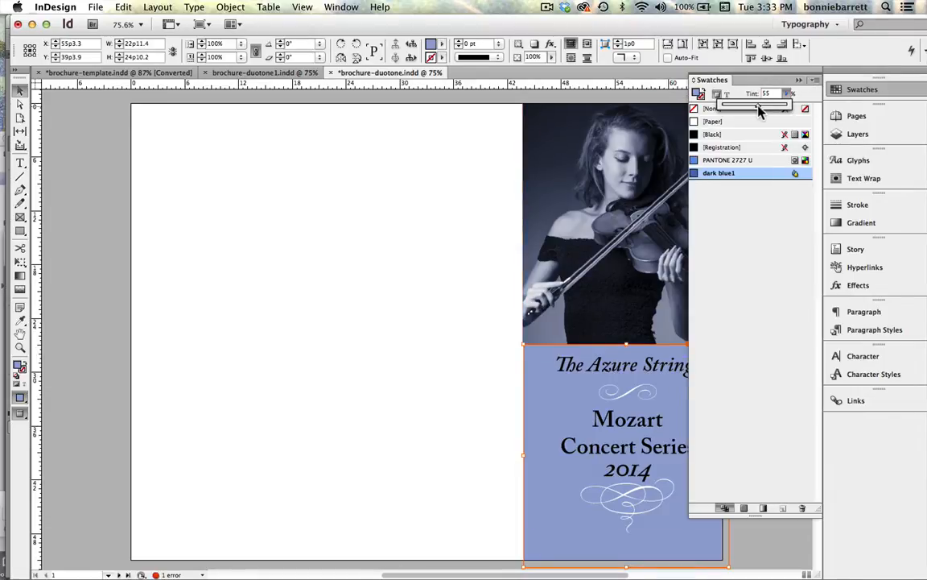
pyautogui.moveTo(760, 106); pyautogui.dragTo(744, 107)
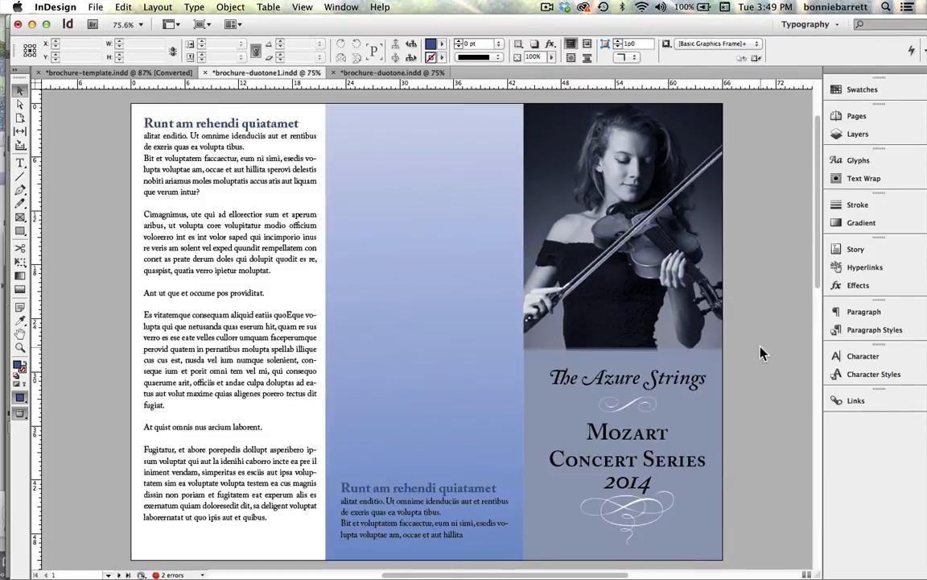
# Display the finished brochure spread with gradient panel and concerto headings
pyautogui.click(426, 313)
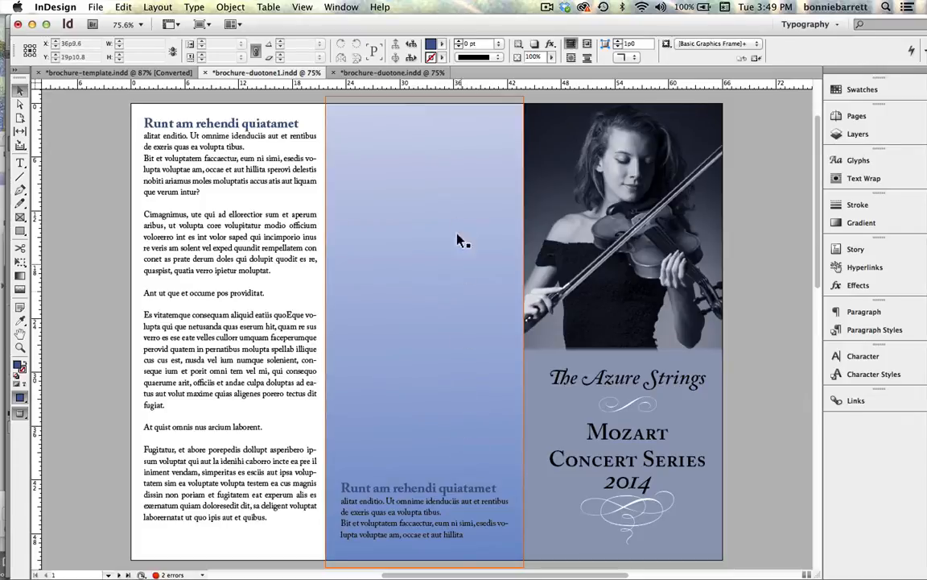
pyautogui.click(425, 241)
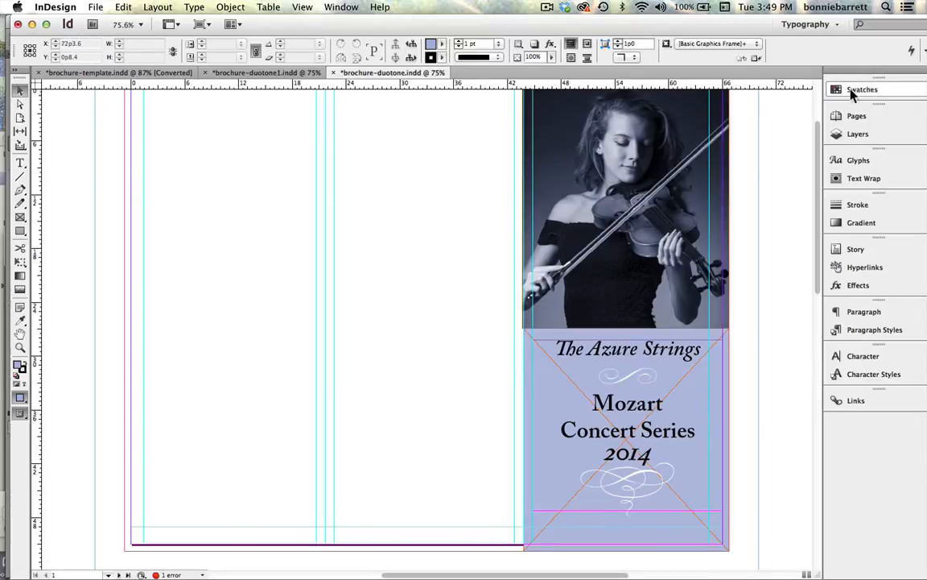
# Create a new tint swatch of PANTONE 2727 U set to 37%
pyautogui.click(863, 91)
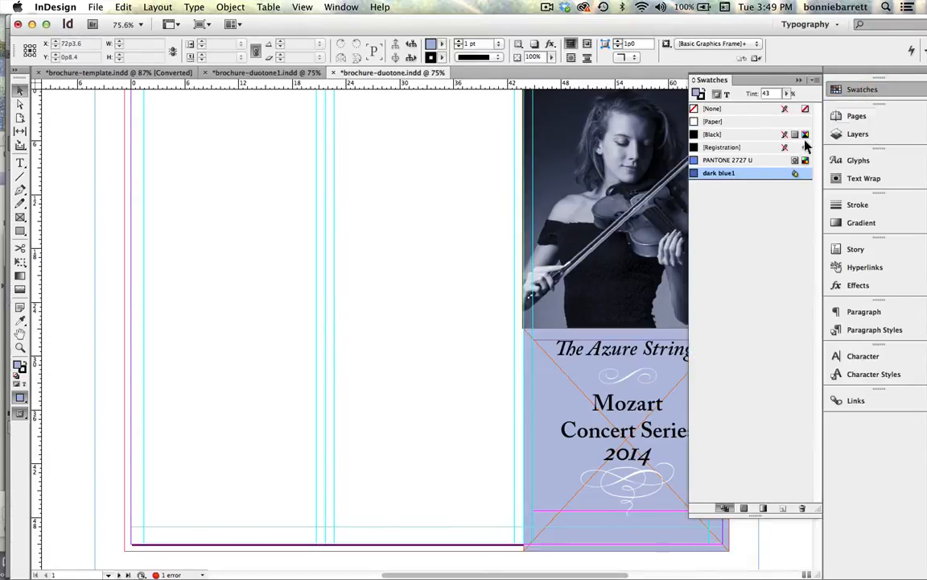
pyautogui.click(728, 159)
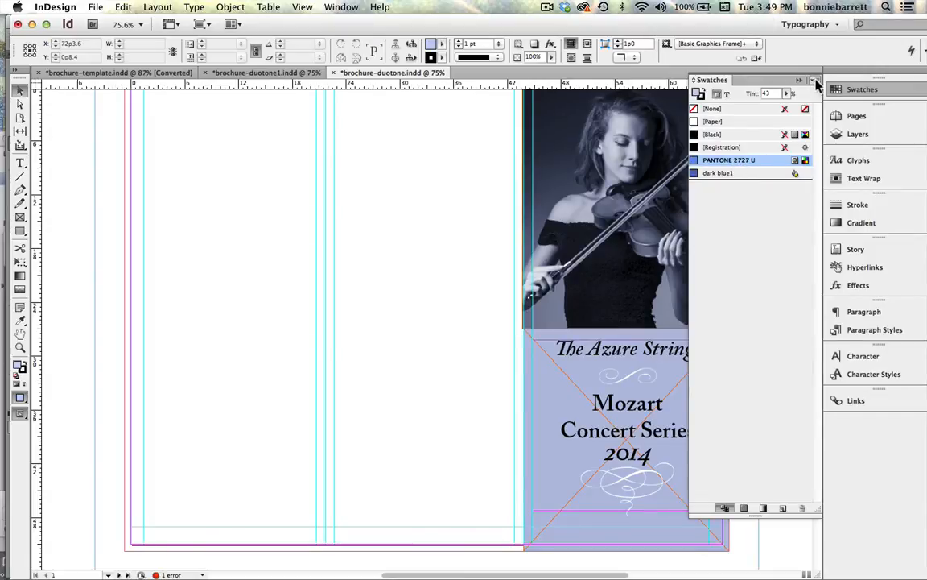
pyautogui.click(815, 80)
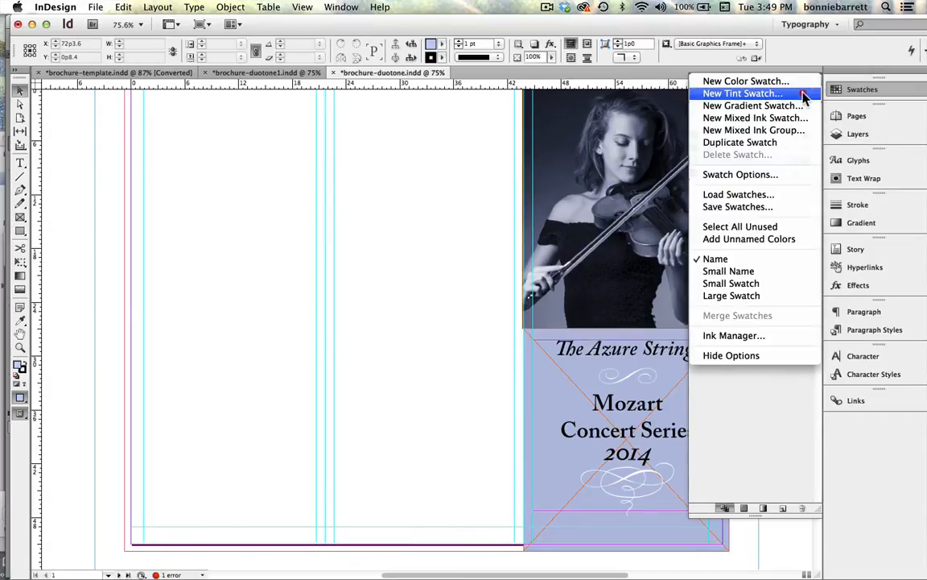
pyautogui.click(740, 92)
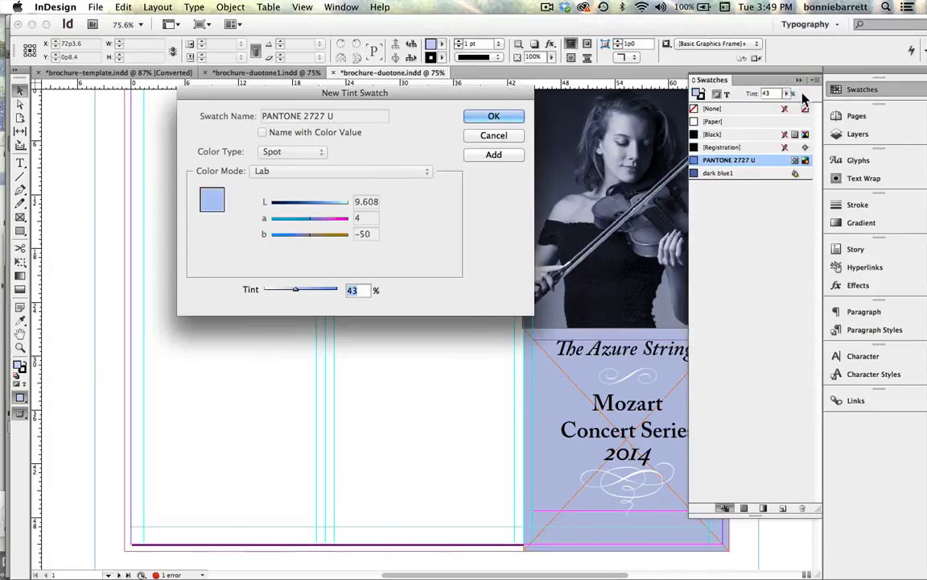
pyautogui.moveTo(304, 289); pyautogui.dragTo(295, 290)
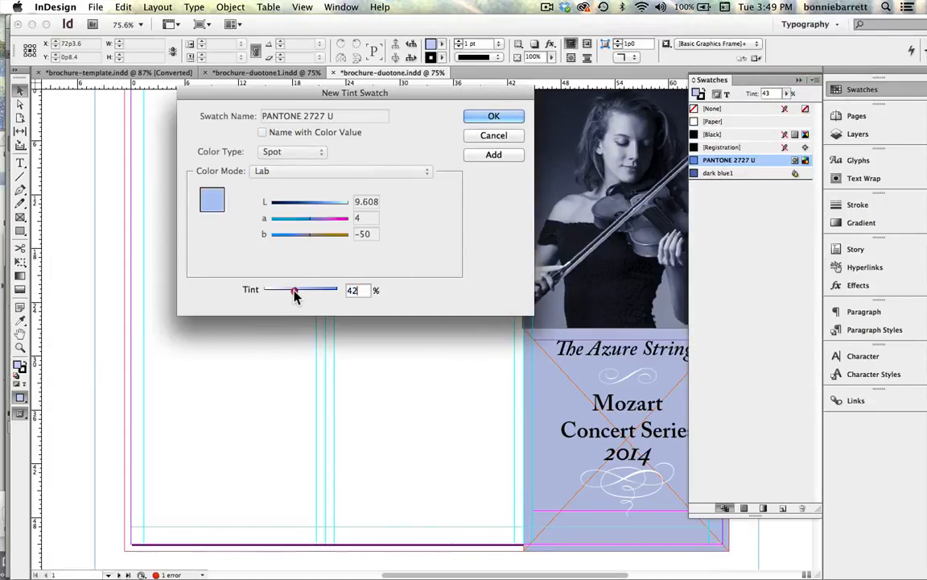
pyautogui.moveTo(296, 289); pyautogui.dragTo(293, 290)
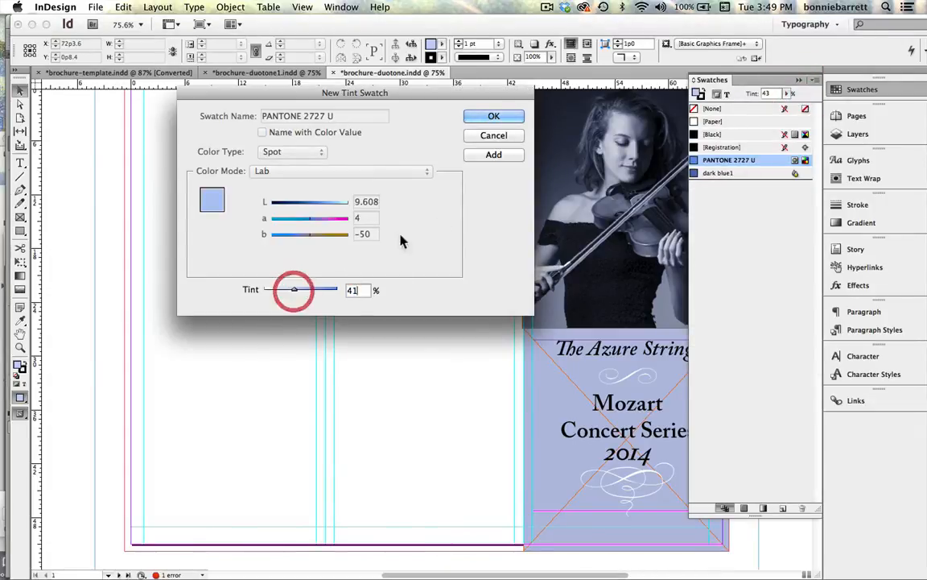
pyautogui.moveTo(293, 290); pyautogui.dragTo(291, 289)
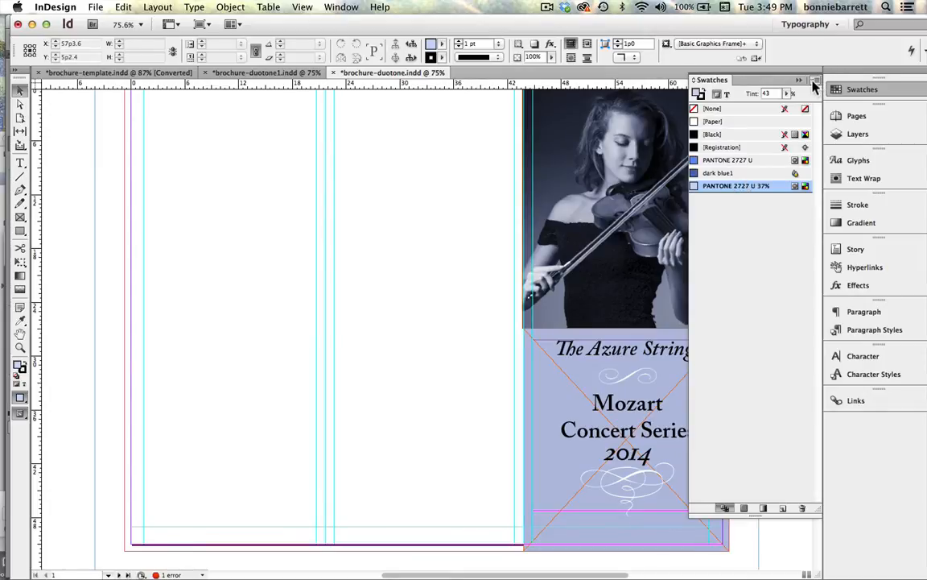
# Create gradient swatch blue gradient1 running from PANTONE 2727 U to its 37% tint
pyautogui.click(814, 84)
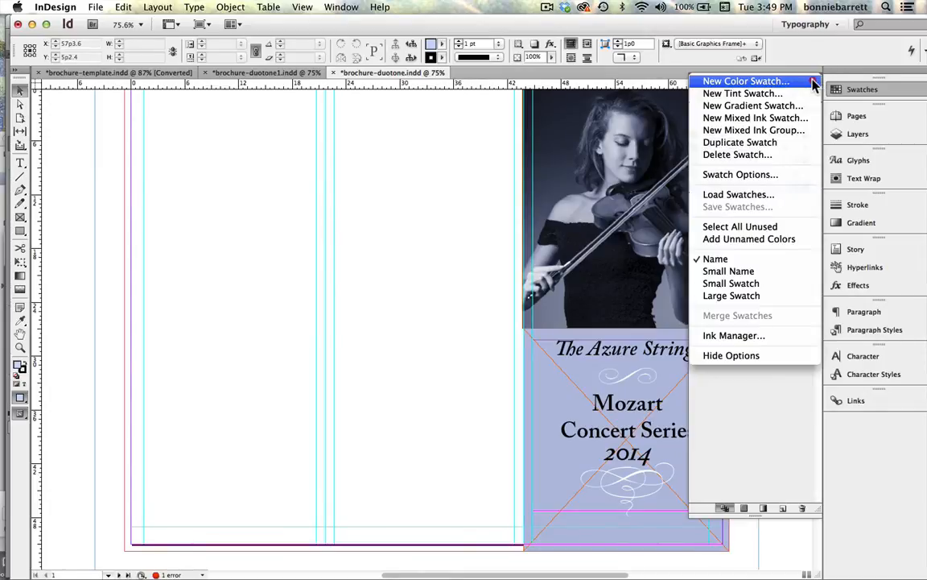
pyautogui.moveTo(753, 106)
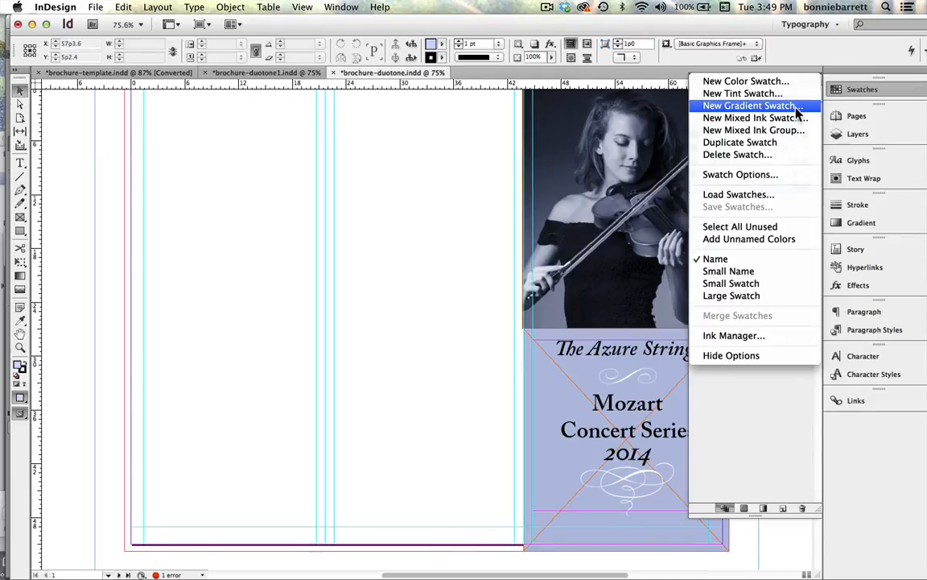
pyautogui.click(750, 106)
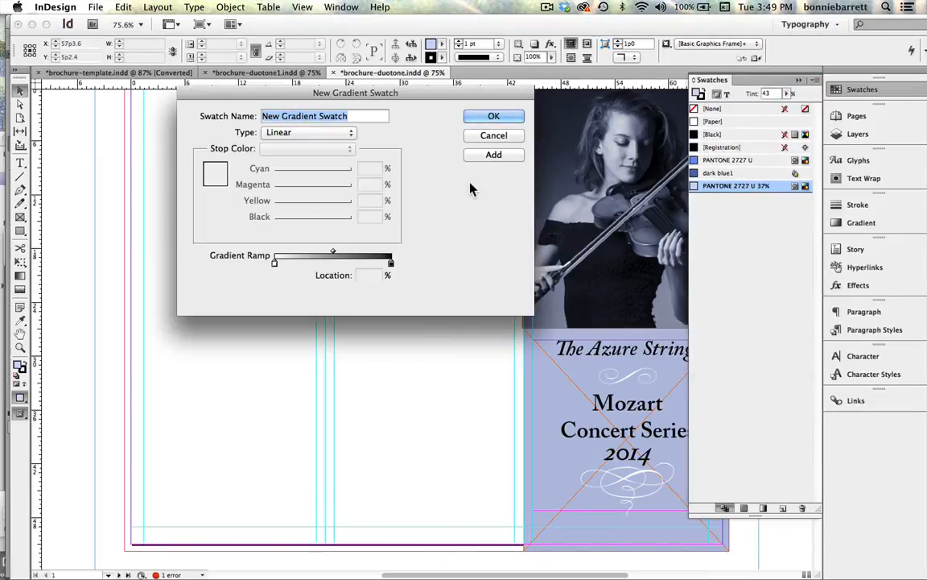
pyautogui.moveTo(465, 201)
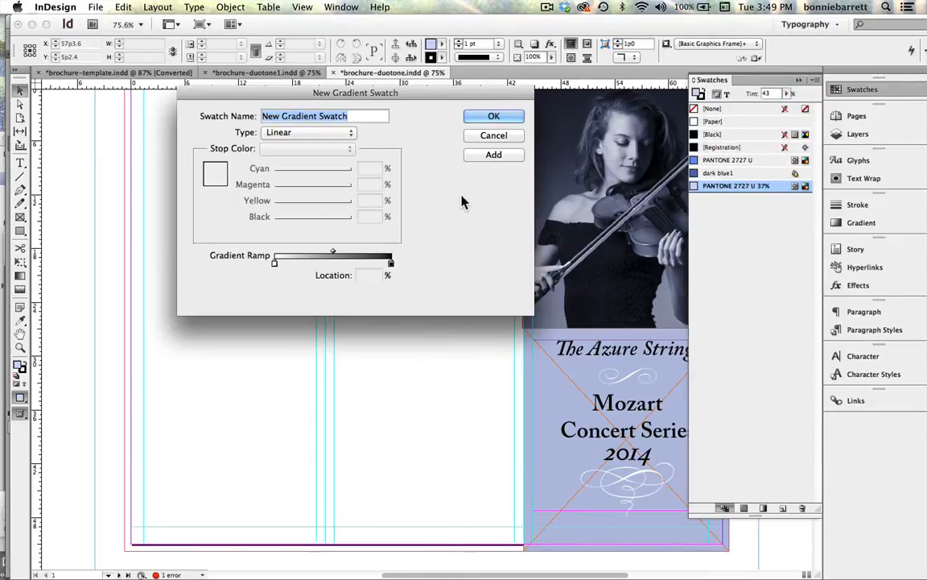
pyautogui.moveTo(303, 151)
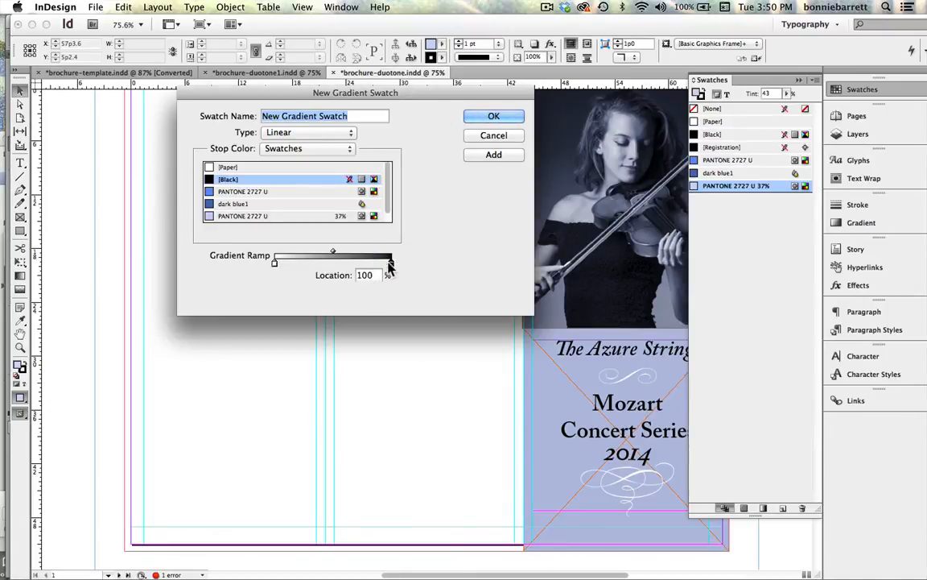
pyautogui.click(241, 215)
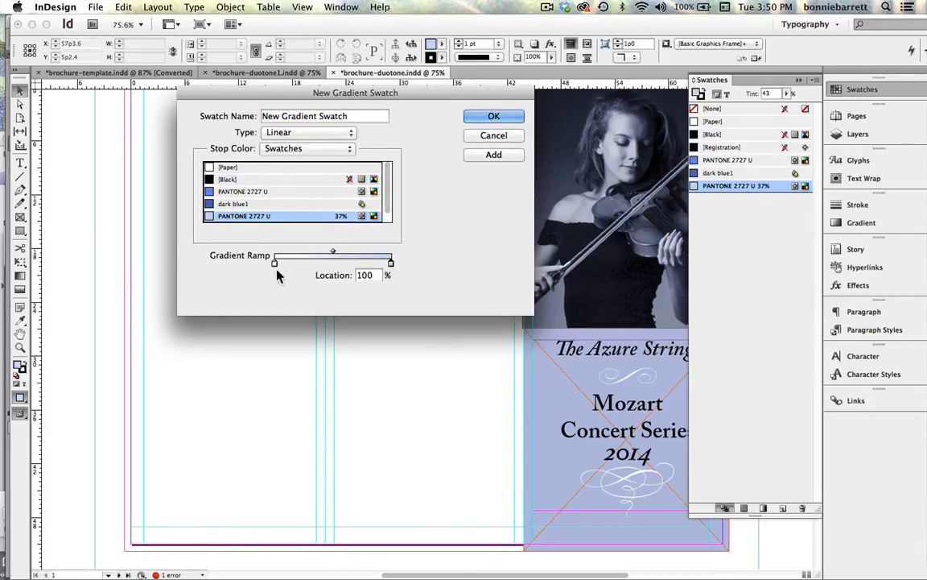
pyautogui.click(307, 148)
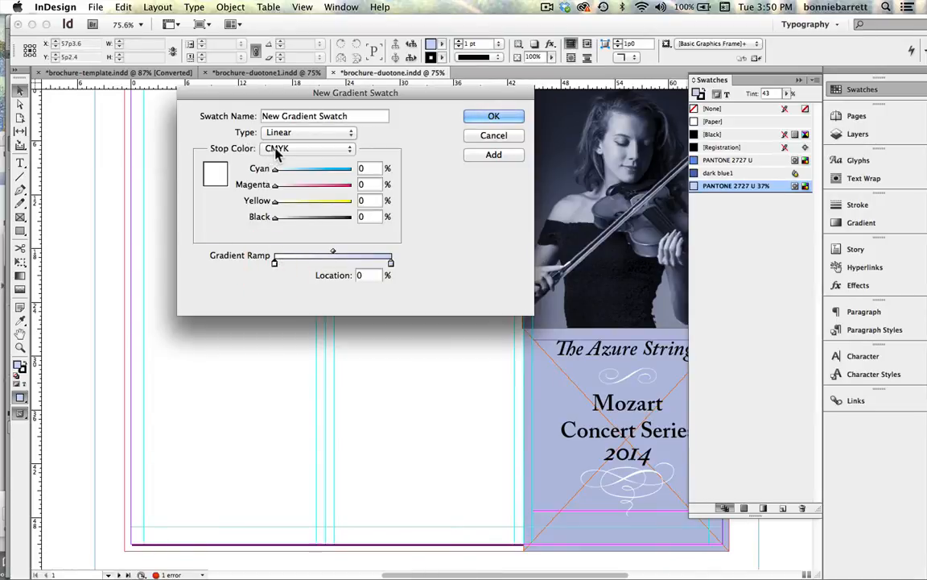
pyautogui.click(307, 148)
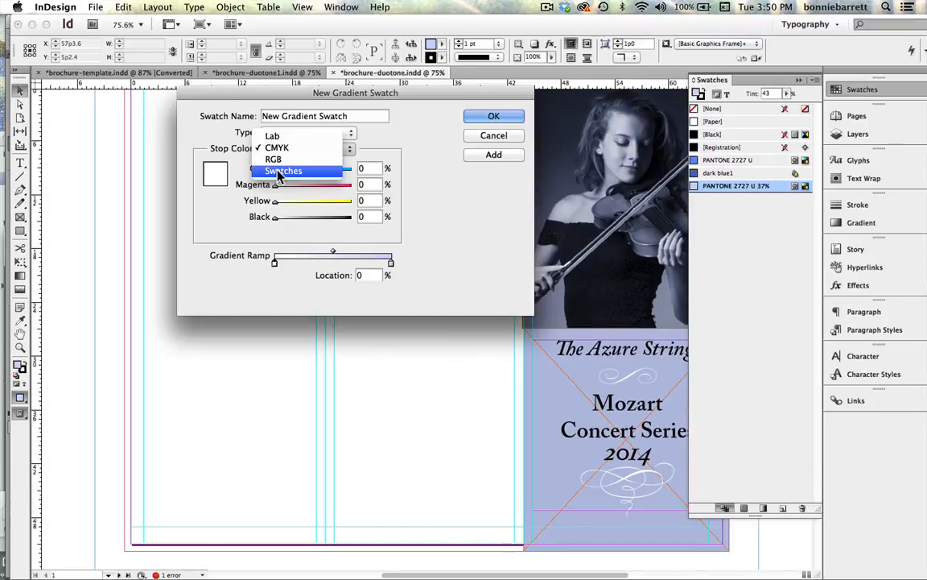
pyautogui.click(283, 171)
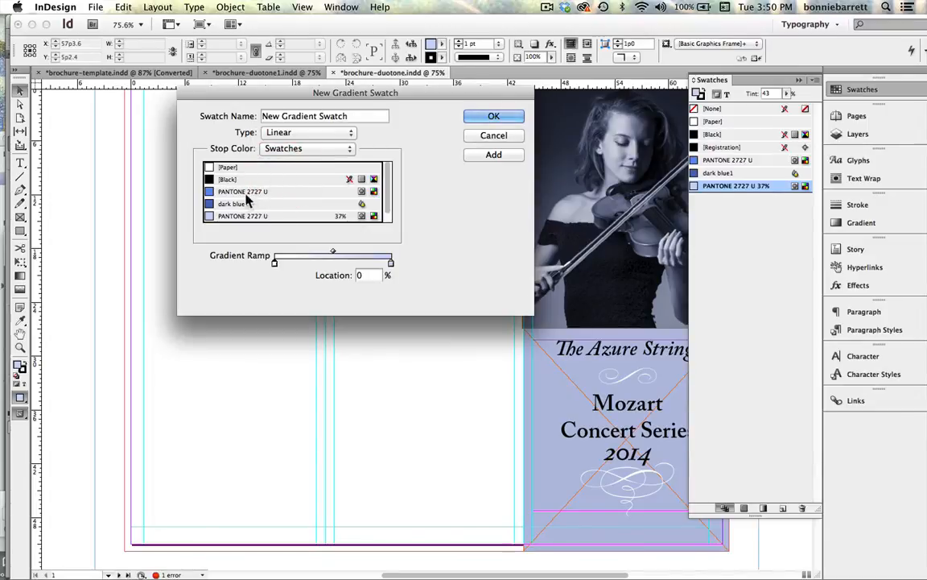
pyautogui.moveTo(238, 201)
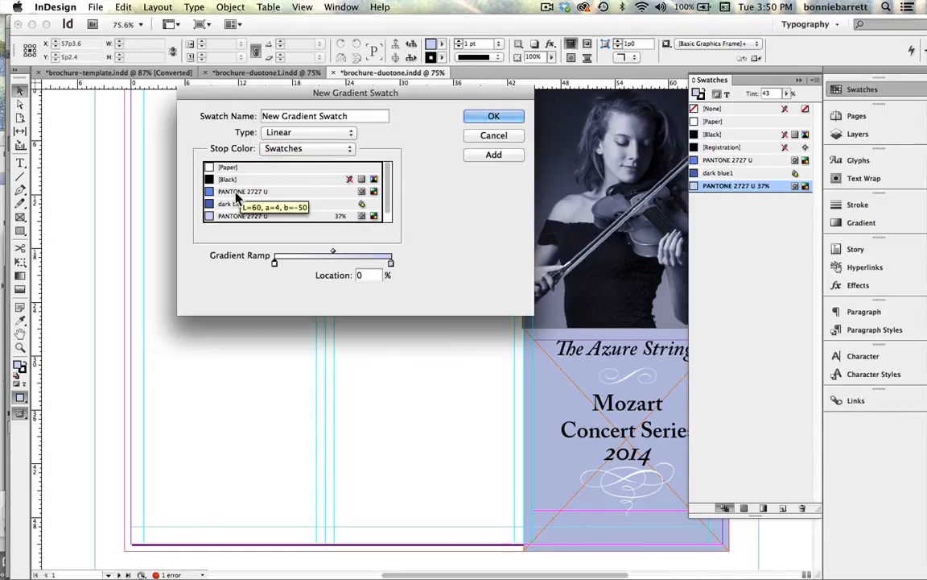
pyautogui.click(242, 190)
pyautogui.write('blue')
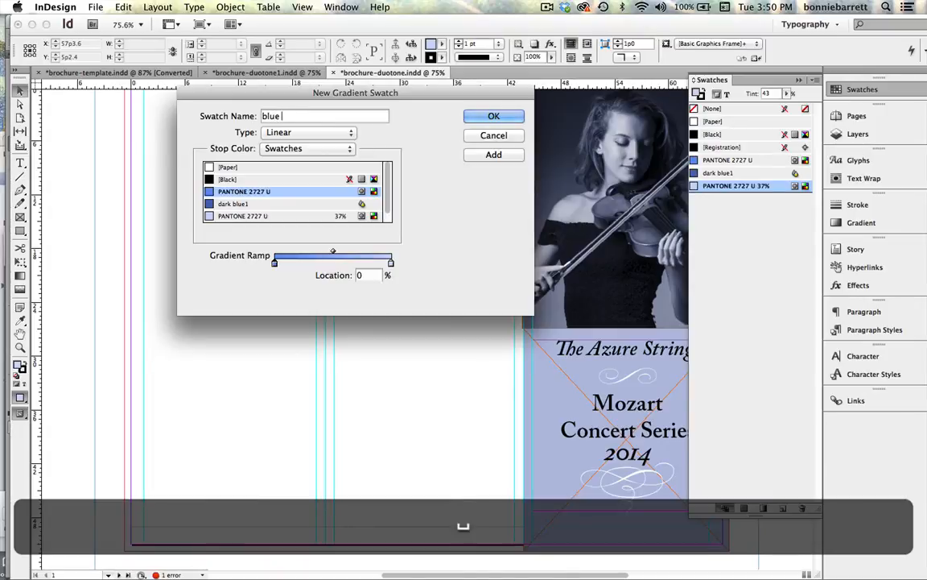
pyautogui.write('gradient1')
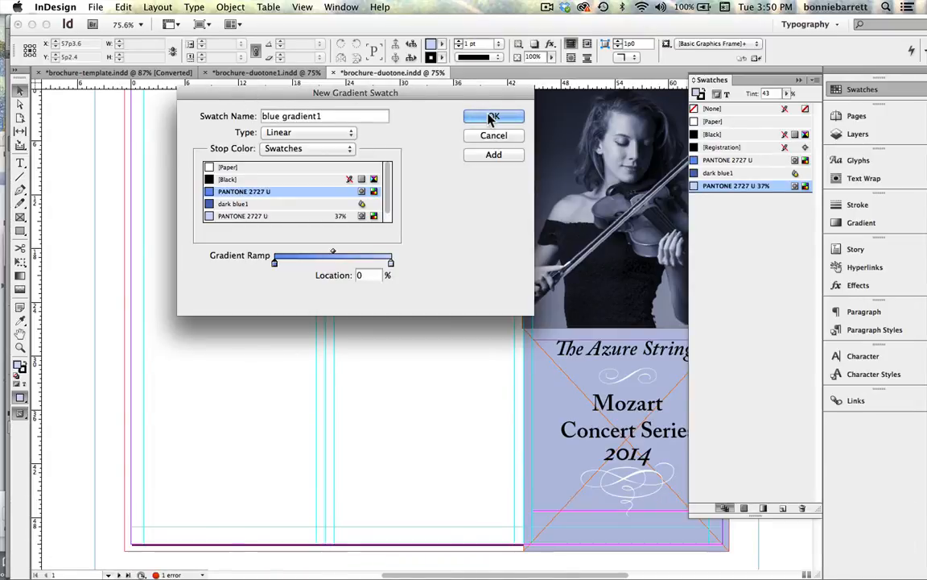
pyautogui.click(493, 116)
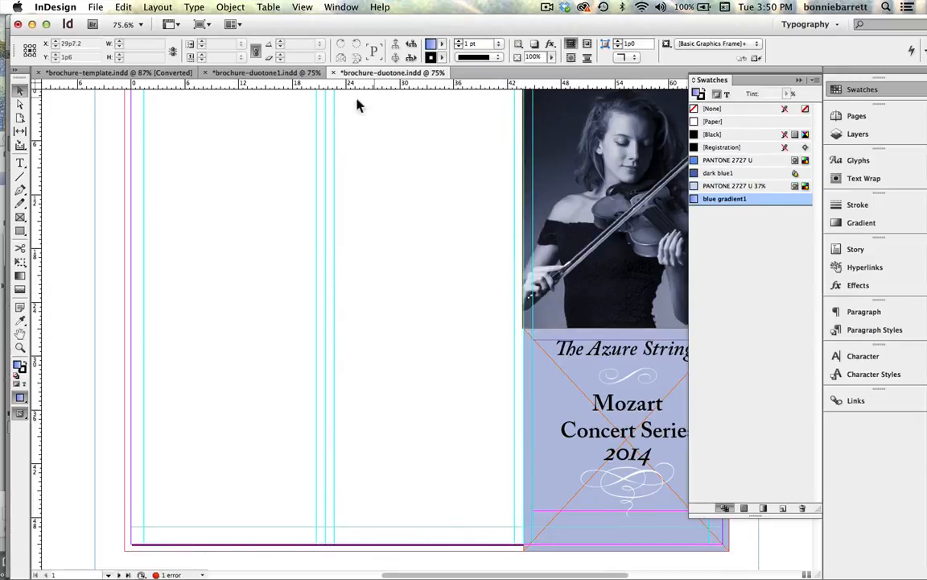
# Fit the spread in view and fill the middle back panel with blue gradient1
pyautogui.press('cmd+0')
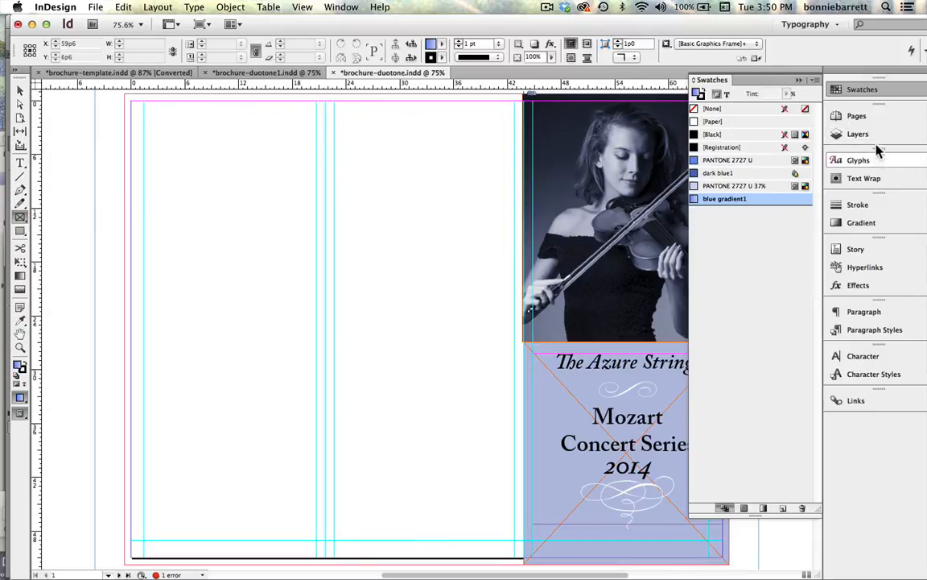
pyautogui.click(858, 134)
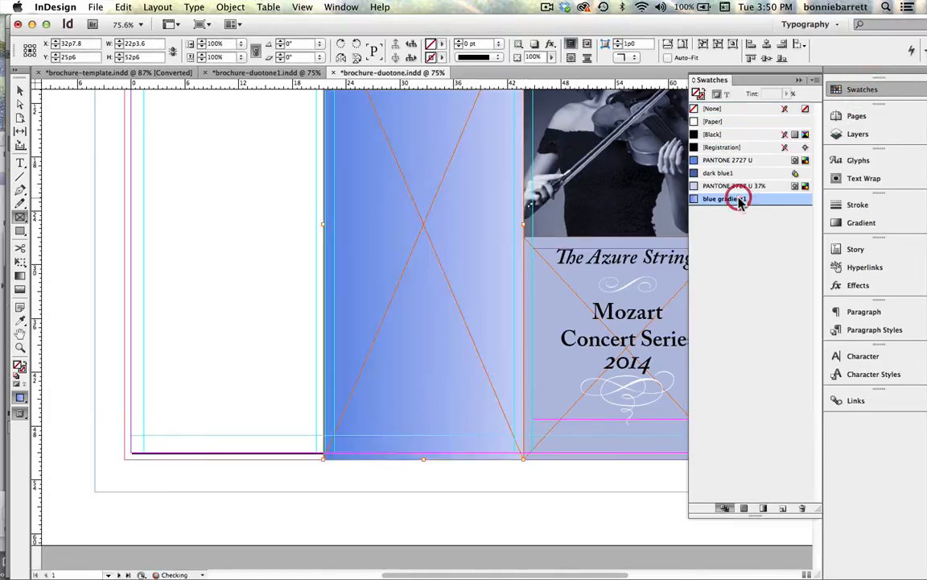
pyautogui.click(724, 200)
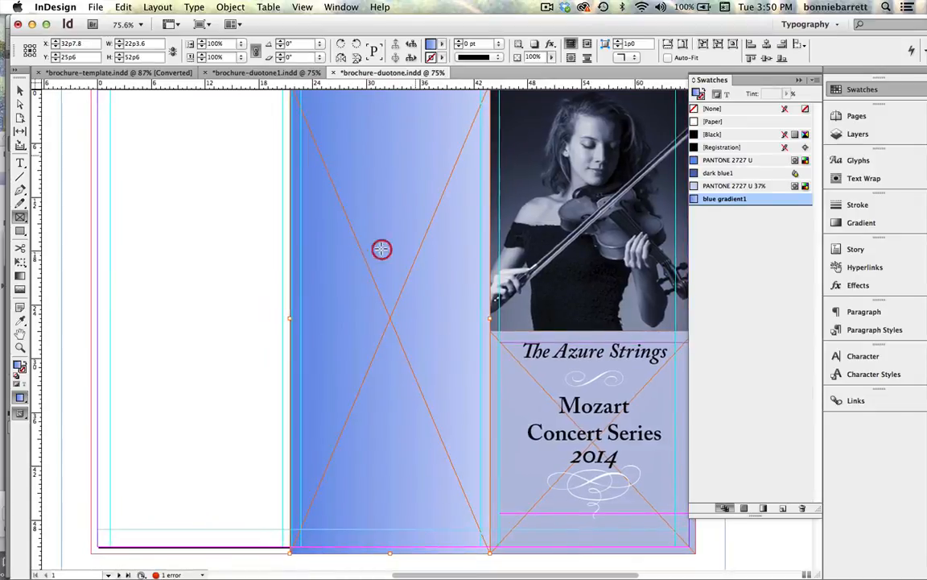
pyautogui.moveTo(19, 261)
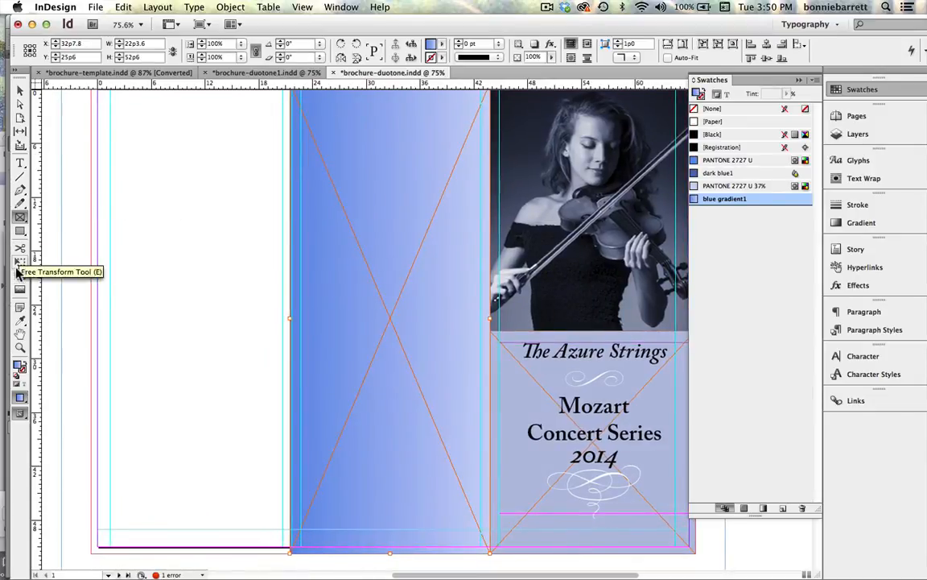
pyautogui.moveTo(19, 284)
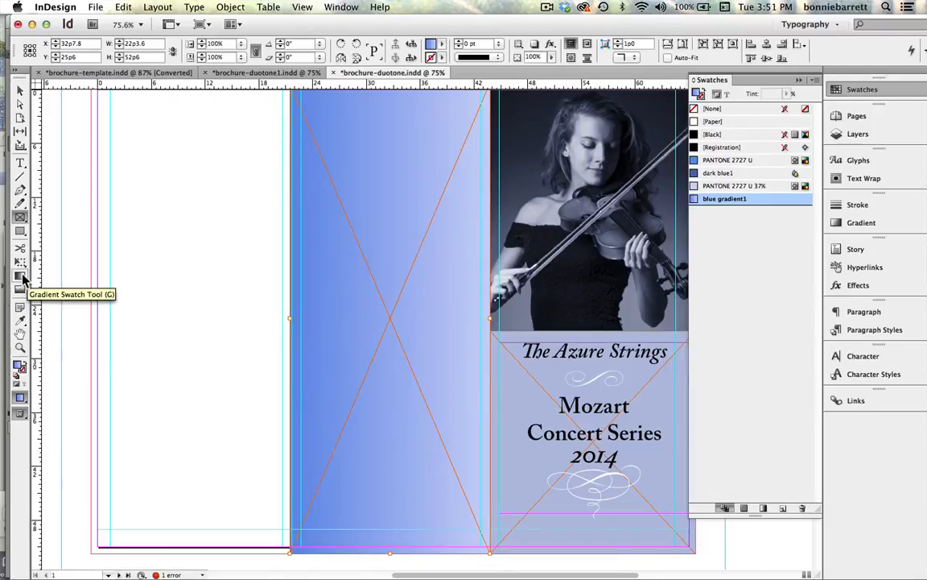
pyautogui.moveTo(384, 90)
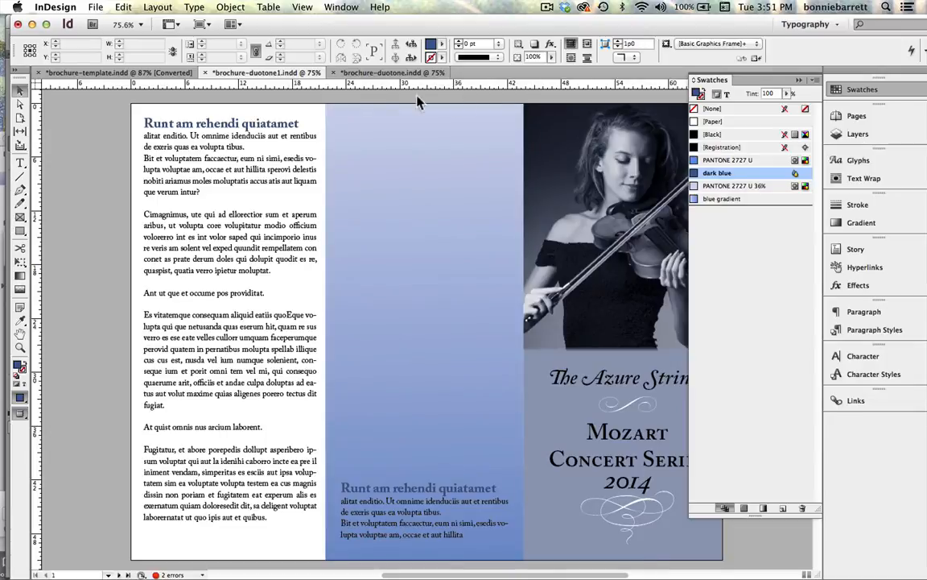
# Collapse the Swatches panel and scroll to the Violin Concerto headings
pyautogui.click(815, 89)
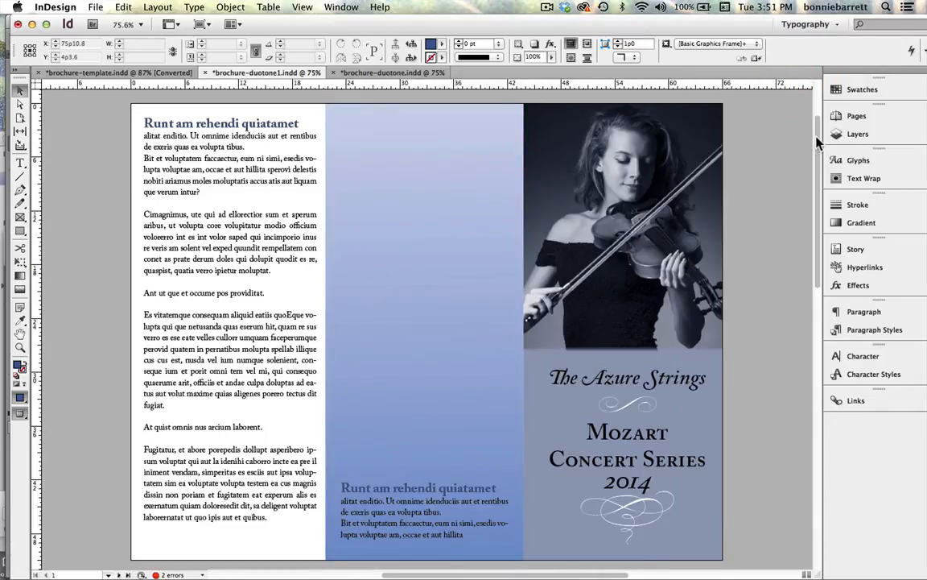
pyautogui.scroll(-3)
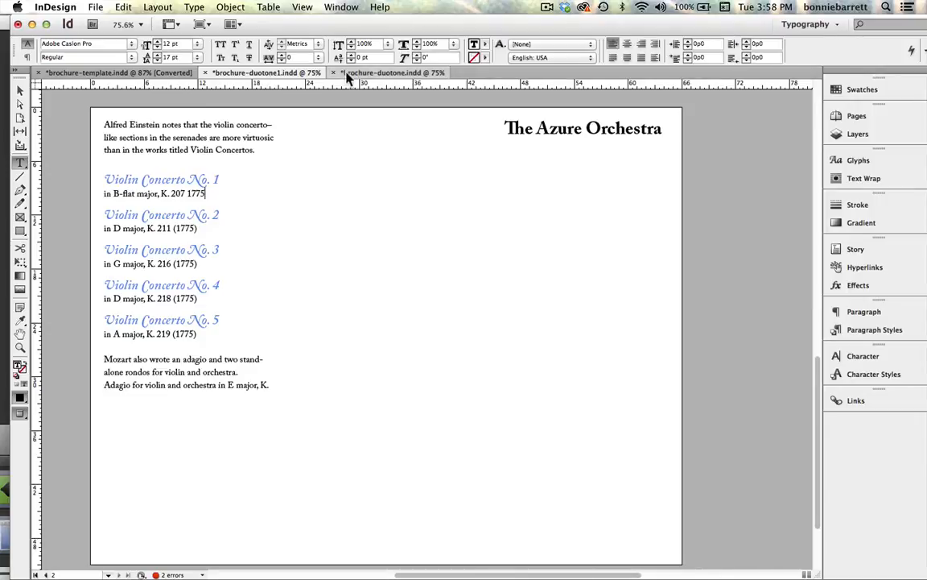
# Make the Violin Concerto No. 1 heading Semibold Italic with more leading
pyautogui.click(393, 72)
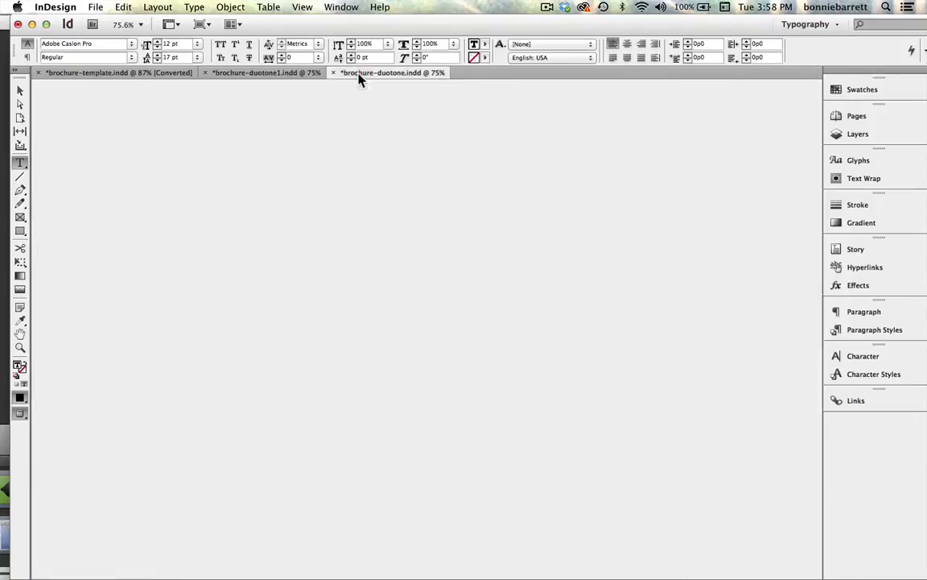
pyautogui.click(393, 73)
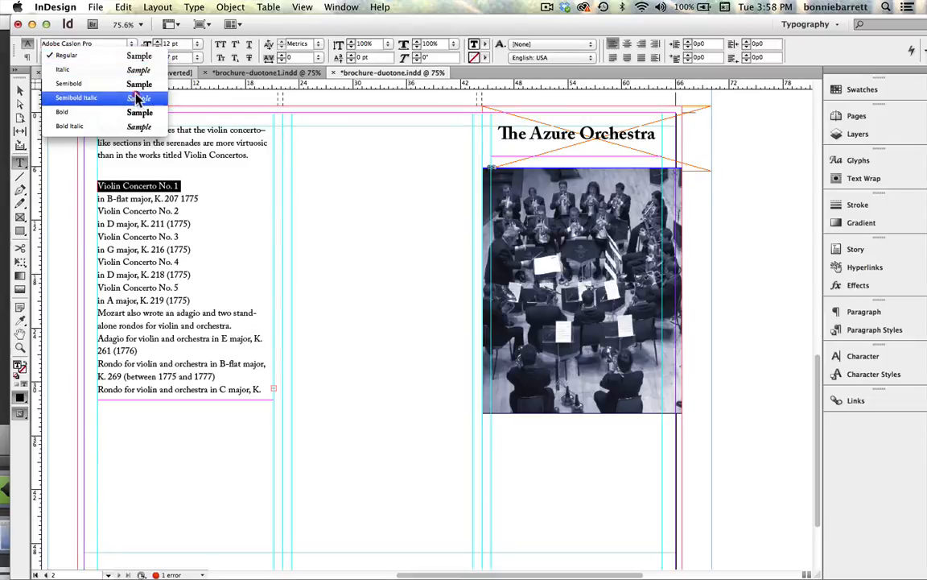
pyautogui.moveTo(137, 100)
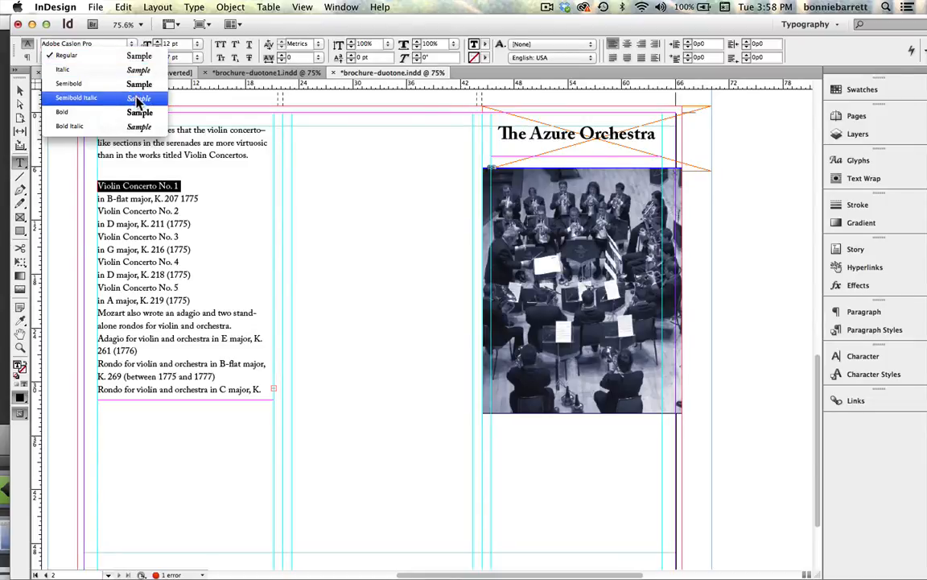
pyautogui.click(78, 55)
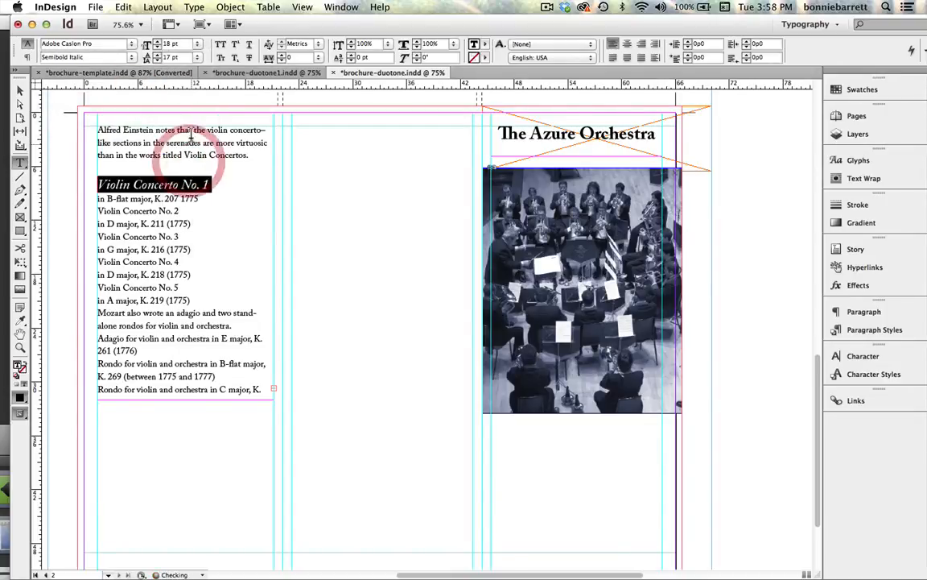
pyautogui.click(200, 58)
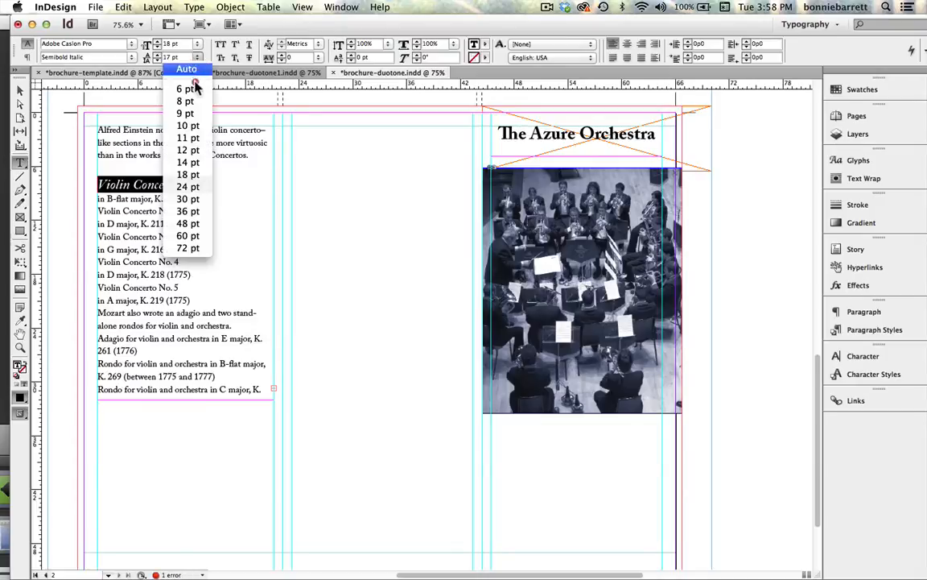
pyautogui.click(186, 186)
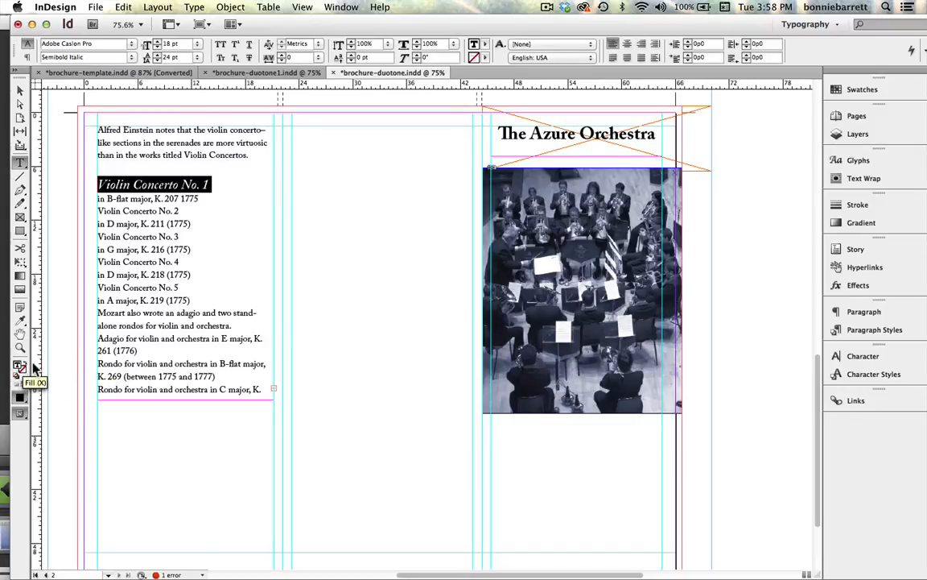
# Colour the heading text PANTONE 2727 U
pyautogui.click(863, 90)
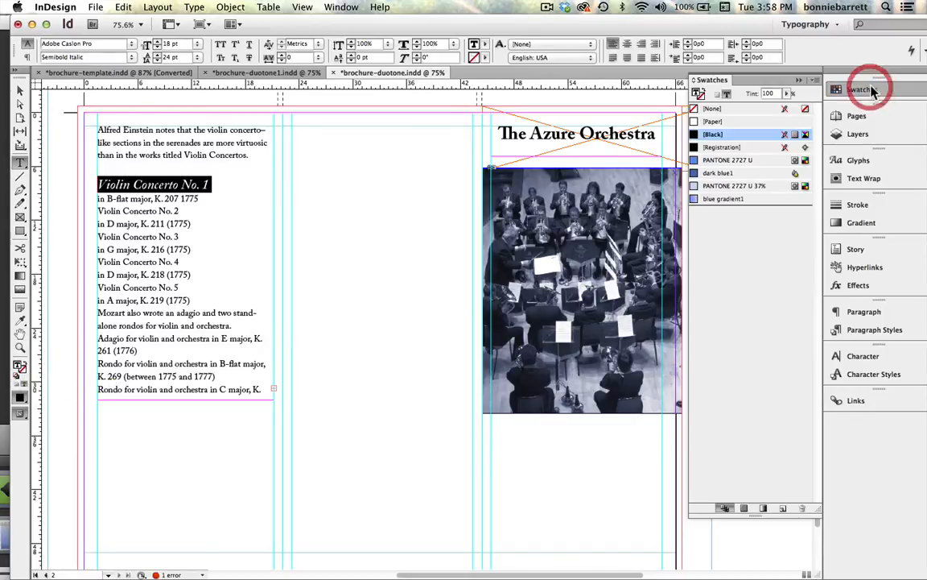
pyautogui.click(863, 91)
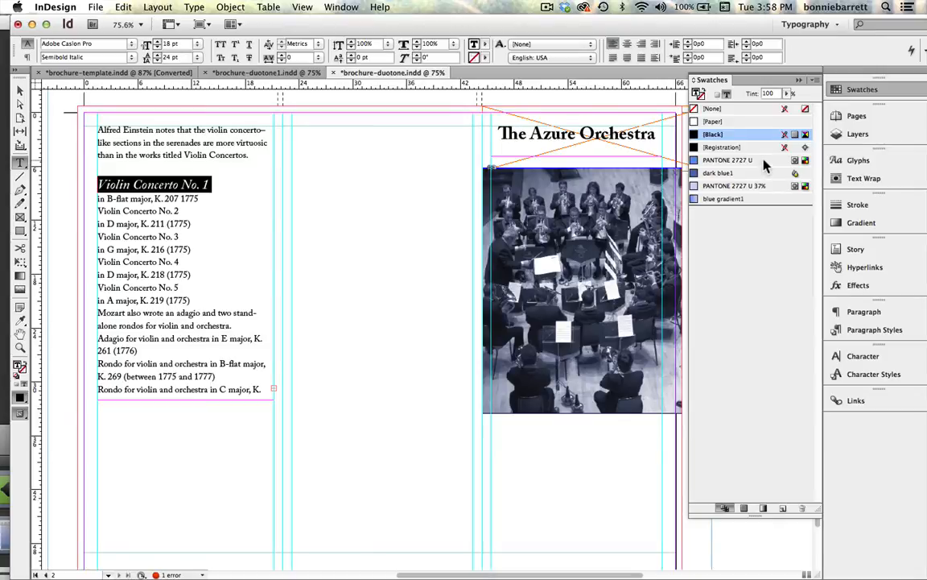
pyautogui.click(728, 159)
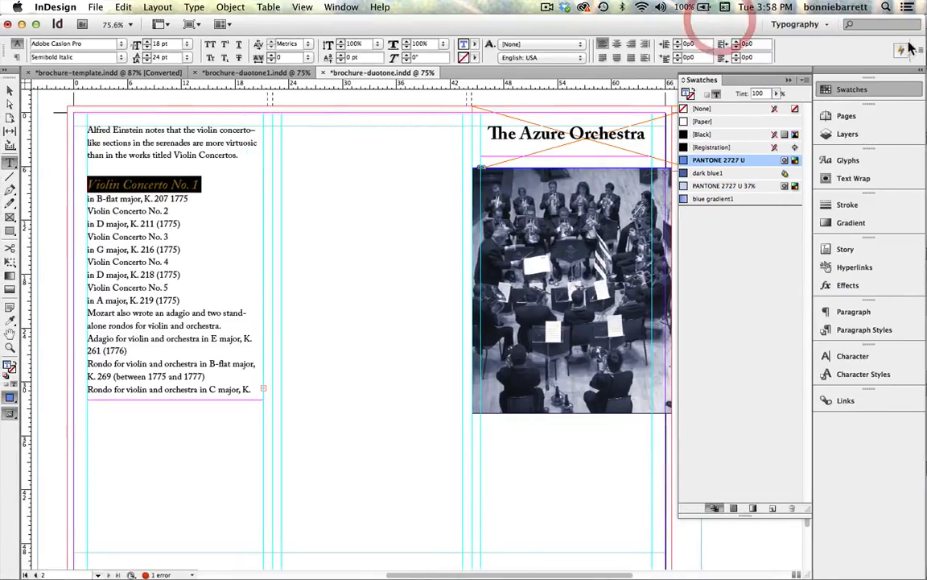
# Enable the OpenType Swash alternates for the Violin Concerto No. 1 heading
pyautogui.click(901, 50)
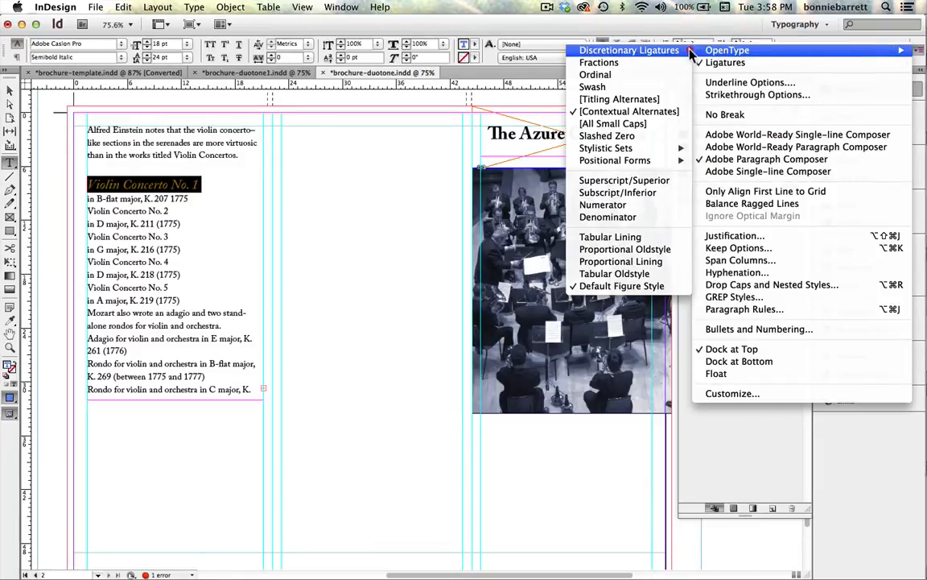
pyautogui.moveTo(593, 87)
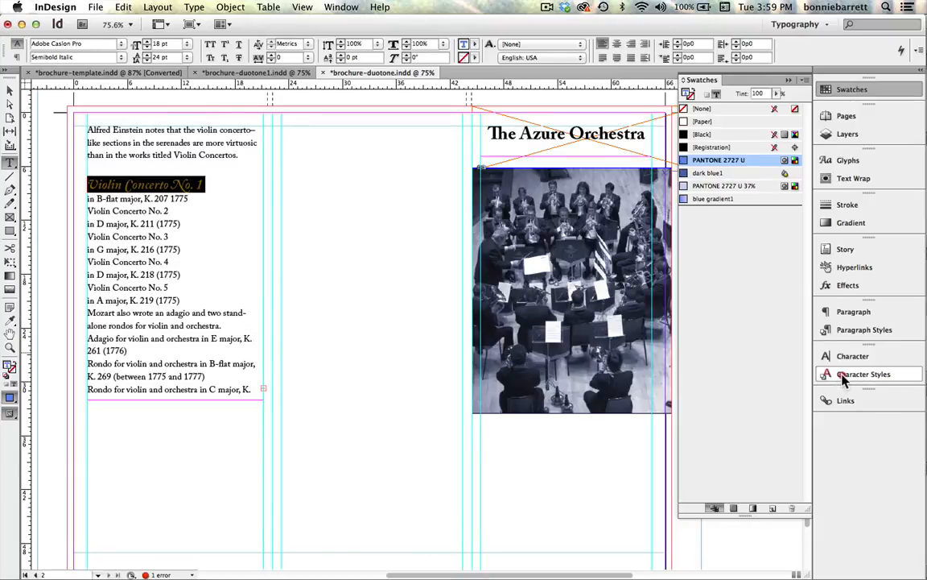
# Create a 'swash blue' character style from the heading's formatting and apply it to Violin Concerto No. 2
pyautogui.click(808, 351)
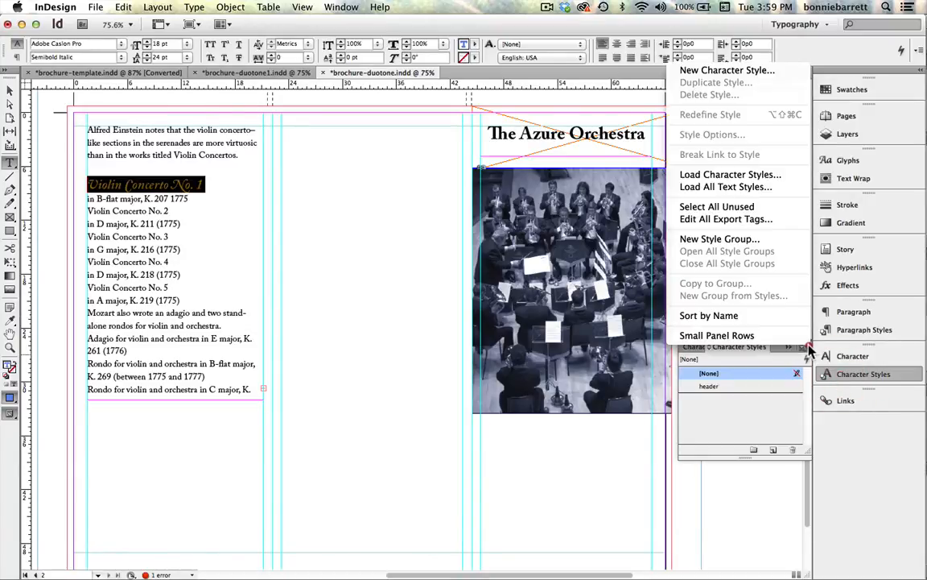
pyautogui.click(727, 71)
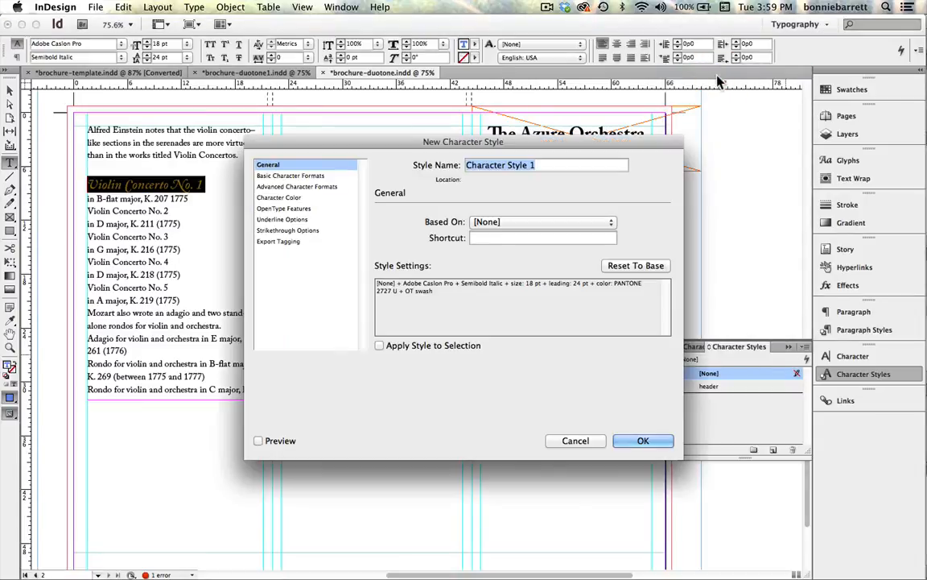
pyautogui.write('swash b')
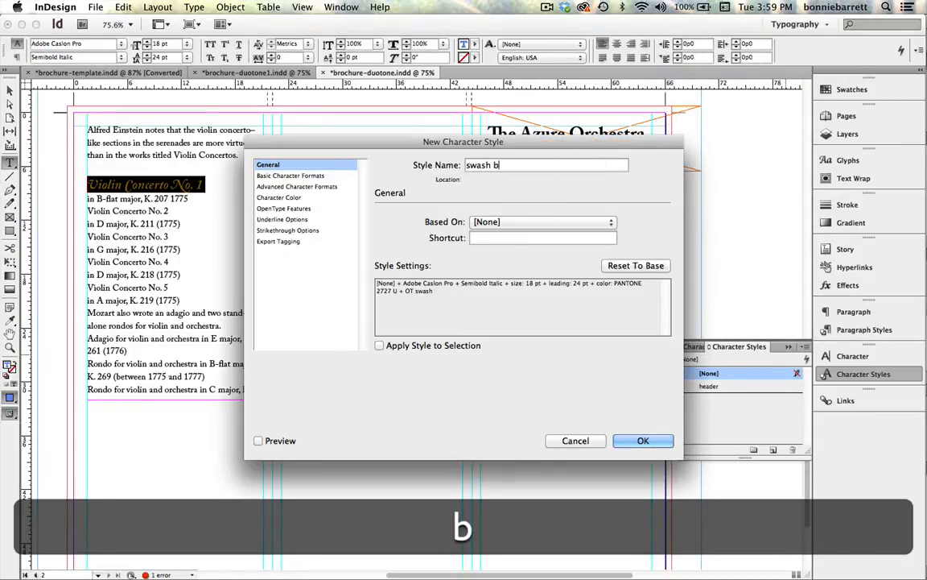
pyautogui.write('lue')
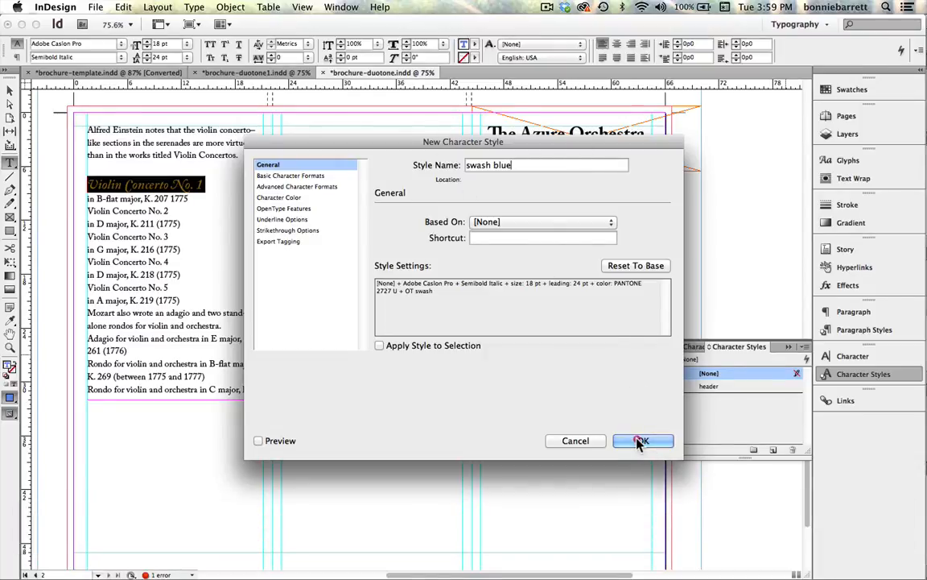
pyautogui.click(643, 441)
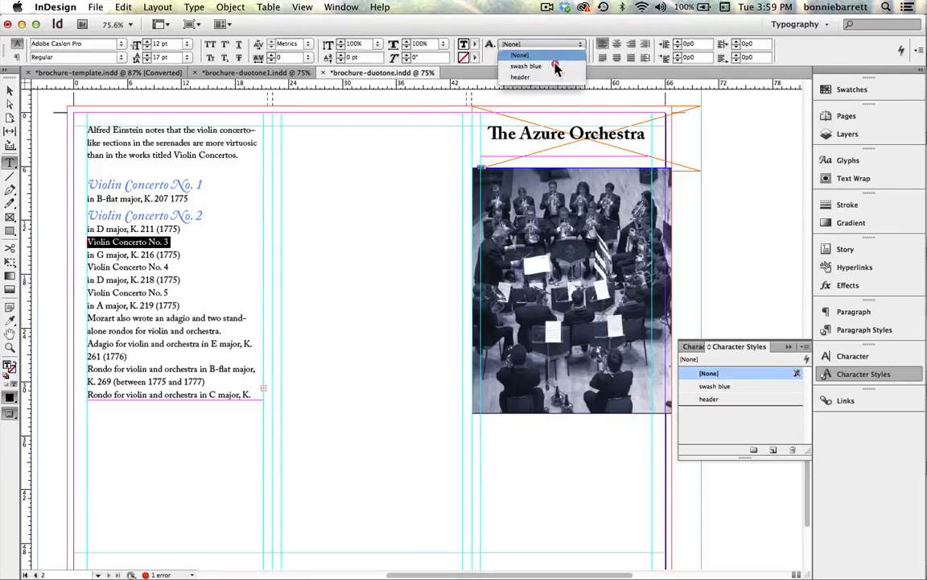
# Style the Violin Concerto No. 3, No. 4 and No. 5 headings with swash blue to match
pyautogui.click(525, 65)
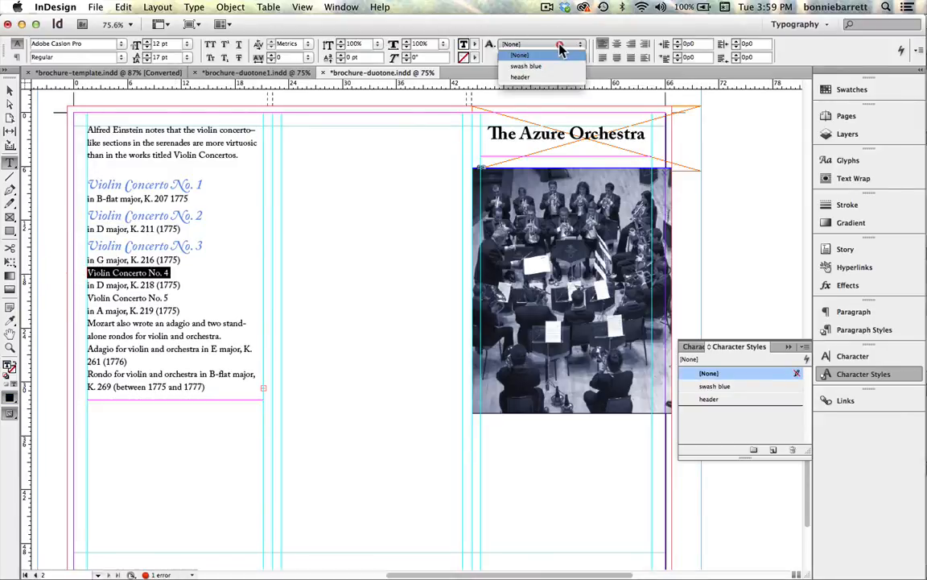
pyautogui.click(525, 64)
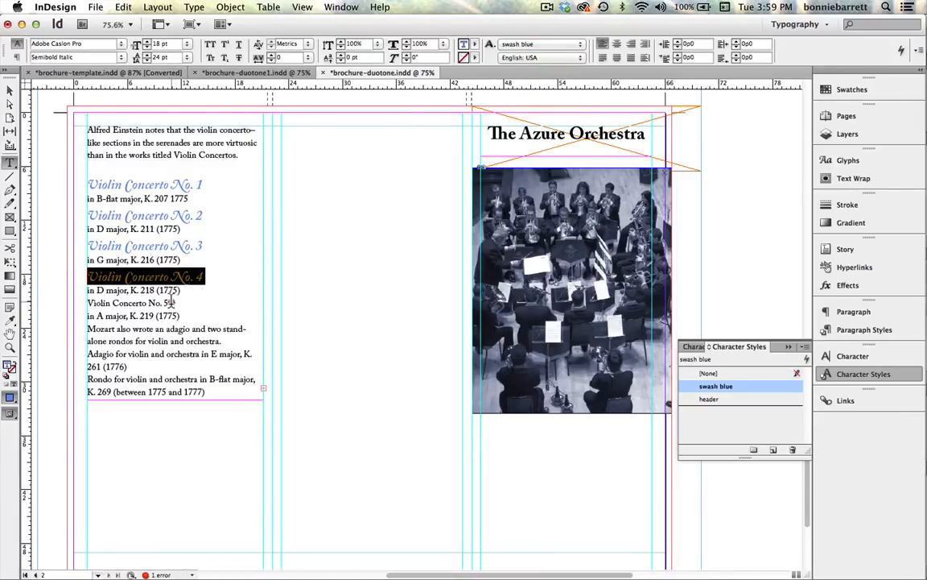
pyautogui.click(709, 374)
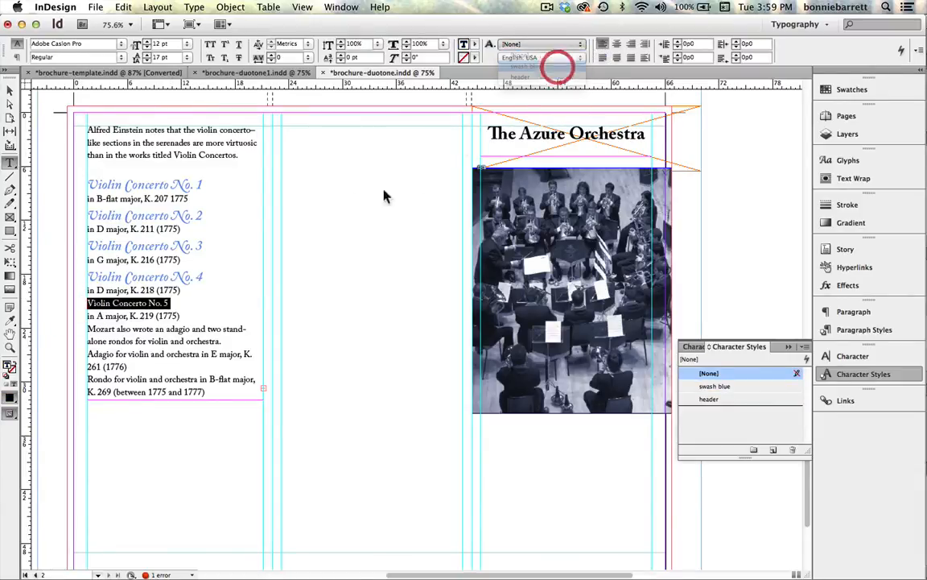
pyautogui.click(715, 386)
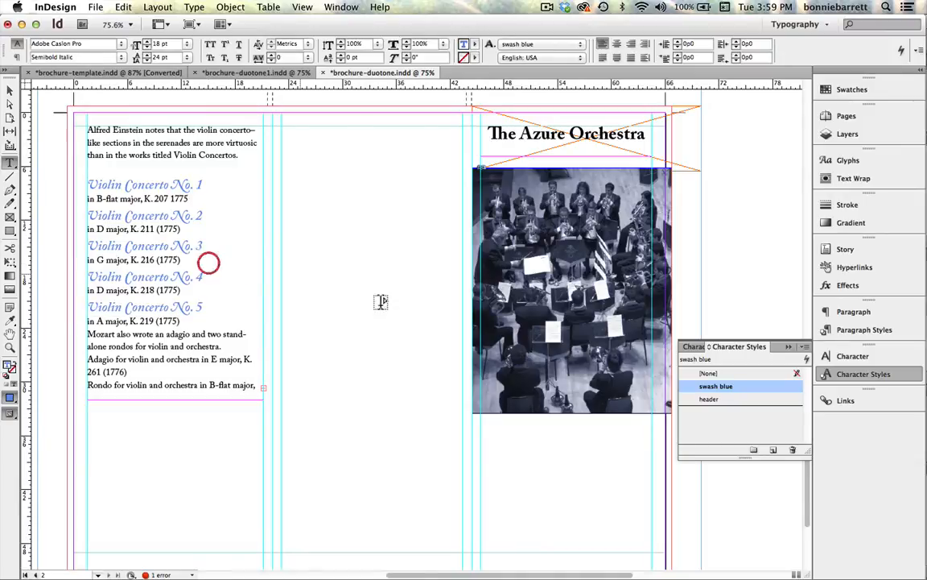
pyautogui.click(709, 374)
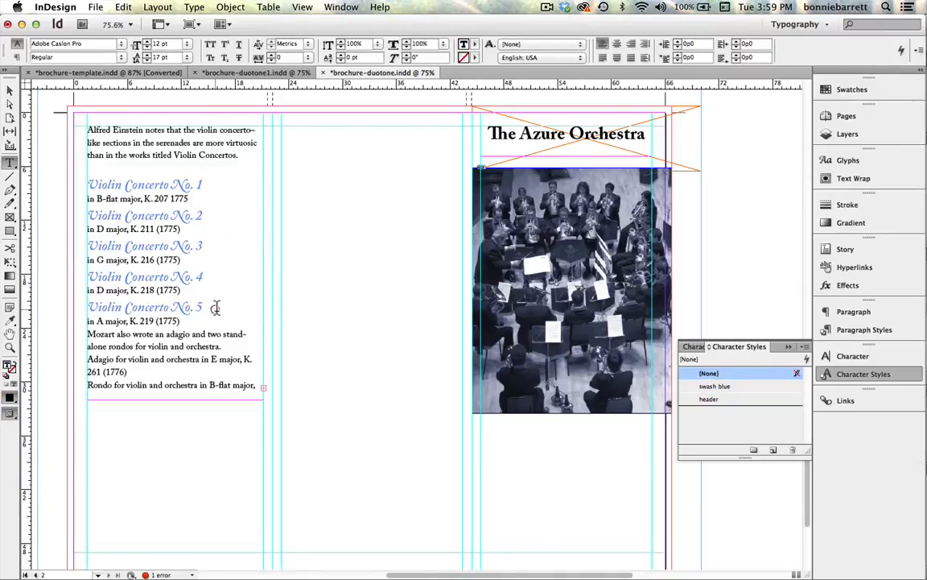